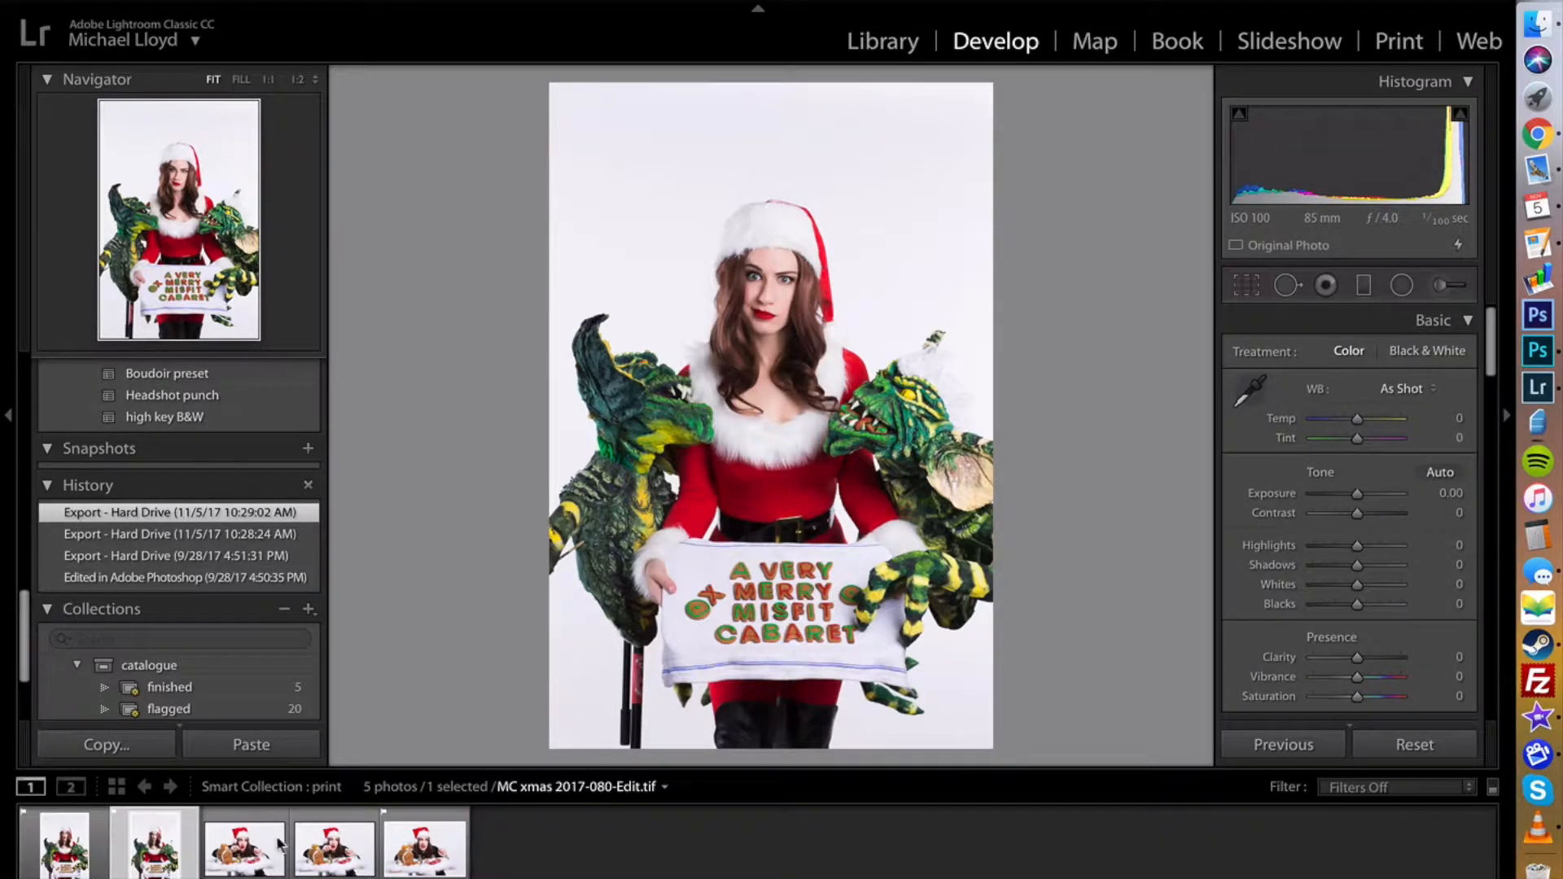
mouse_move(356, 858)
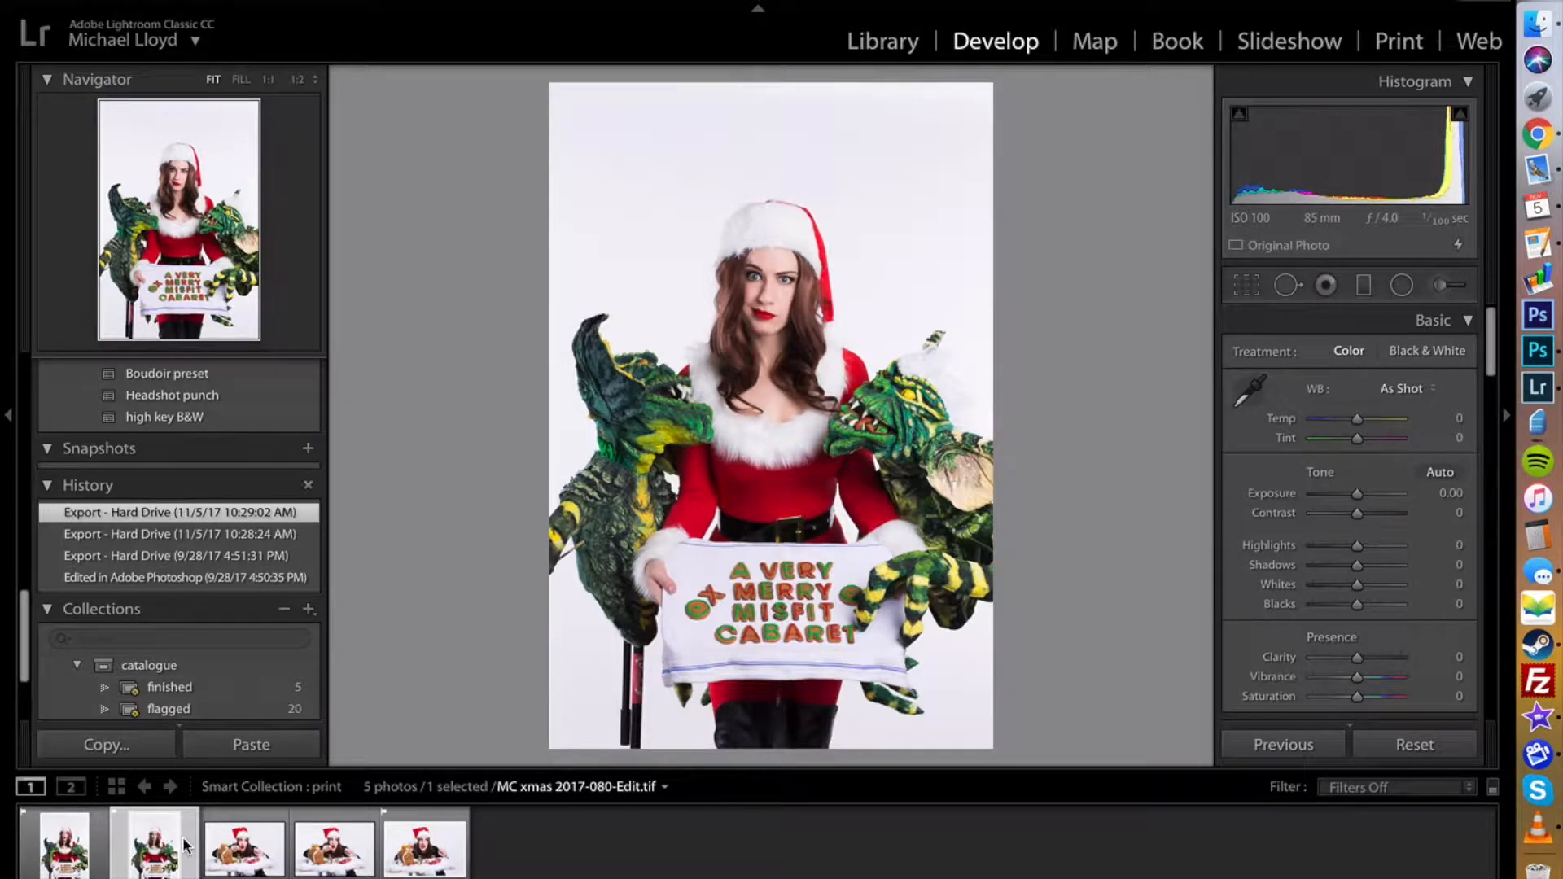
Open the Export dialog for the Santa-hat portrait from its thumbnail's context menu
right_click(151, 853)
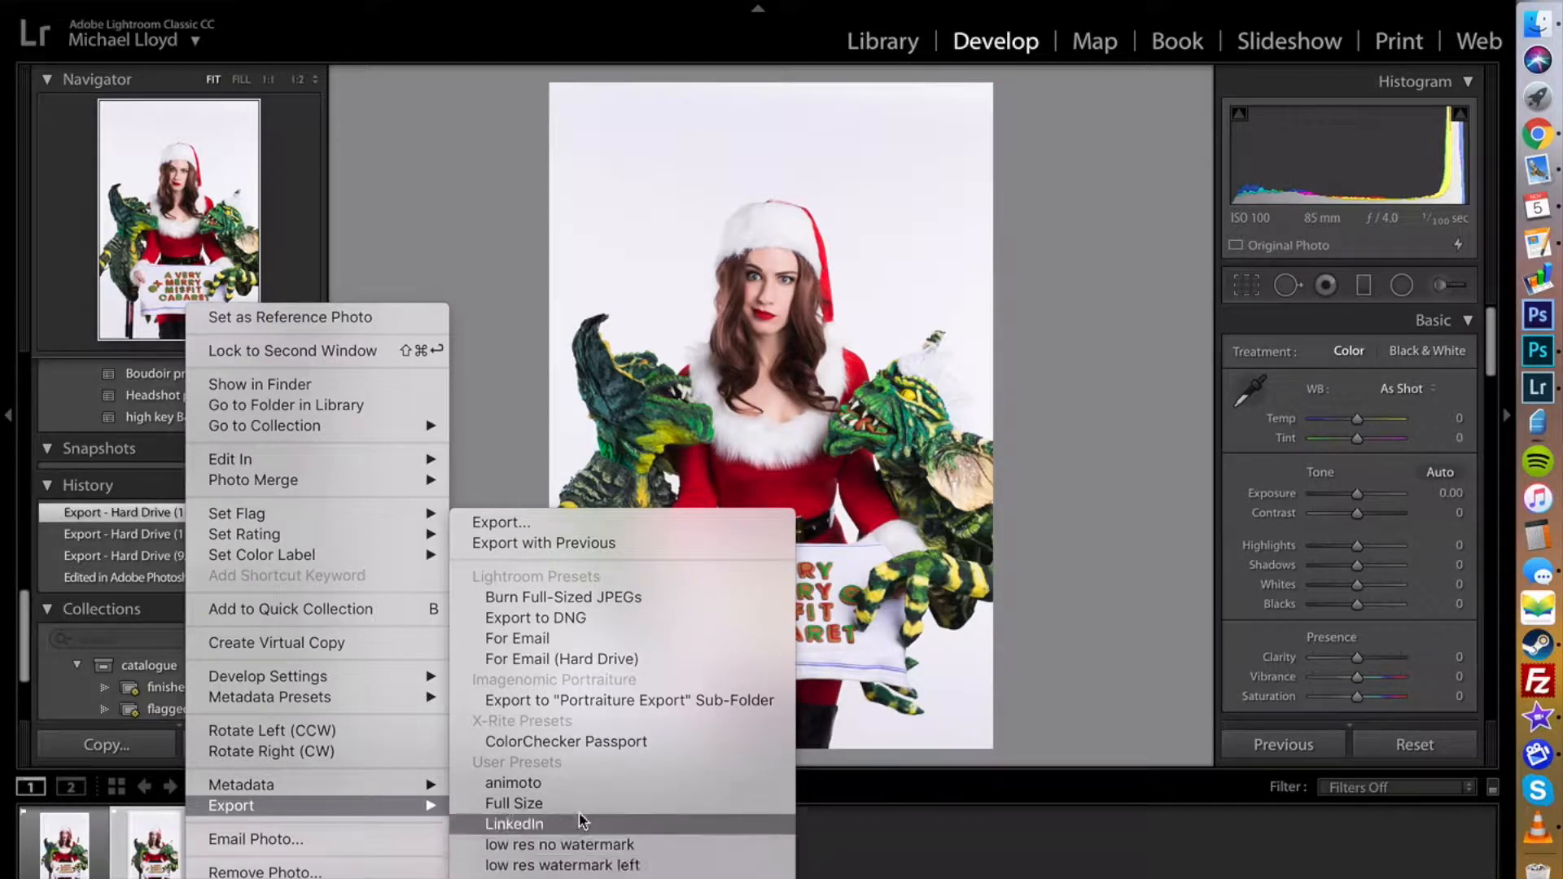
mouse_move(948, 853)
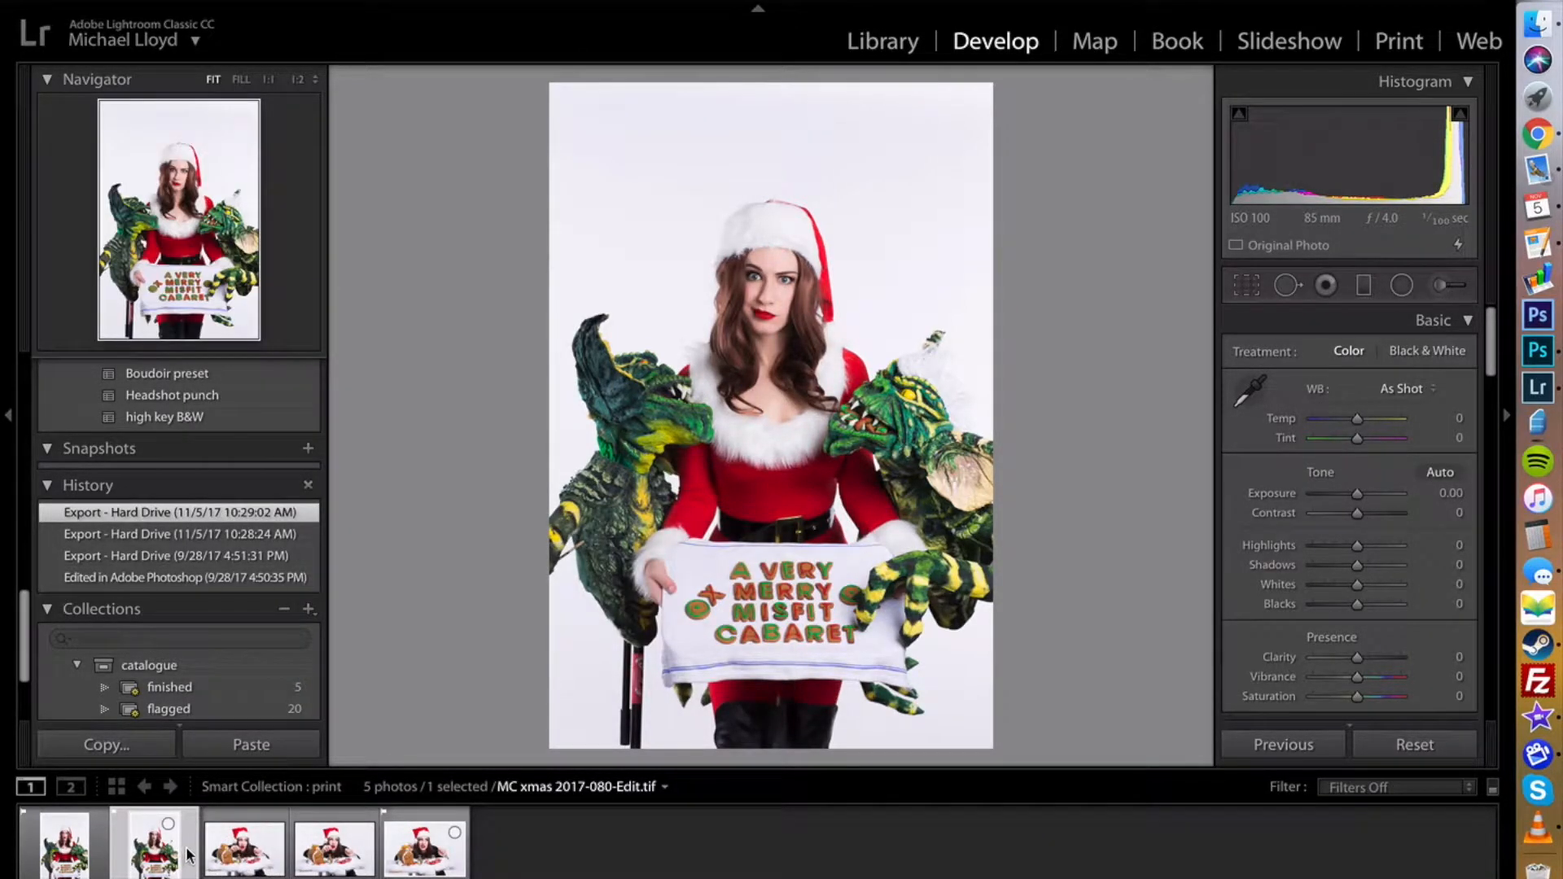
right_click(155, 855)
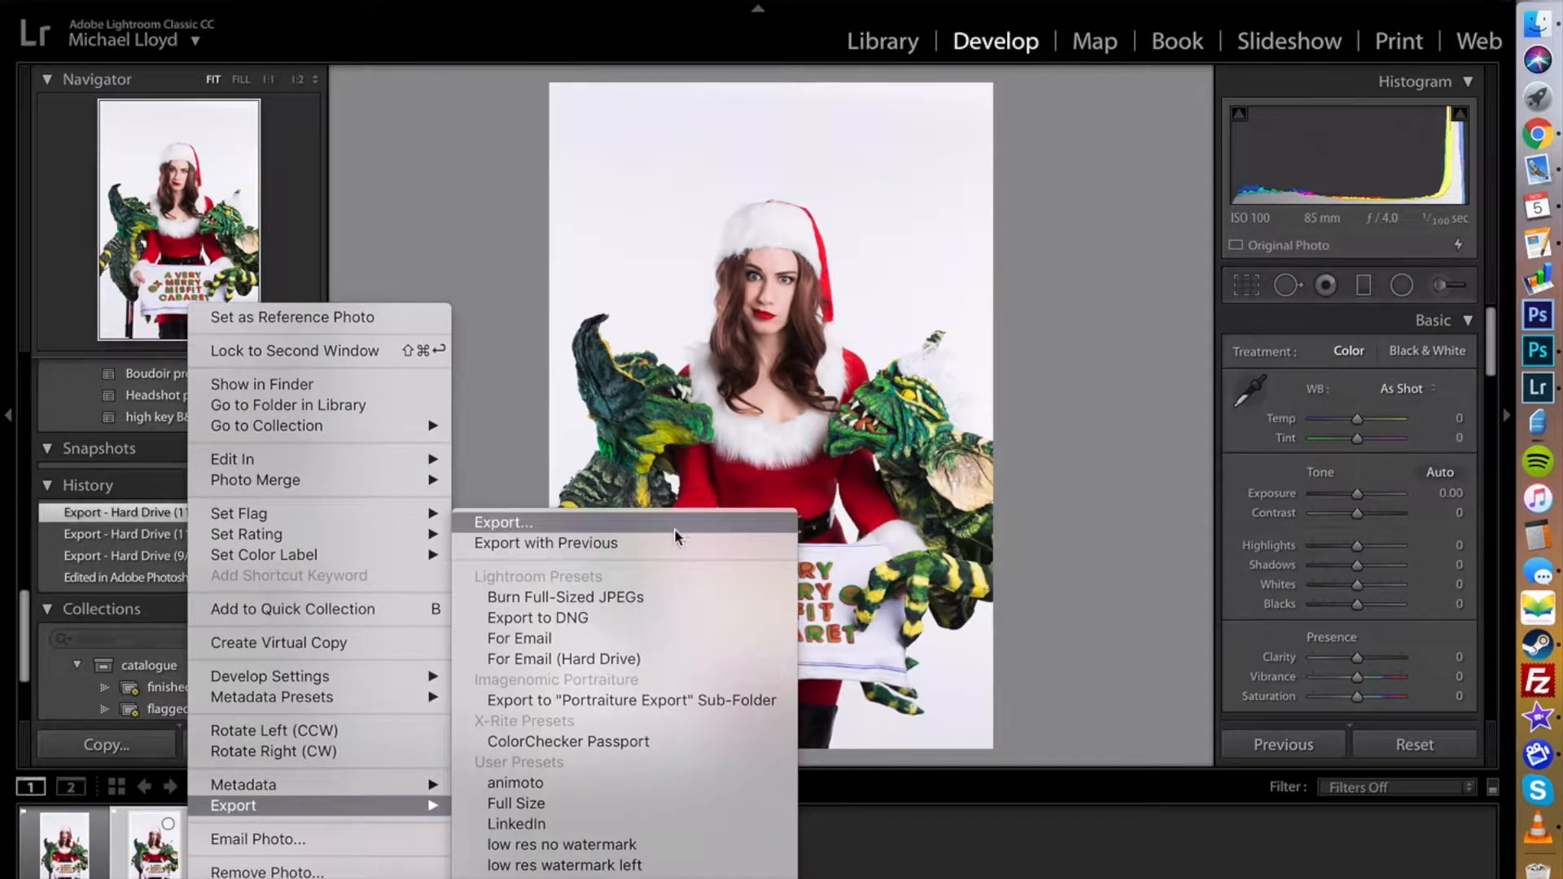
left_click(502, 522)
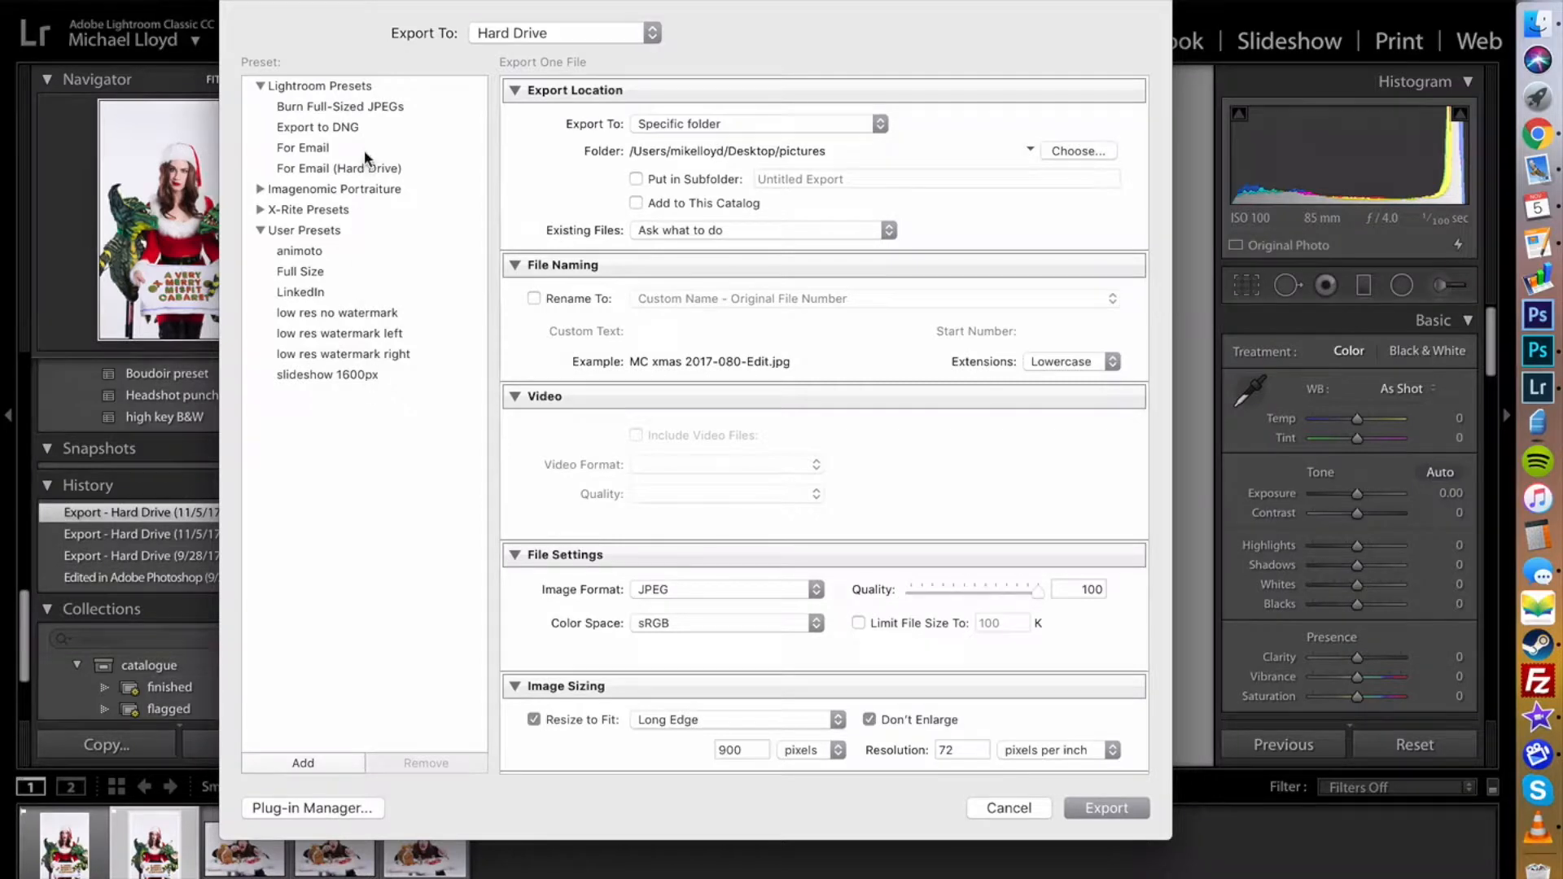
mouse_move(890, 352)
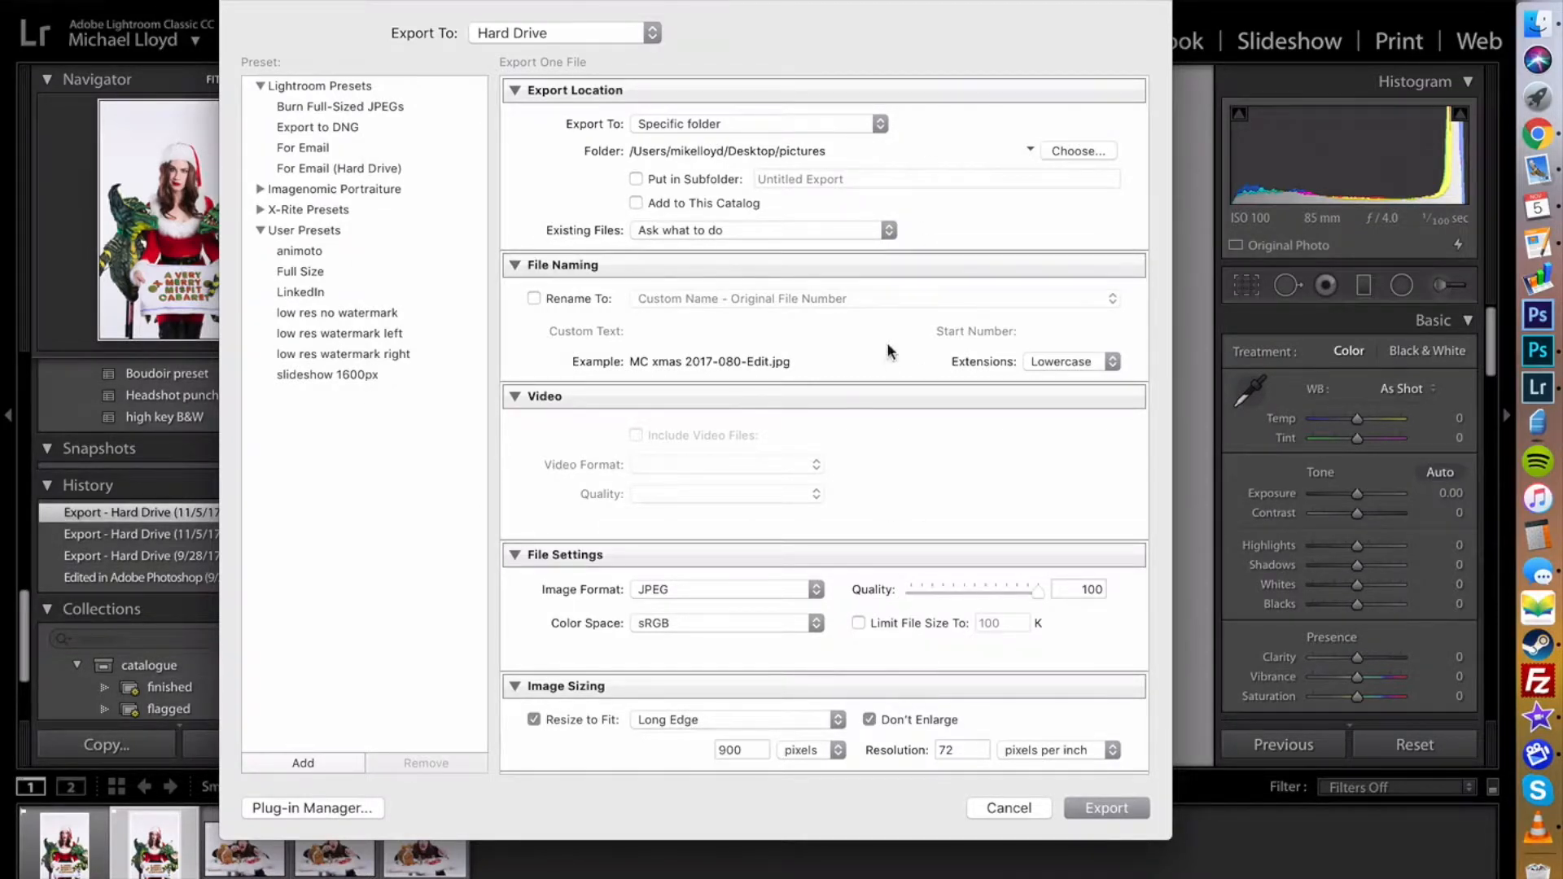
mouse_move(1103, 155)
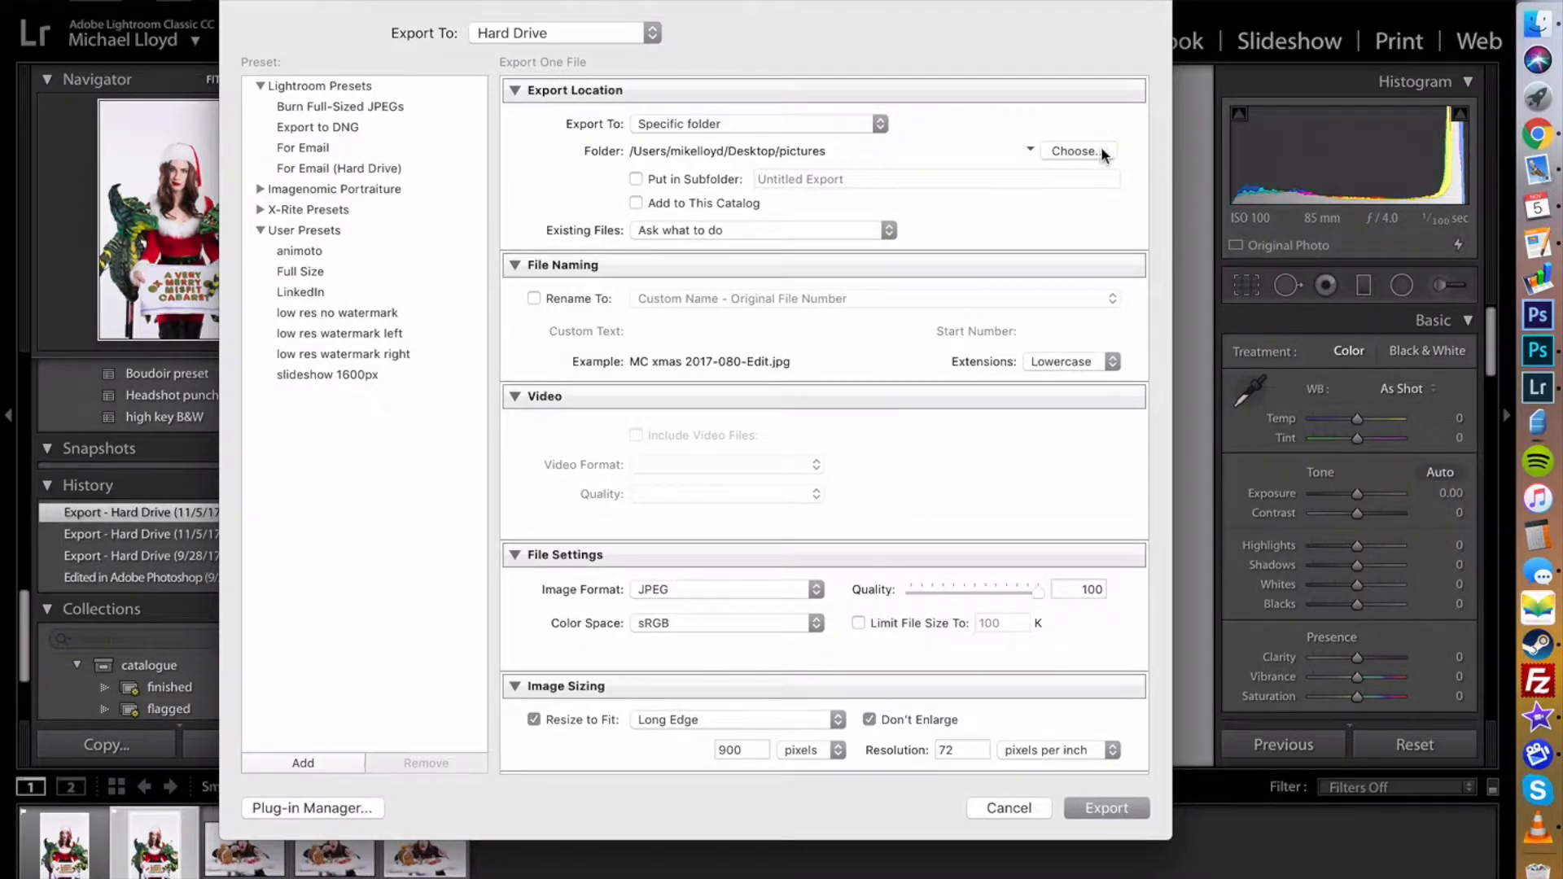
Create a 'facebook' folder inside pictures and make it the export destination
left_click(1077, 151)
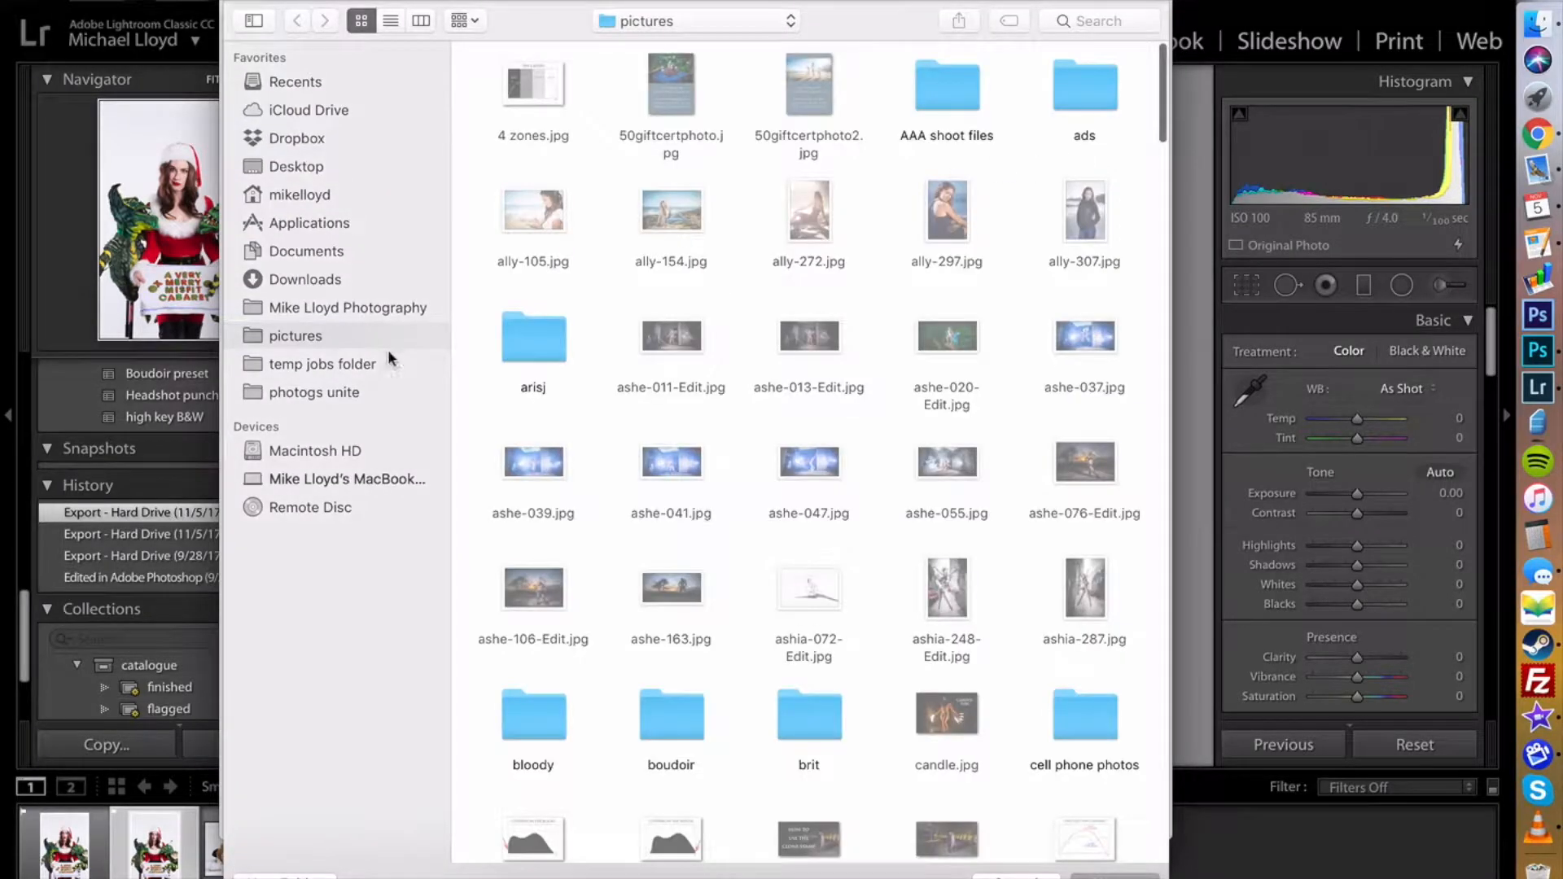
mouse_move(762, 545)
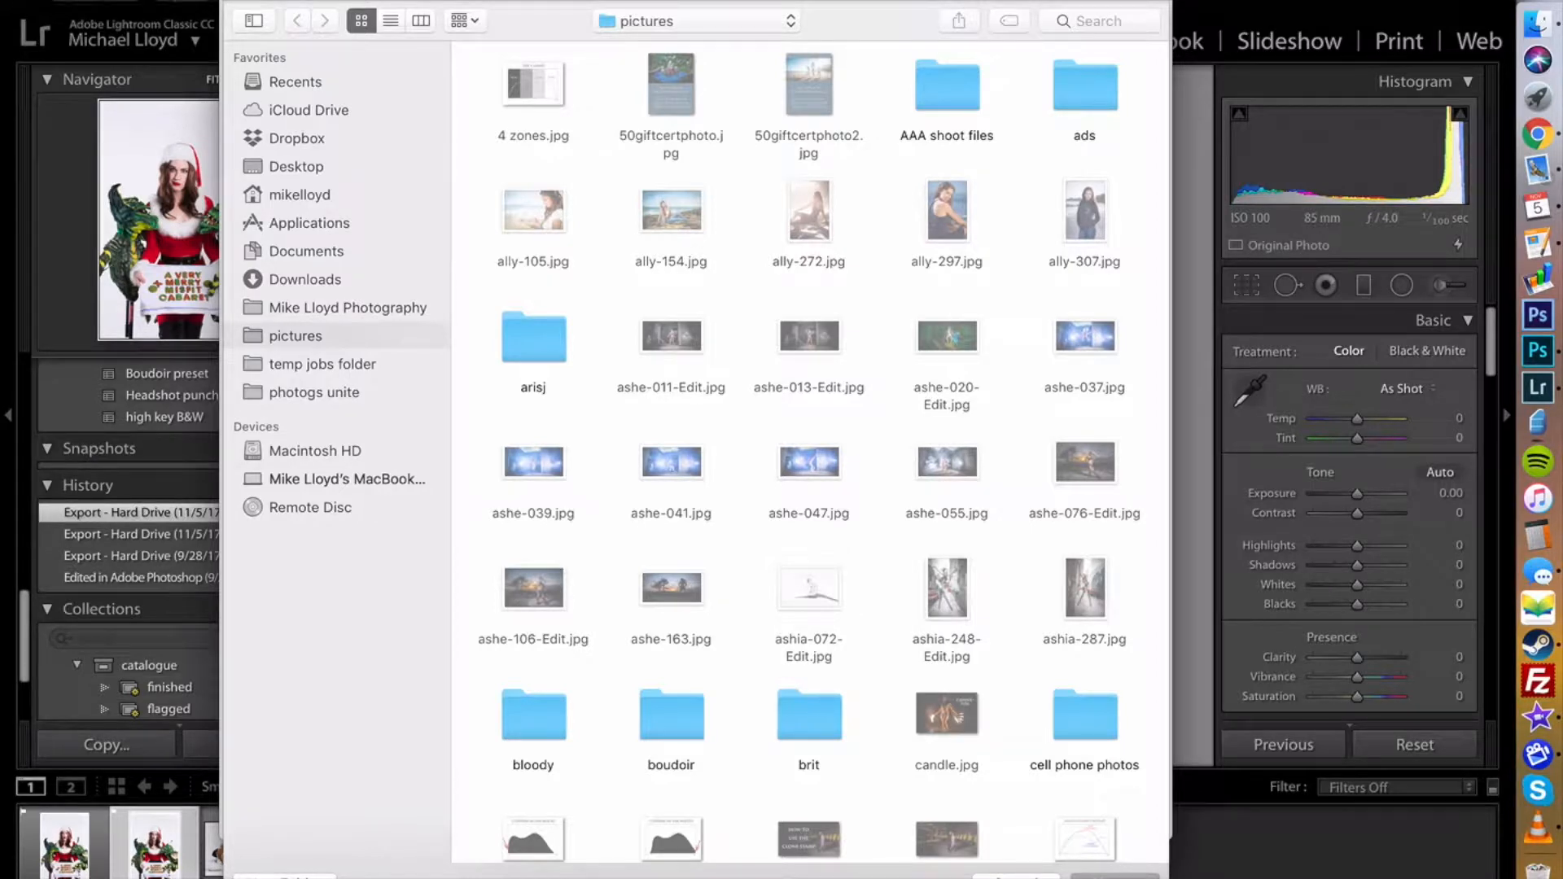
mouse_move(850, 740)
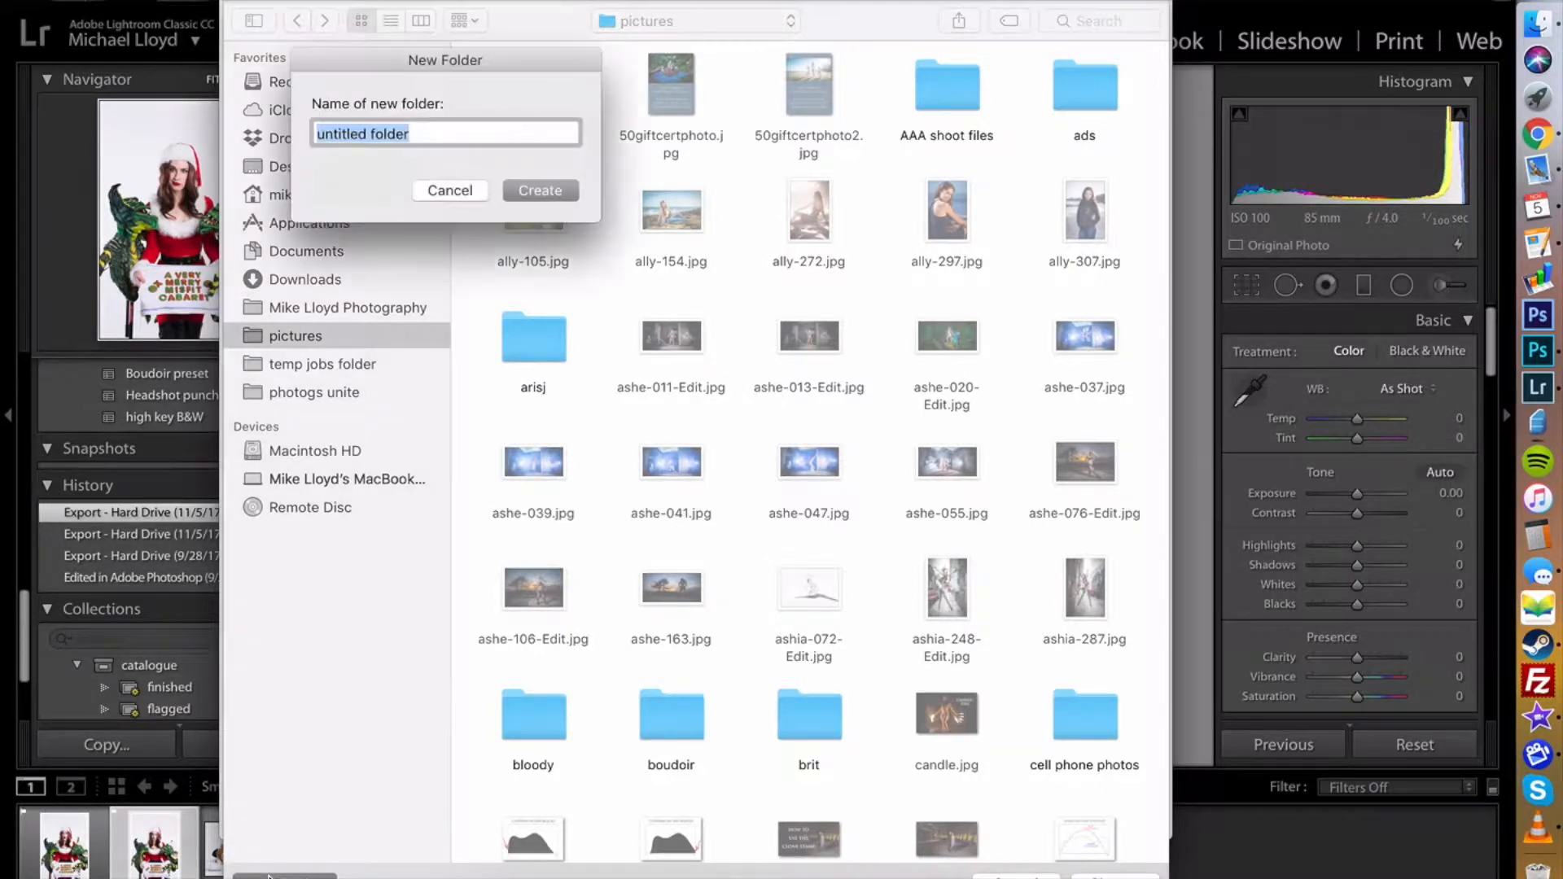
type("faceboo")
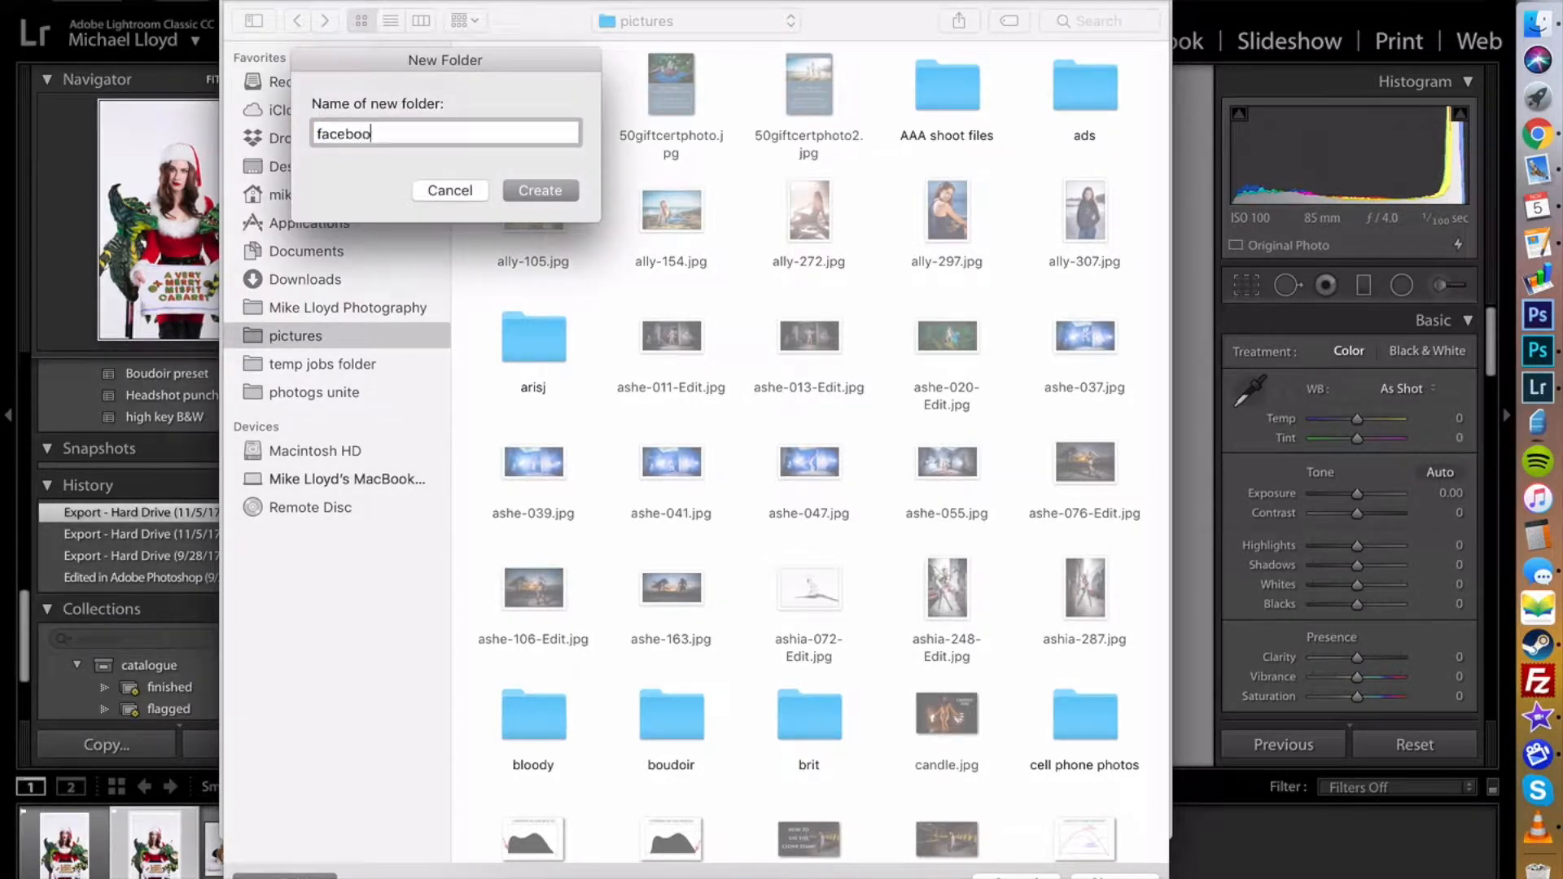
left_click(540, 191)
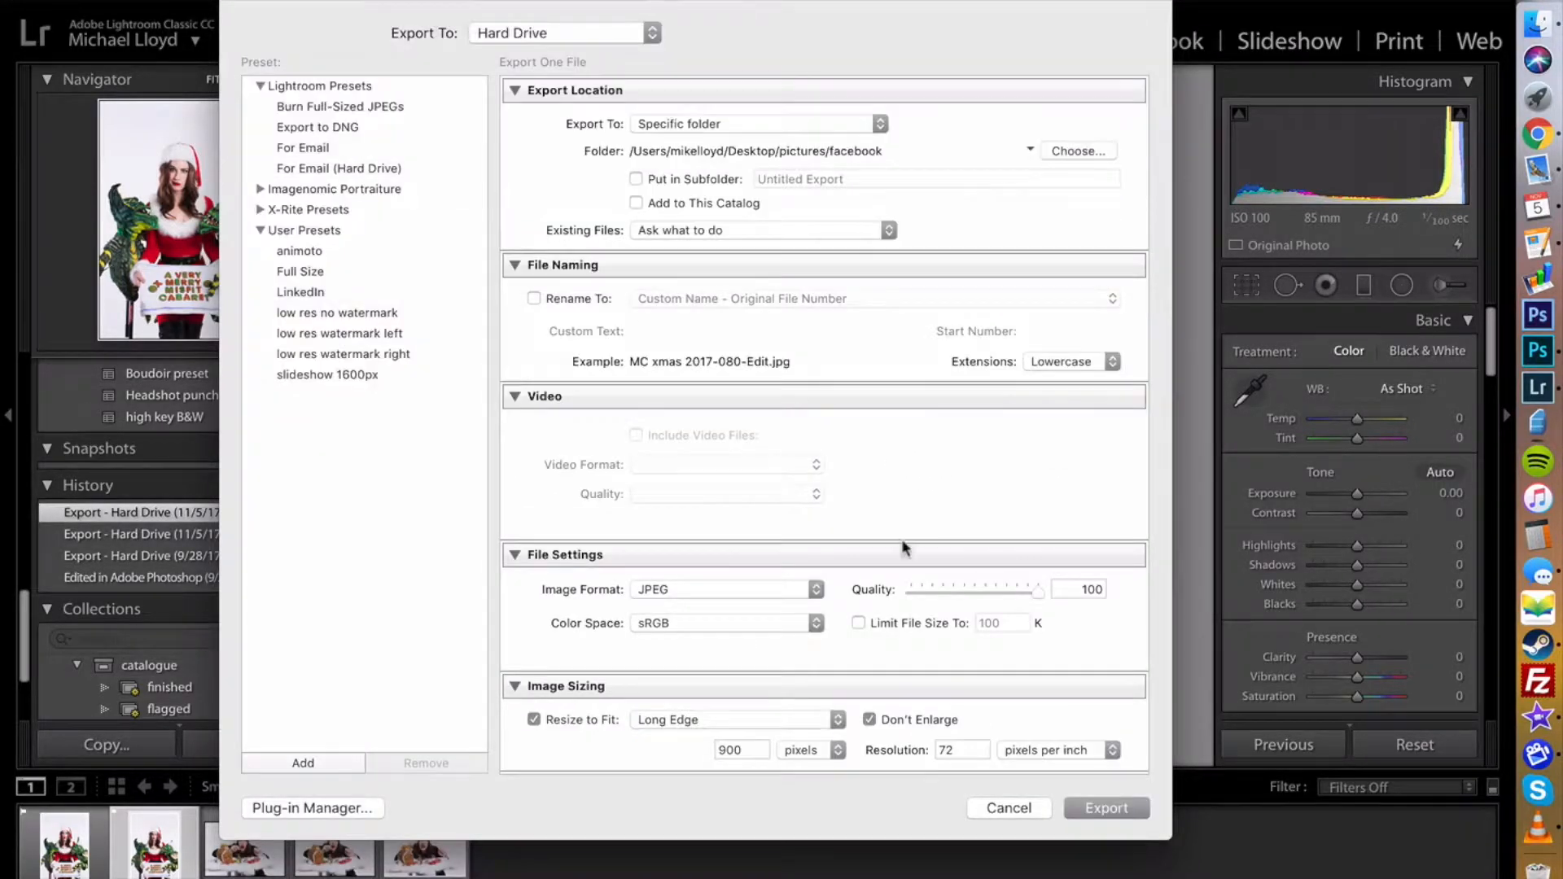
Rename exported files to 'Mike Lloyd Photography' followed by the original file number
left_click(534, 299)
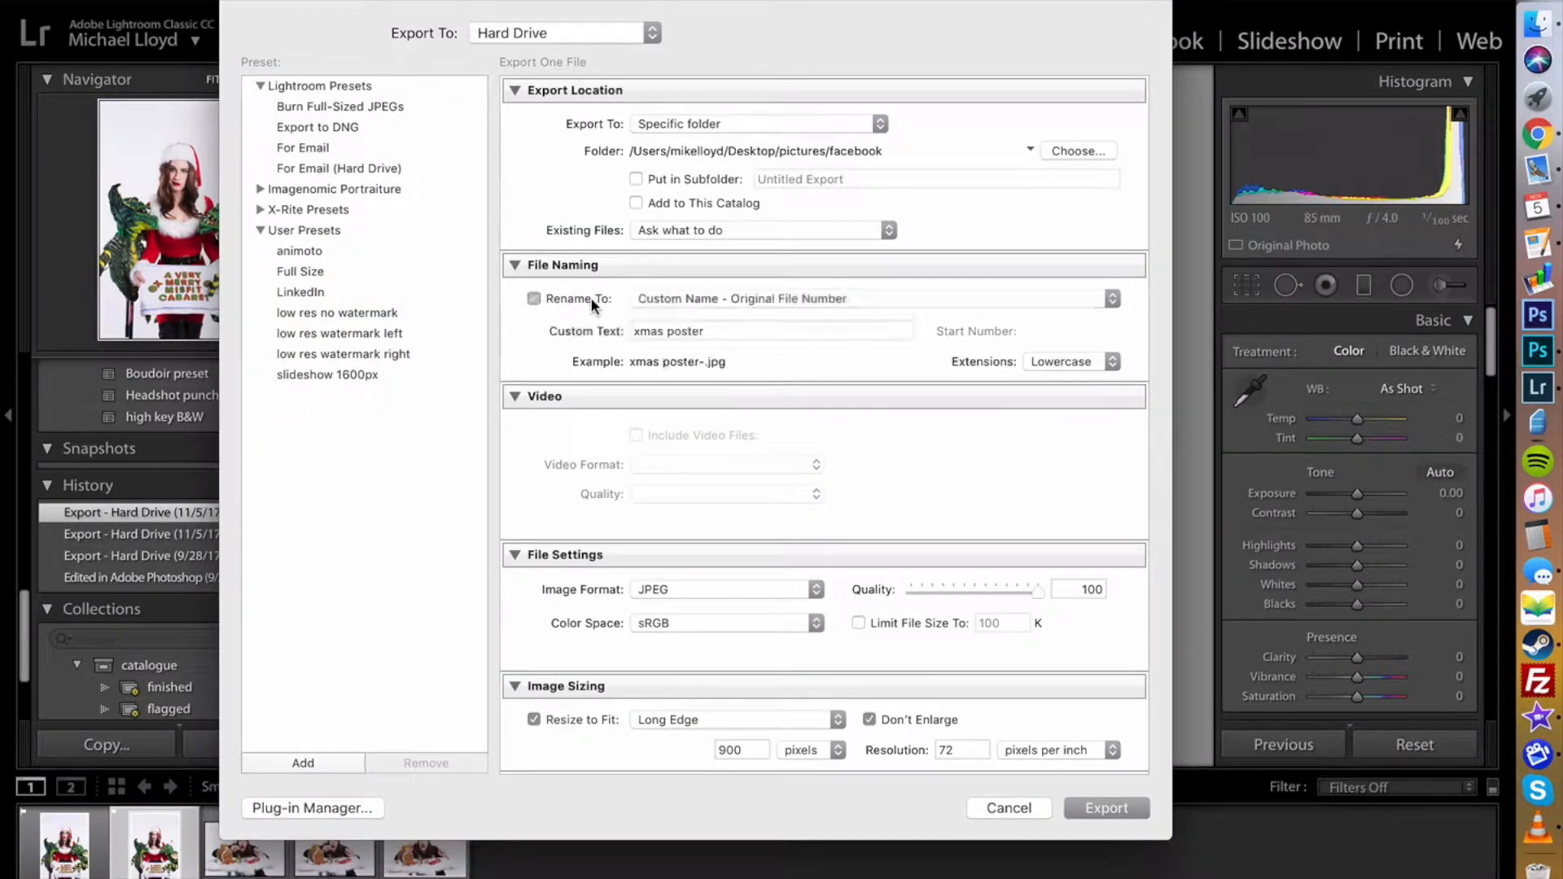
left_click(533, 299)
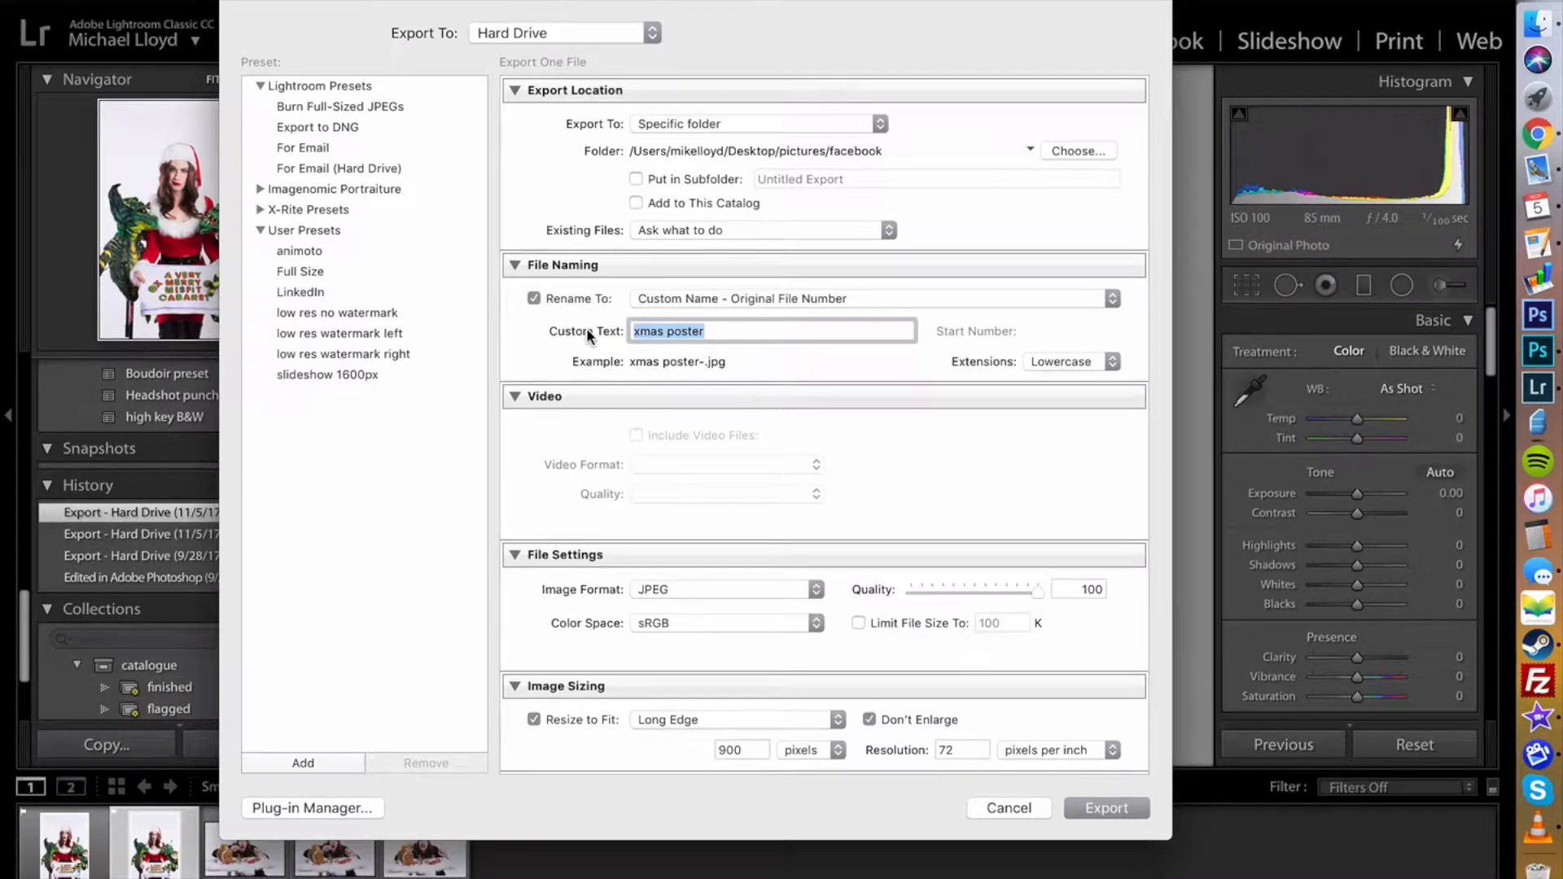
type("Mike Lloyd Photograp")
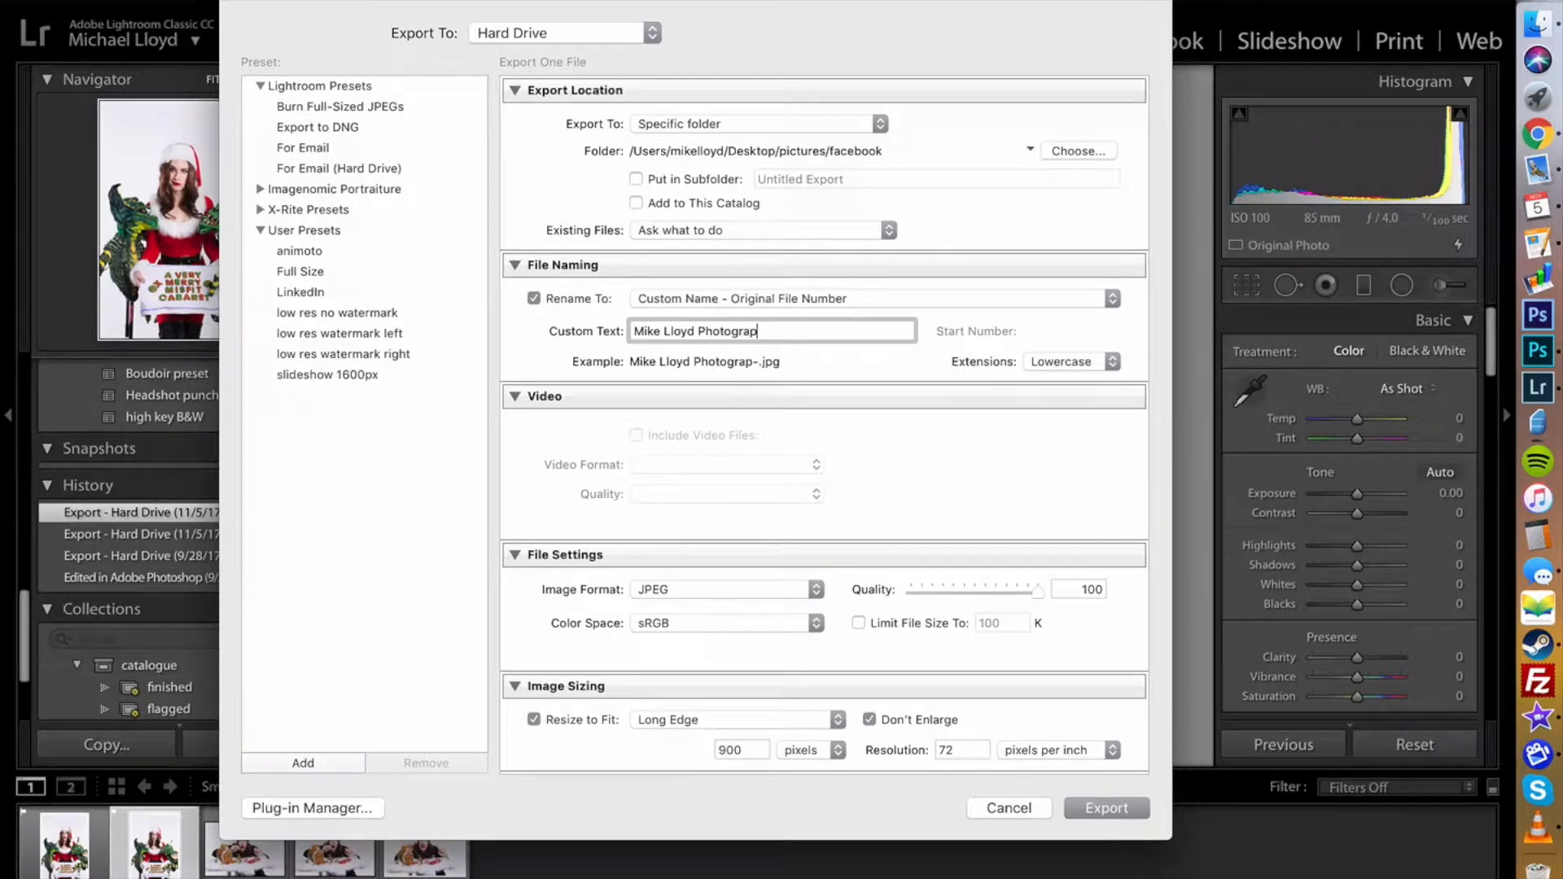
type("hy")
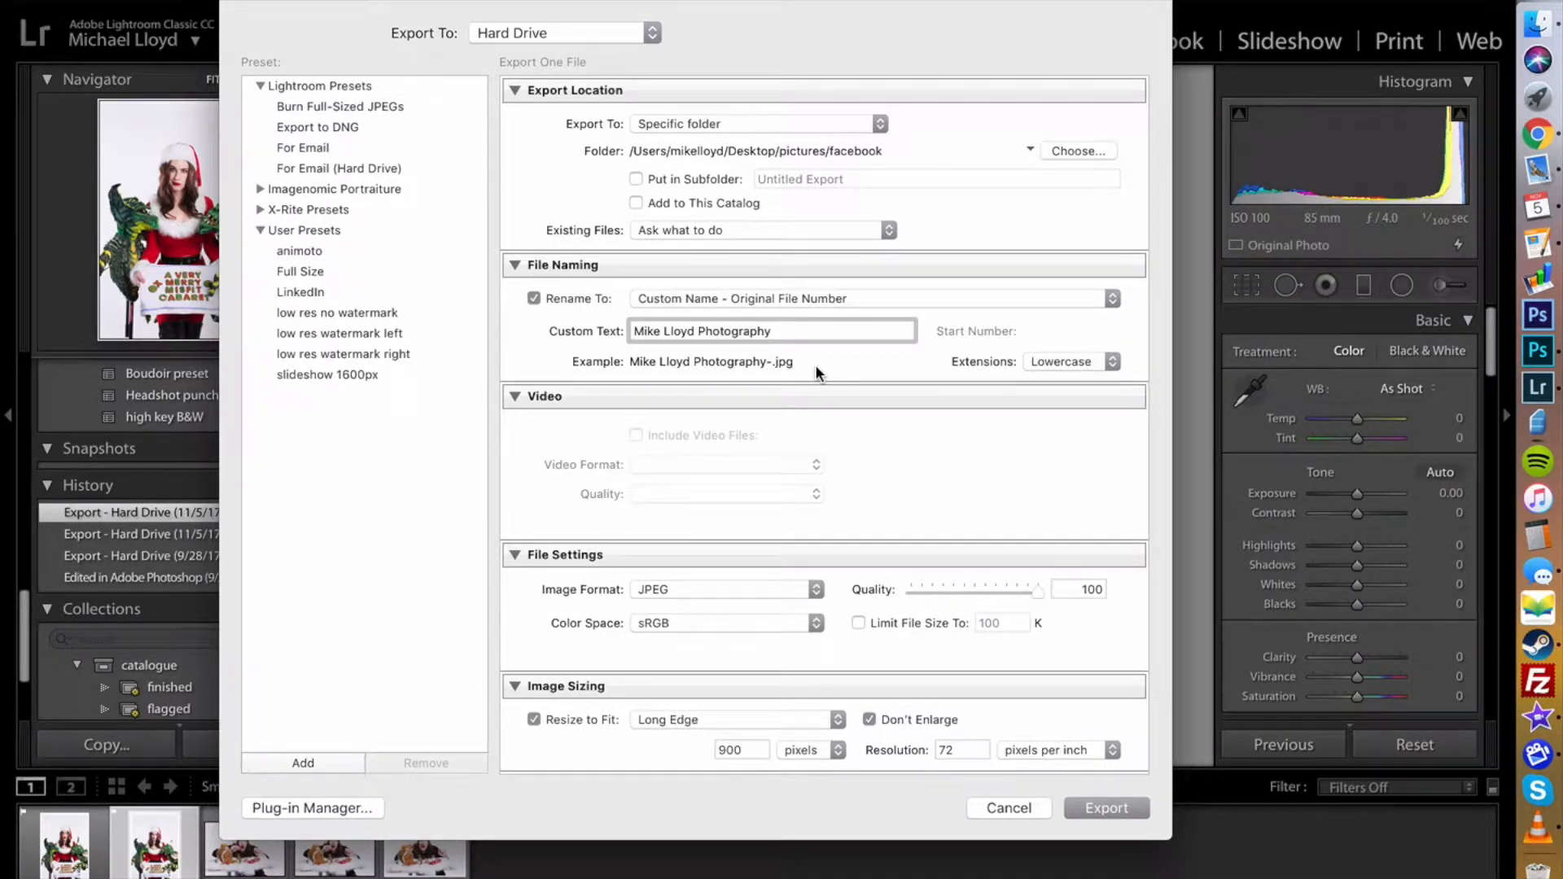
left_click(772, 331)
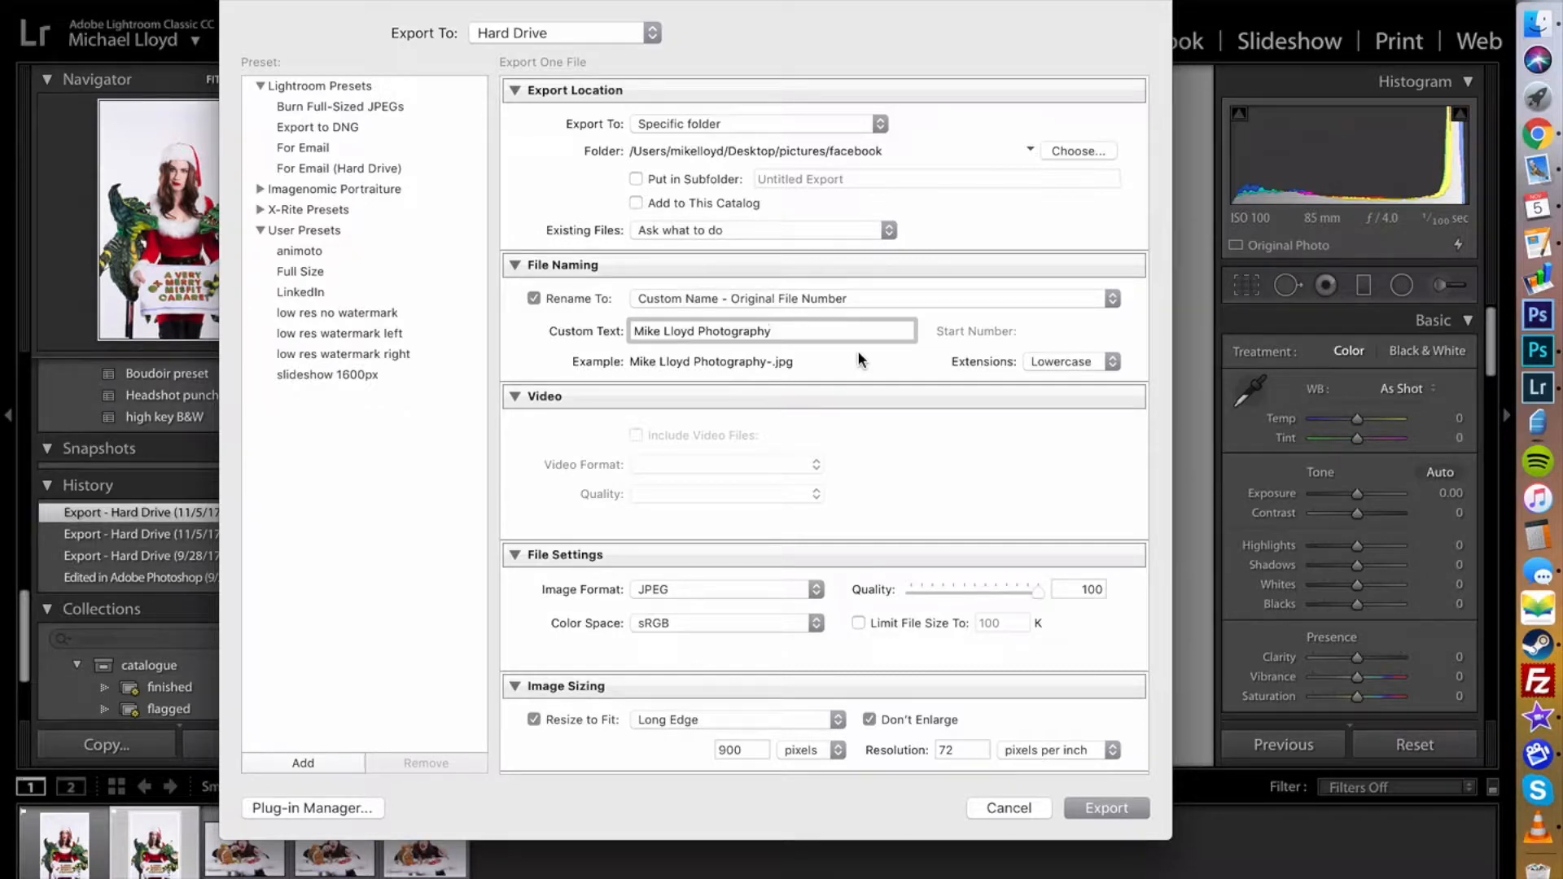
scroll("down", 3)
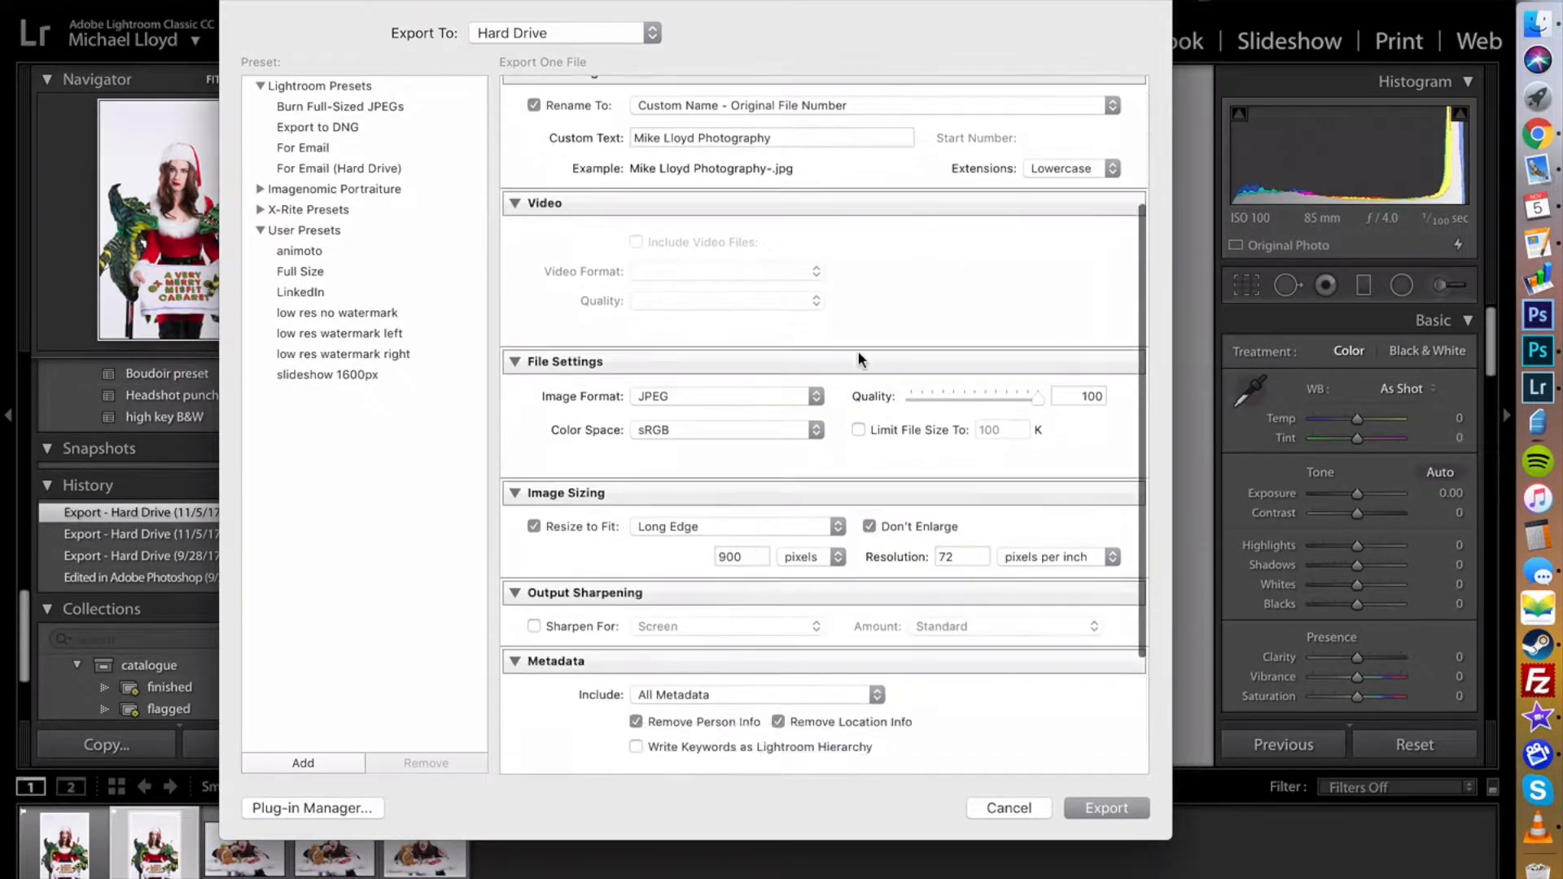
scroll("down", 3)
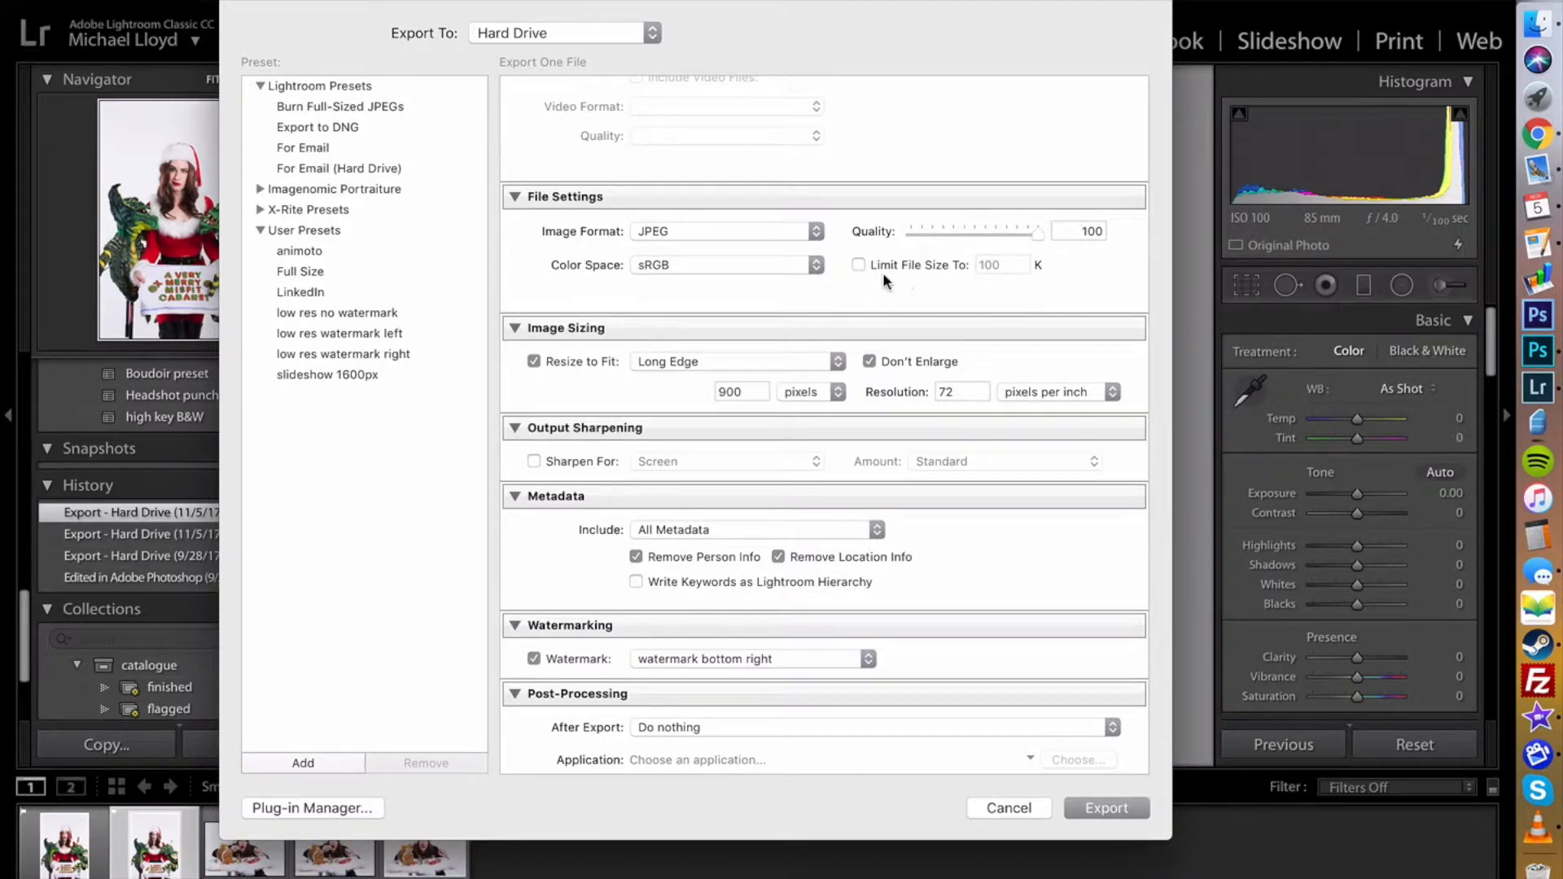
left_click(858, 265)
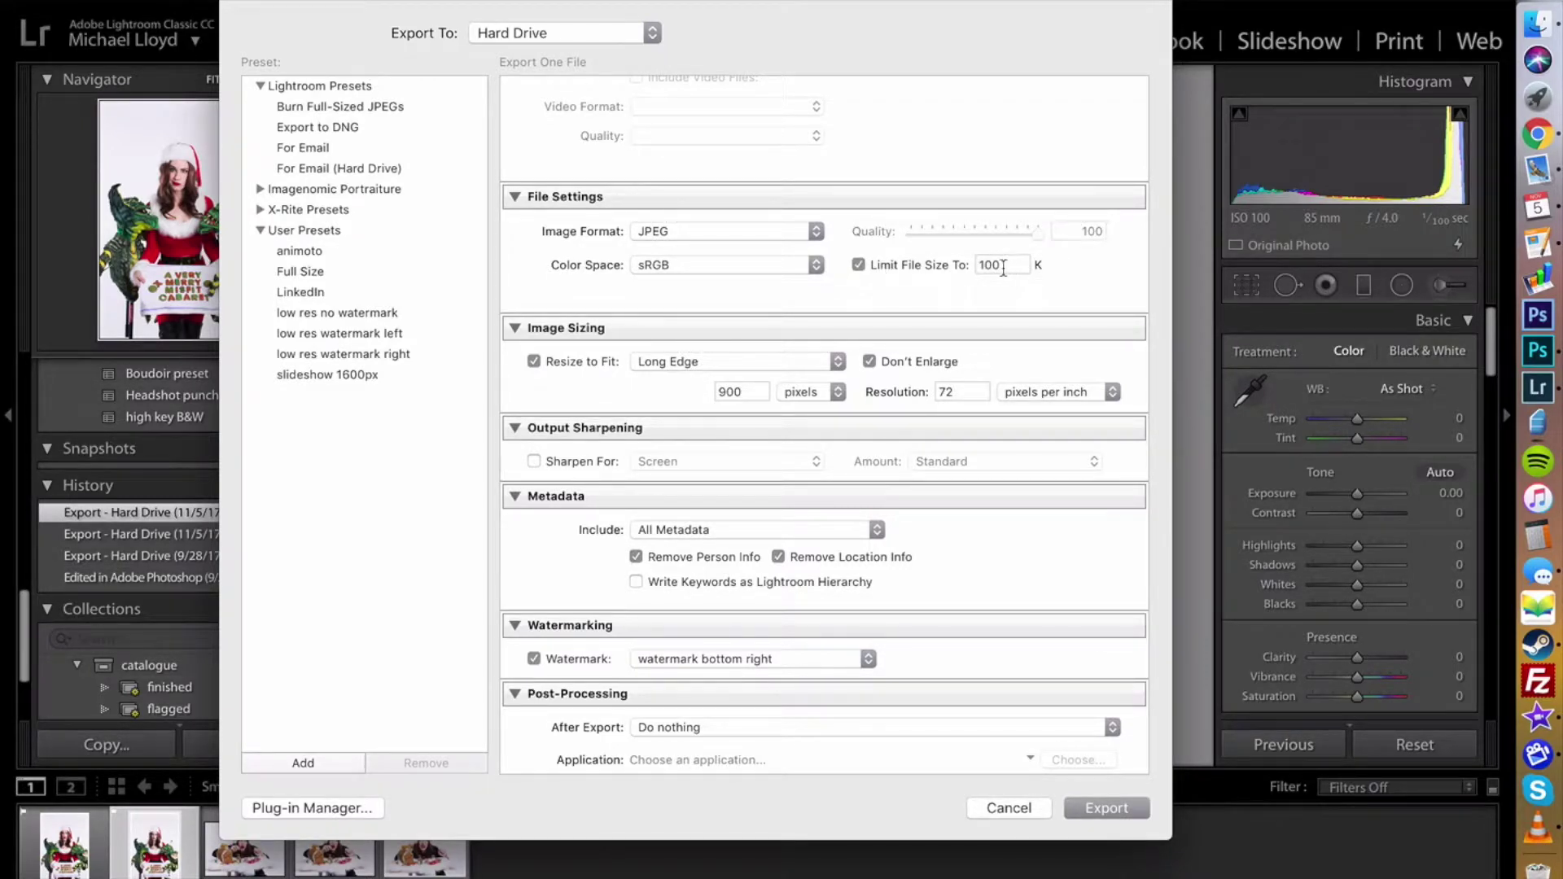
mouse_move(1003, 265)
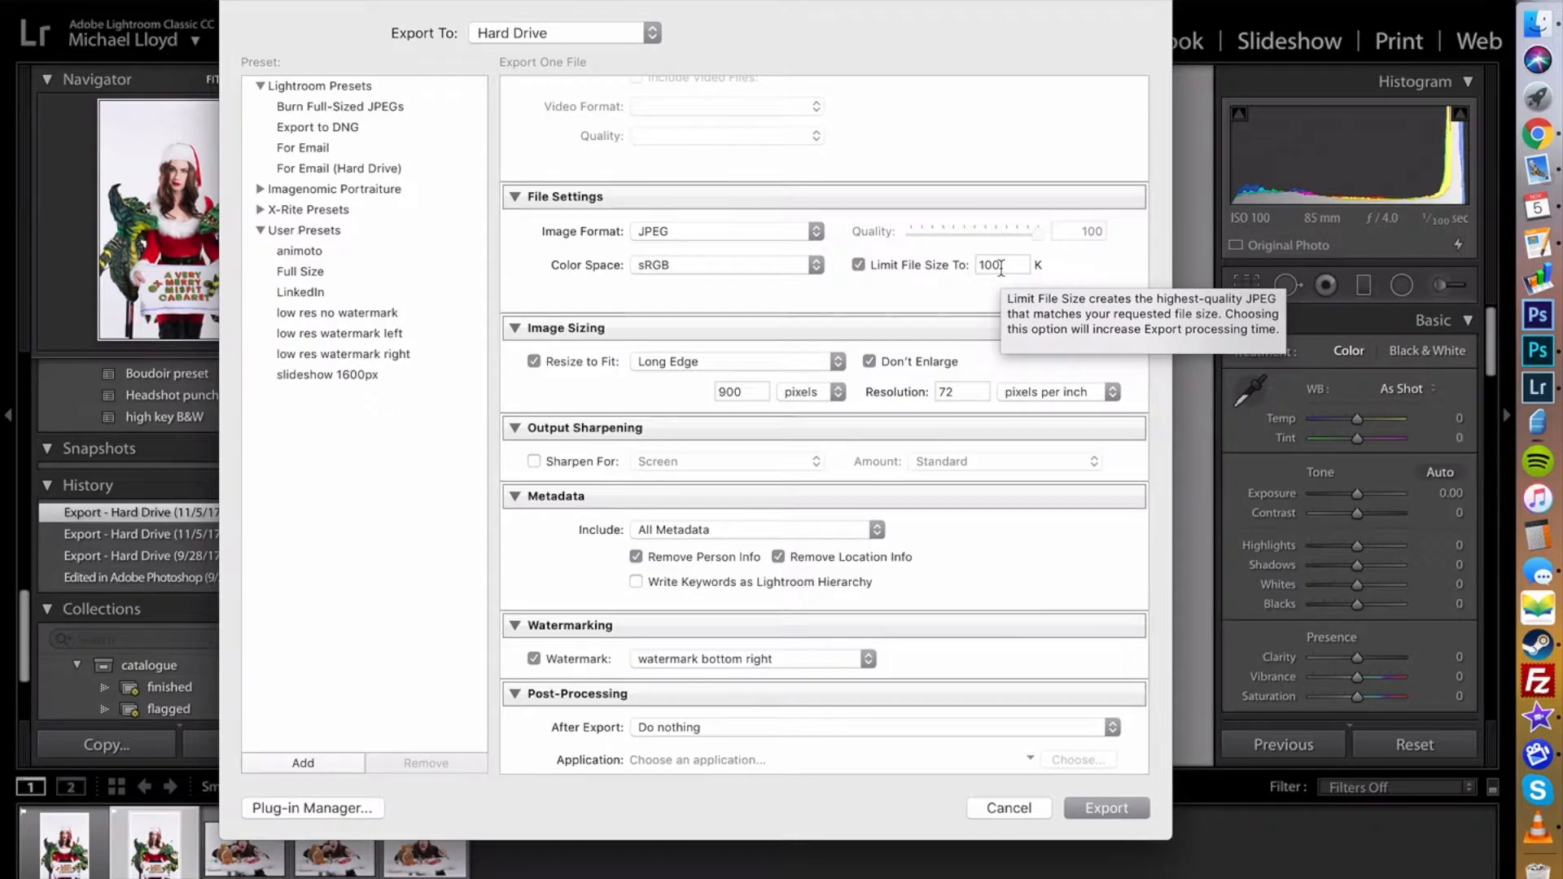
mouse_move(910, 289)
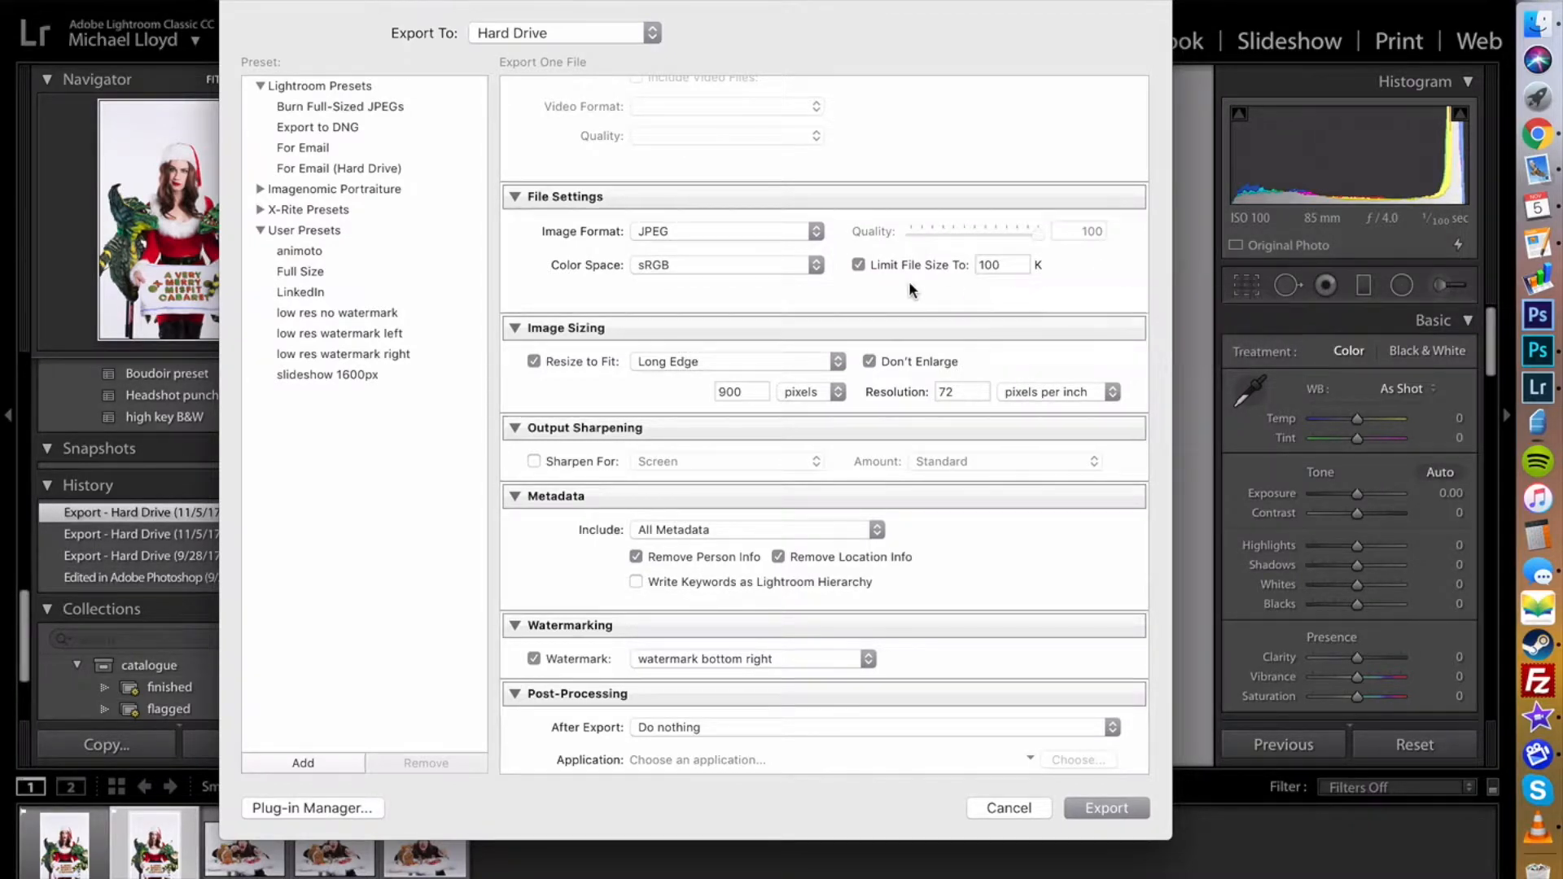
left_click(858, 265)
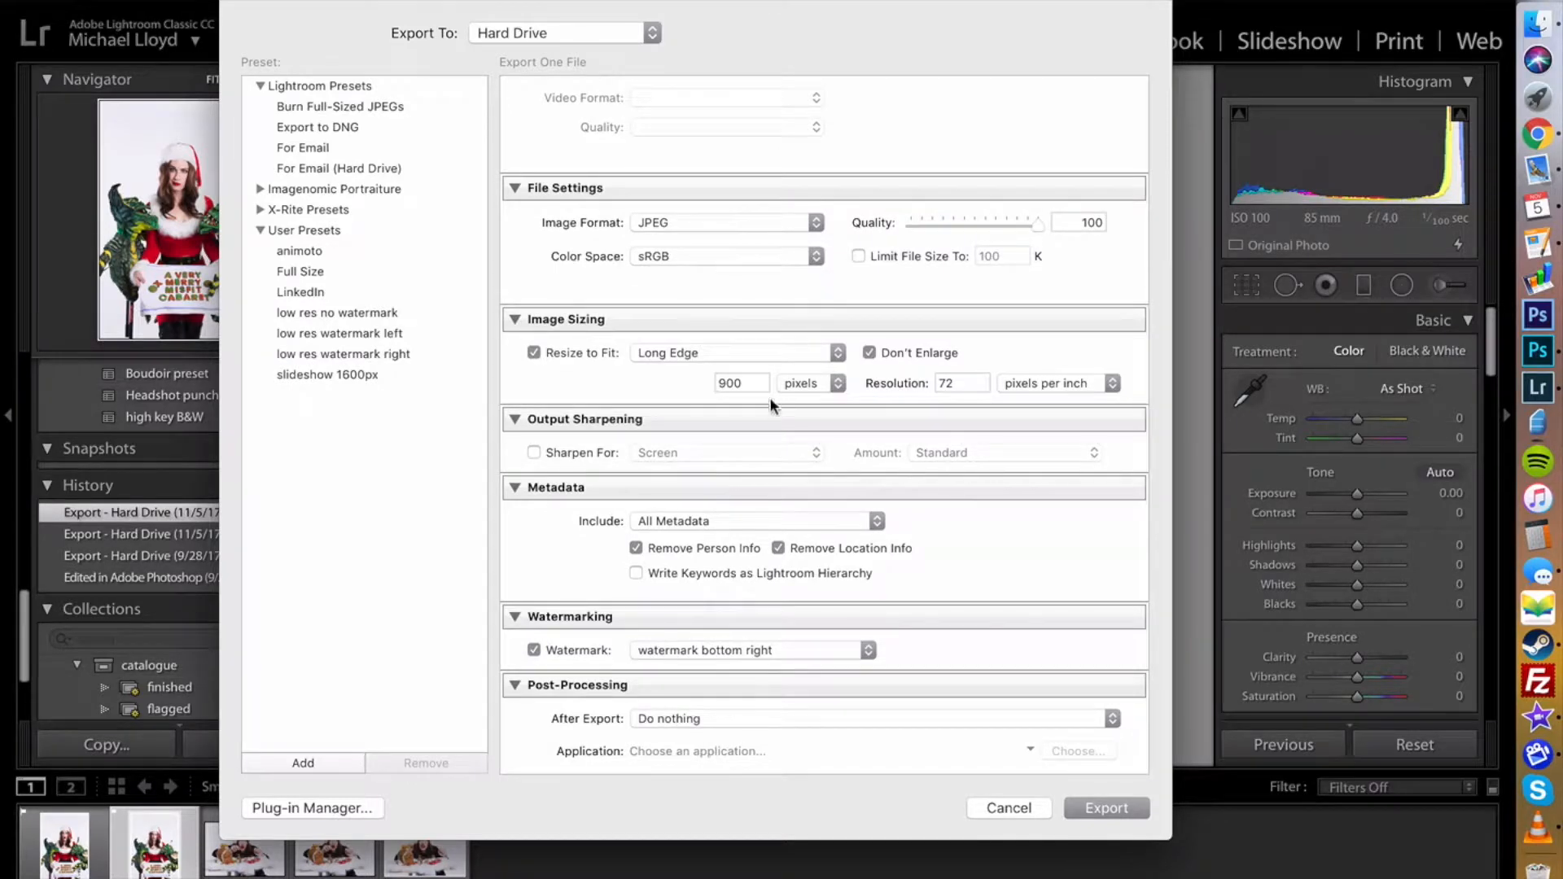
mouse_move(655, 371)
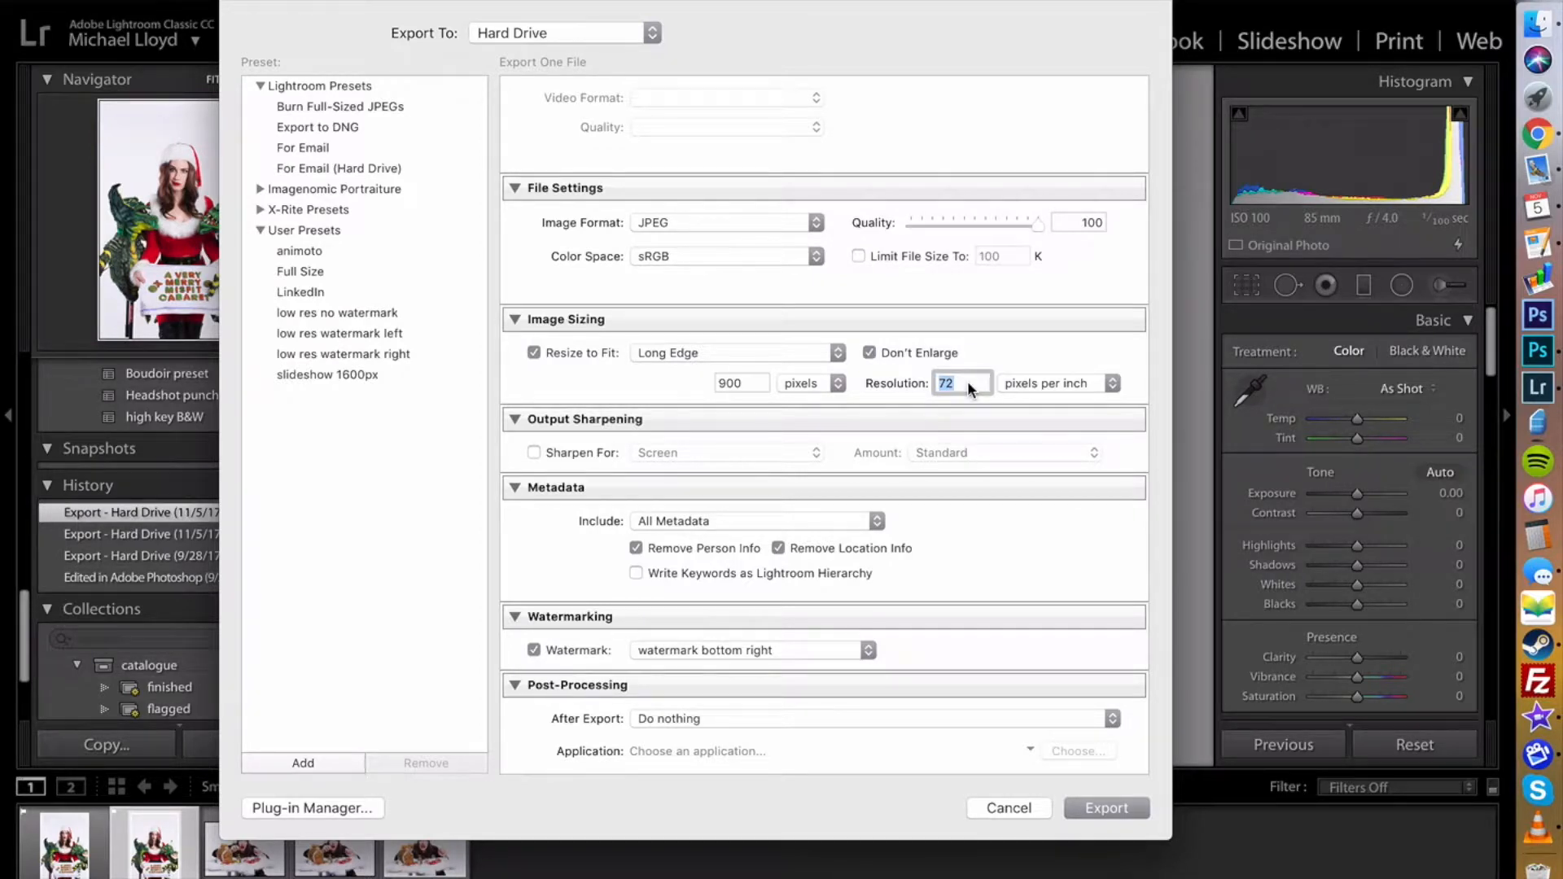
left_click(740, 383)
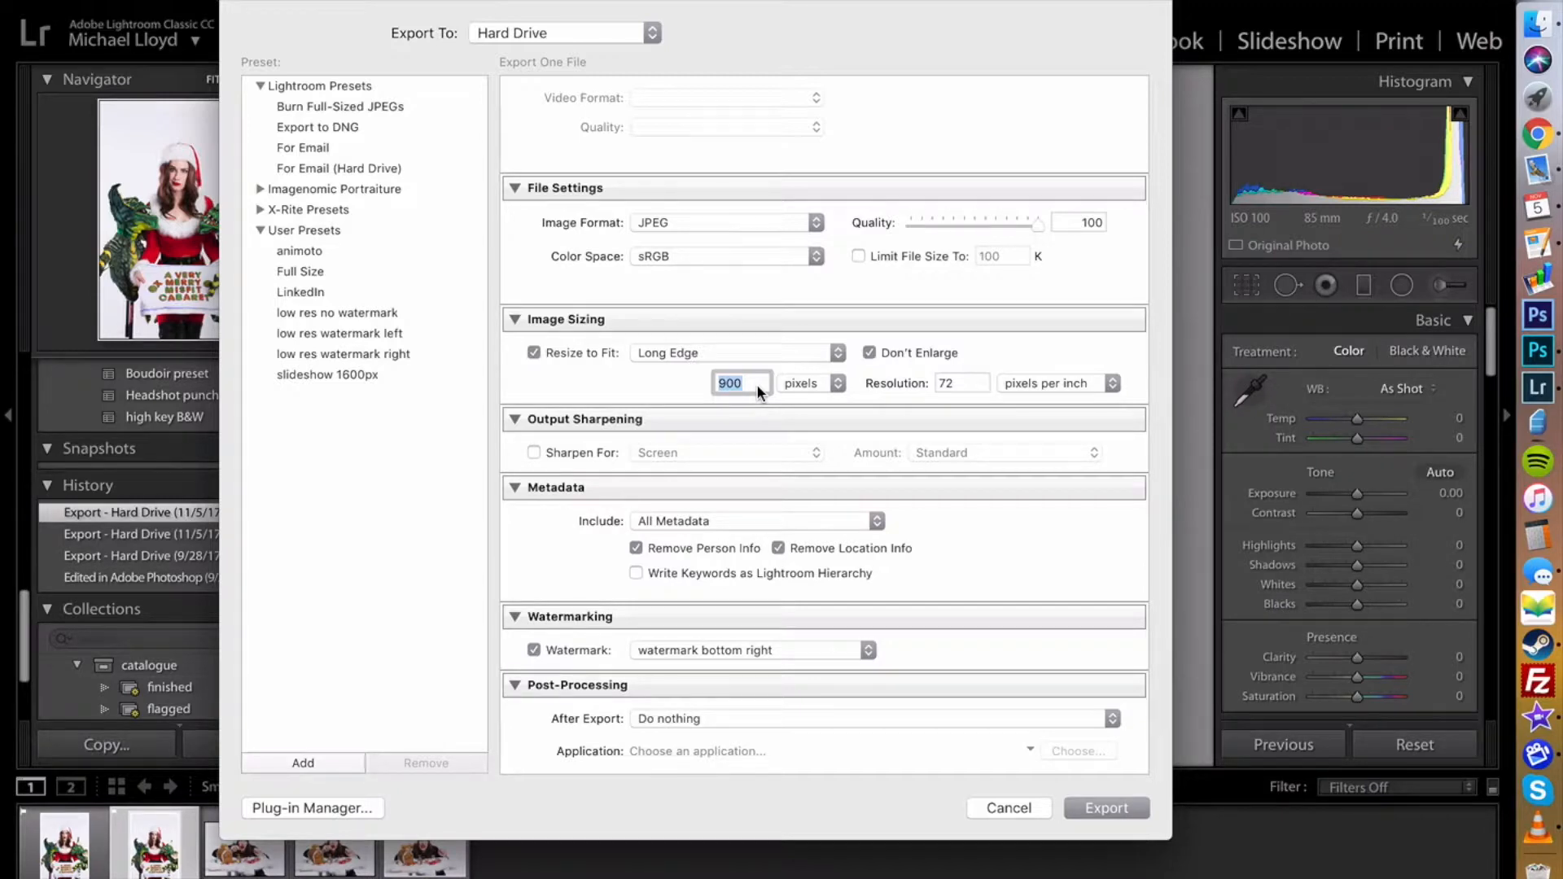
mouse_move(773, 524)
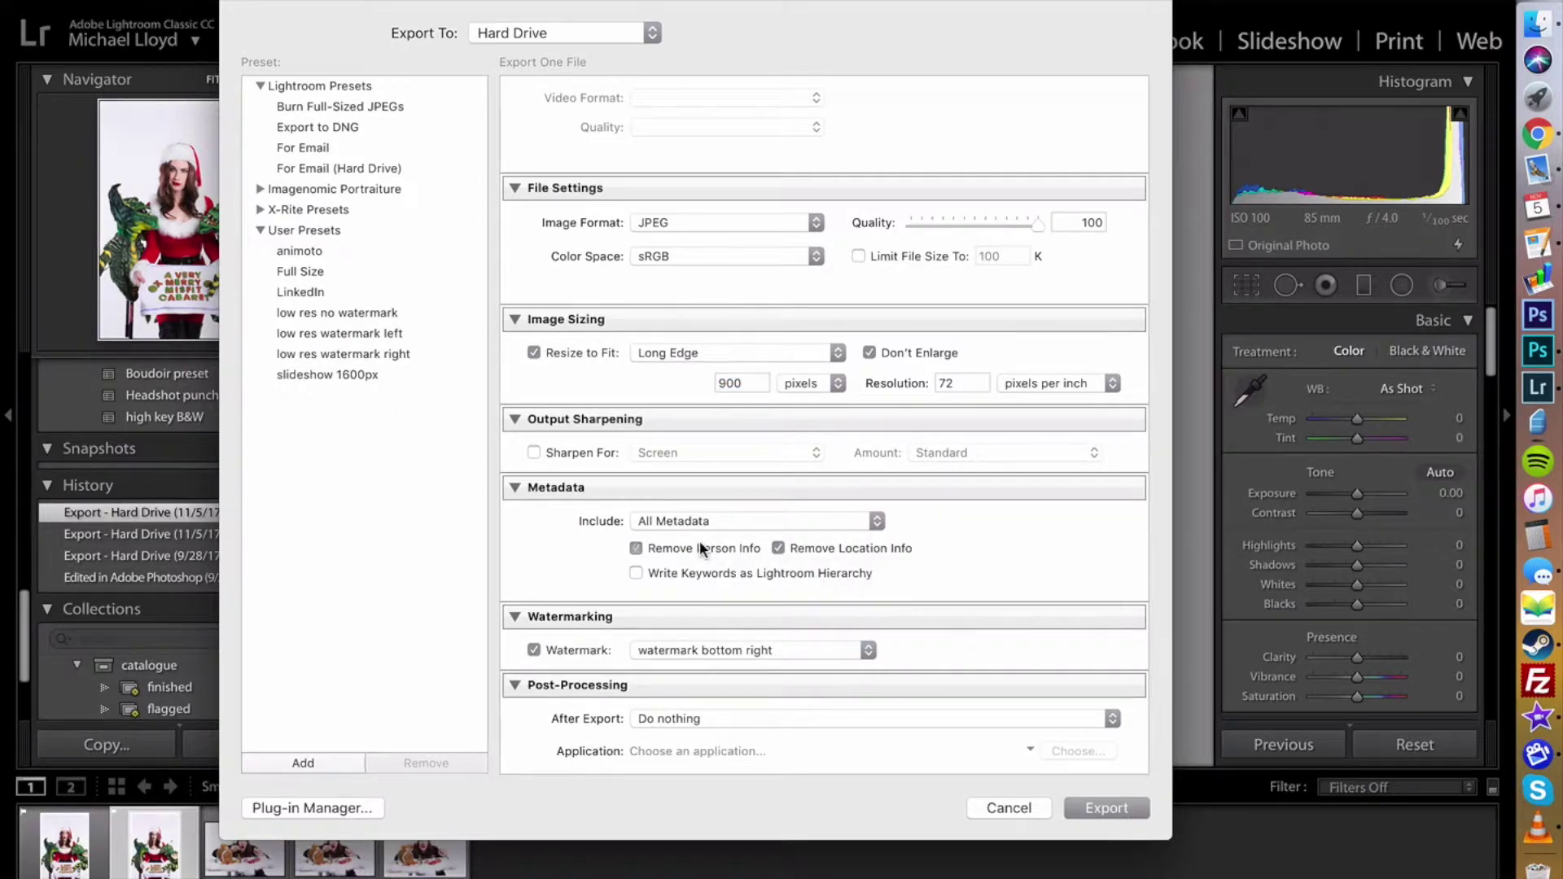
Turn off person and location info removal and include Copyright & Contact Info Only
left_click(636, 548)
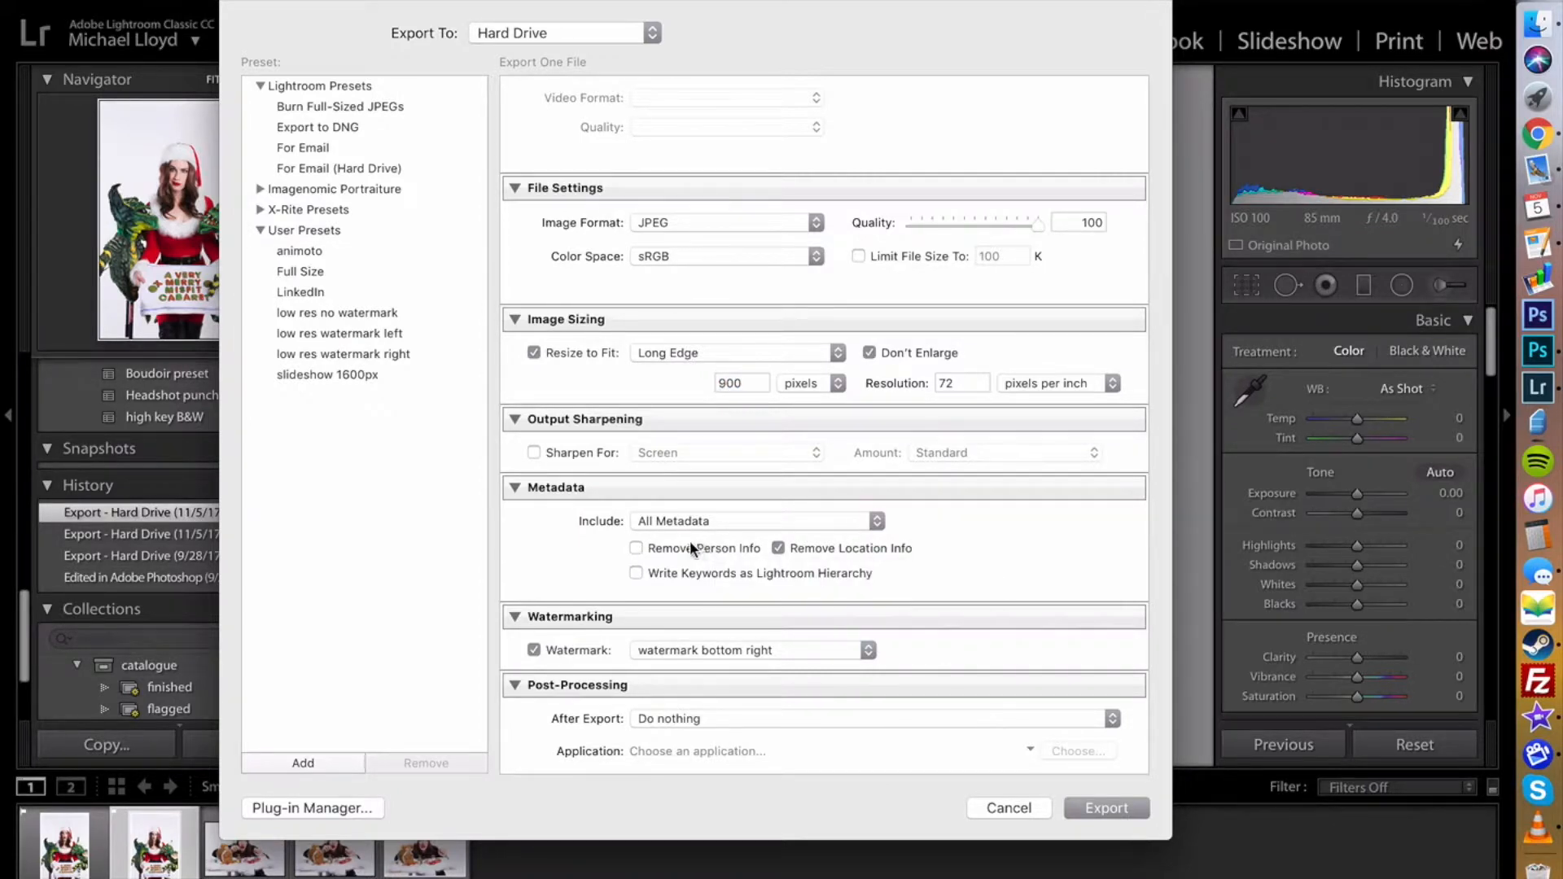
left_click(778, 548)
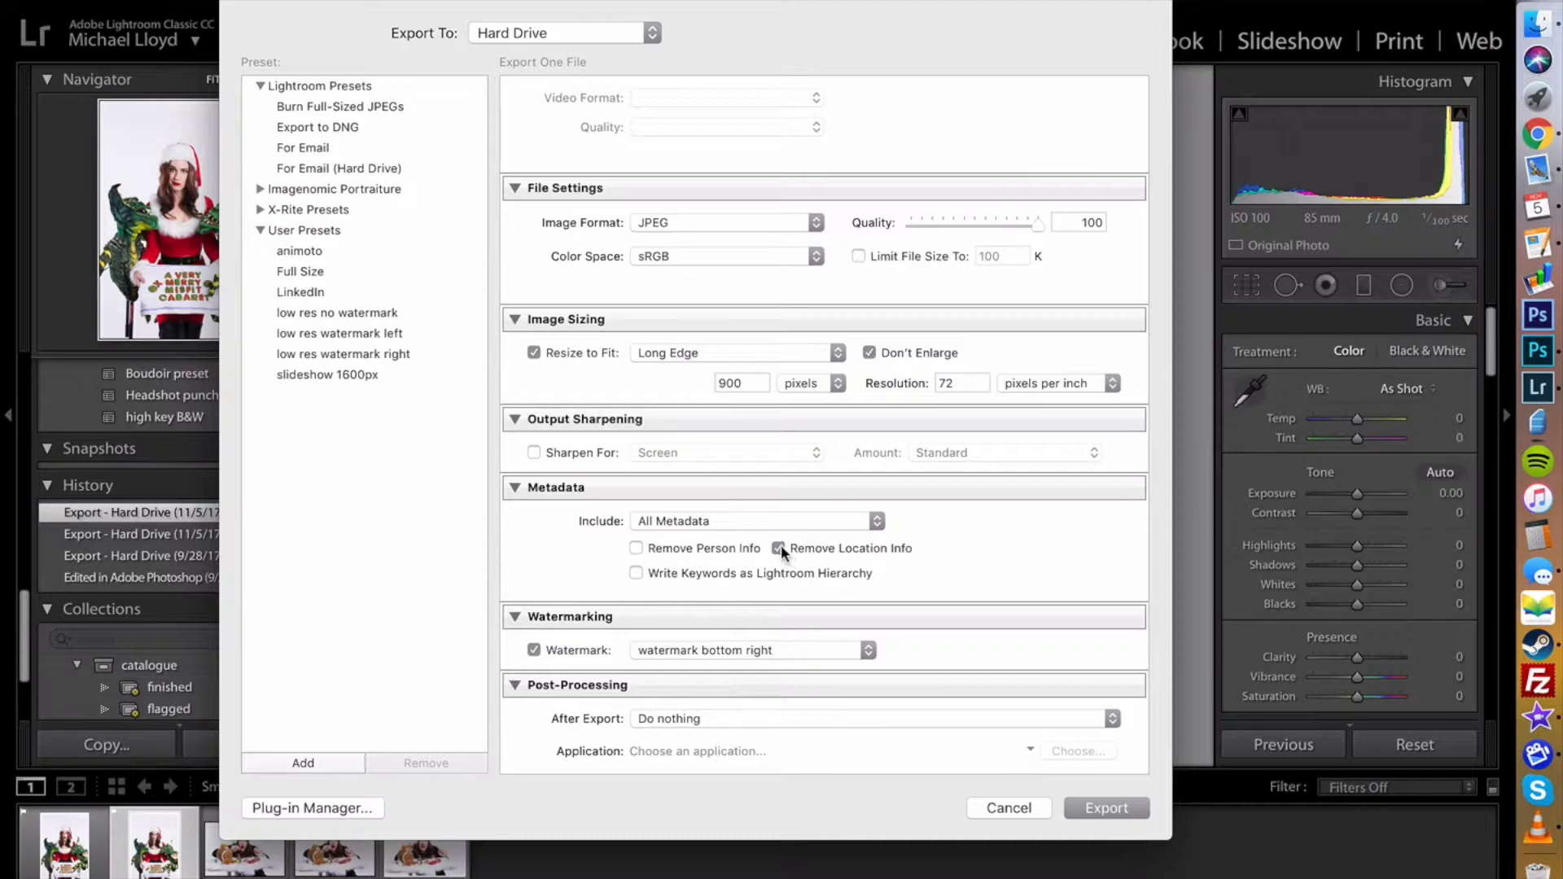
left_click(777, 548)
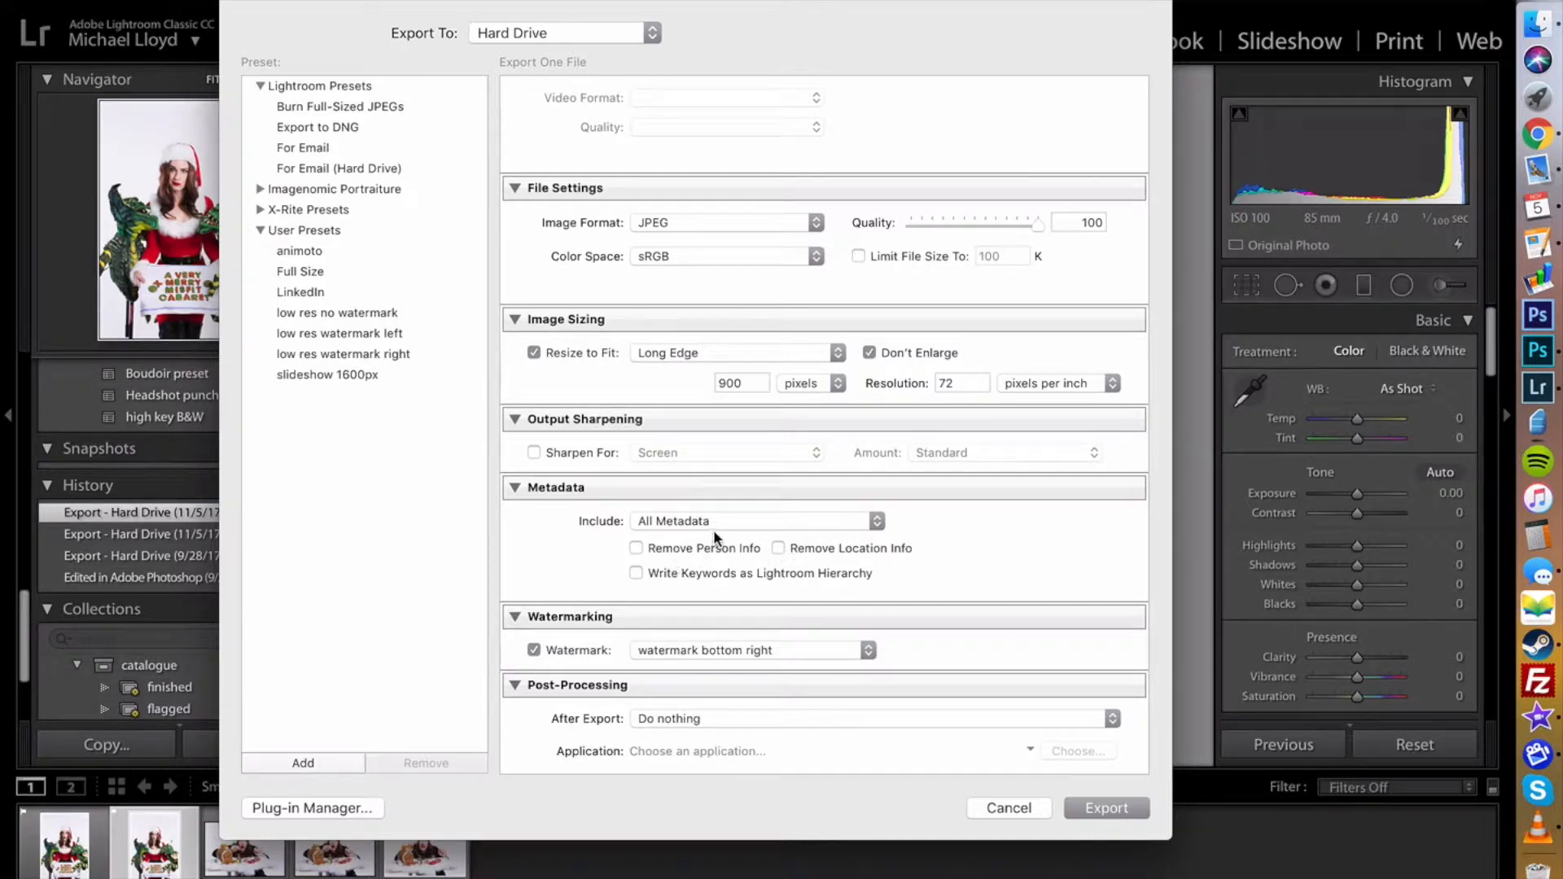
left_click(757, 521)
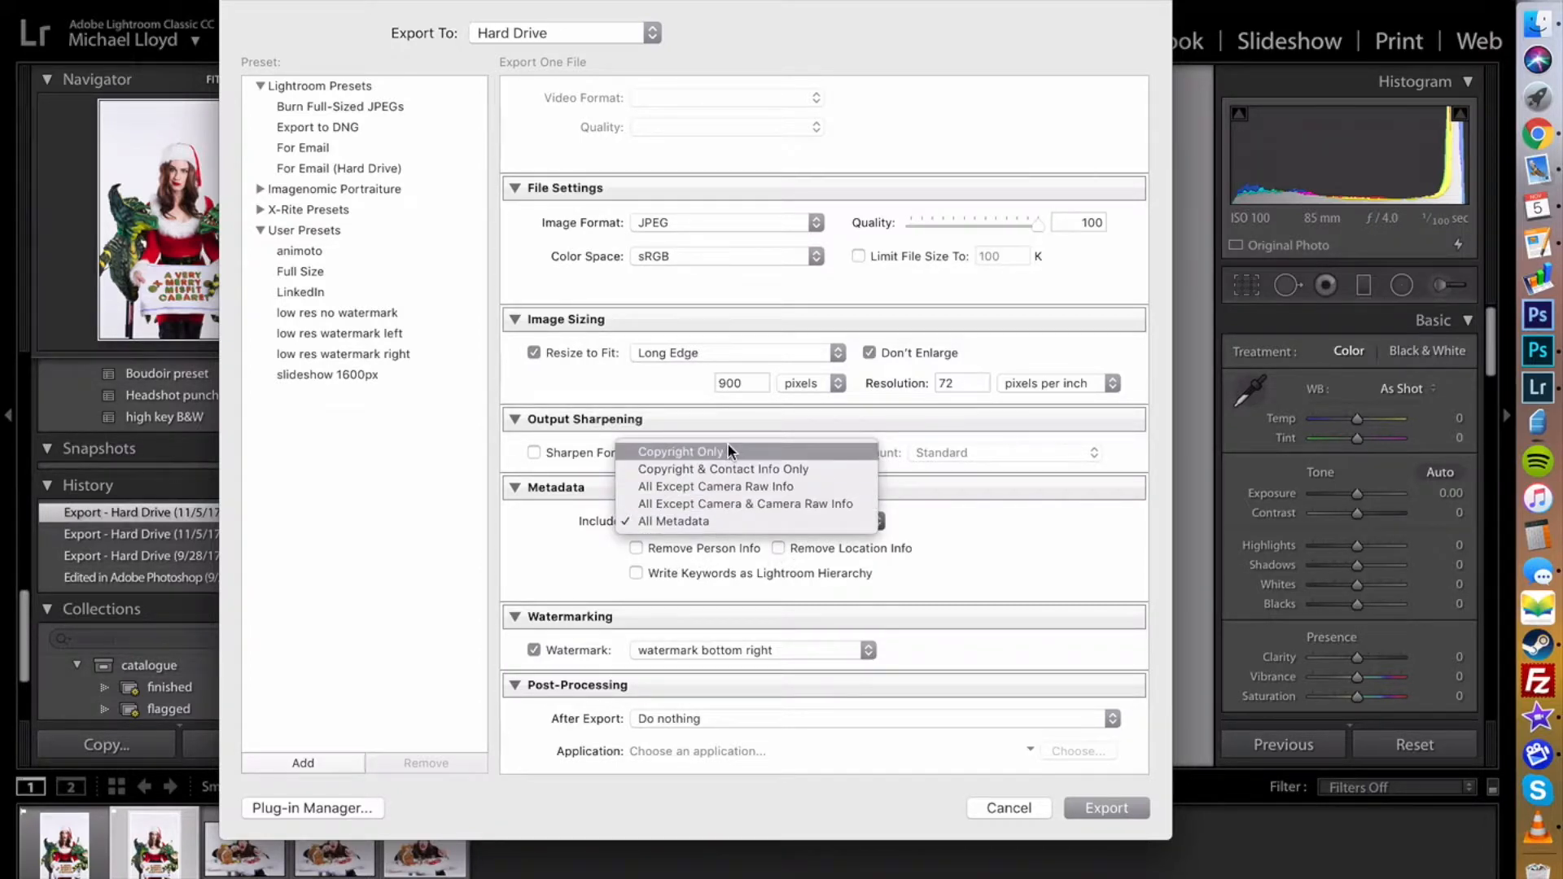
left_click(722, 469)
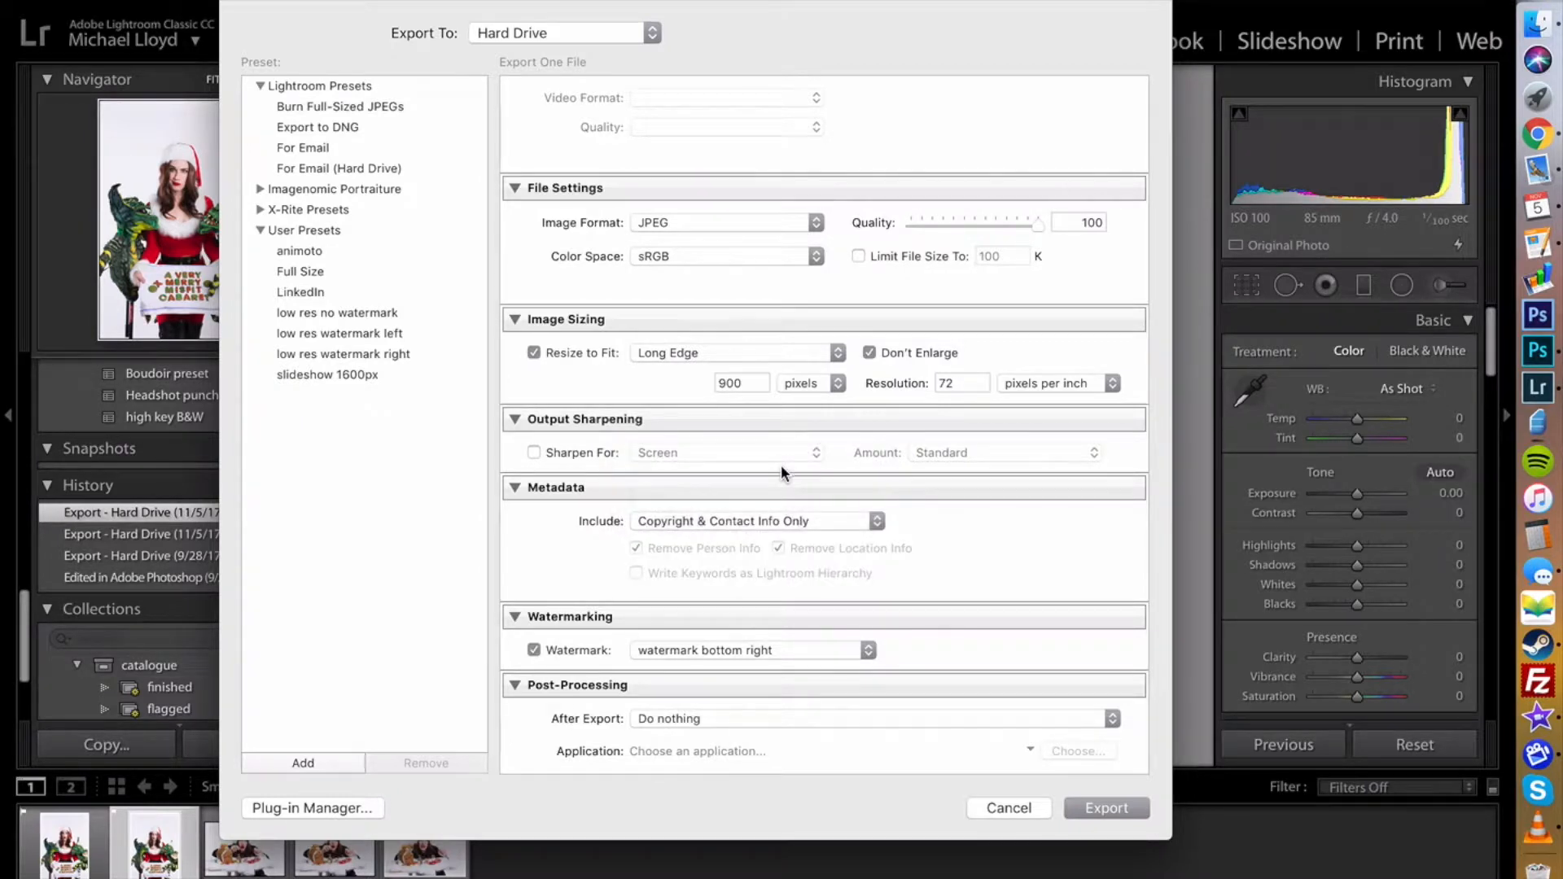
mouse_move(823, 522)
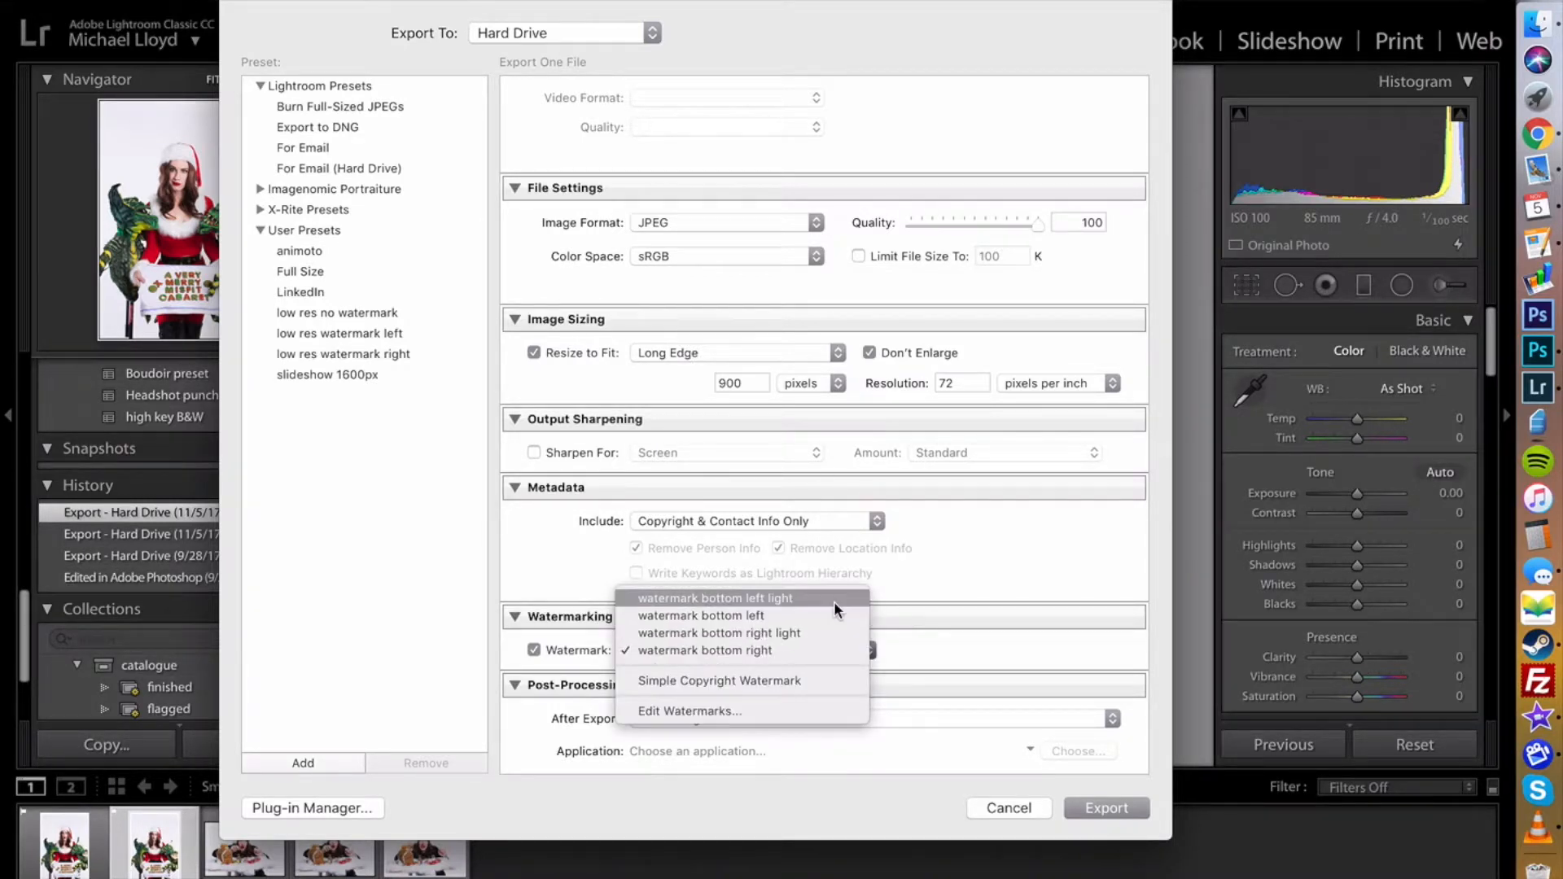
mouse_move(821, 633)
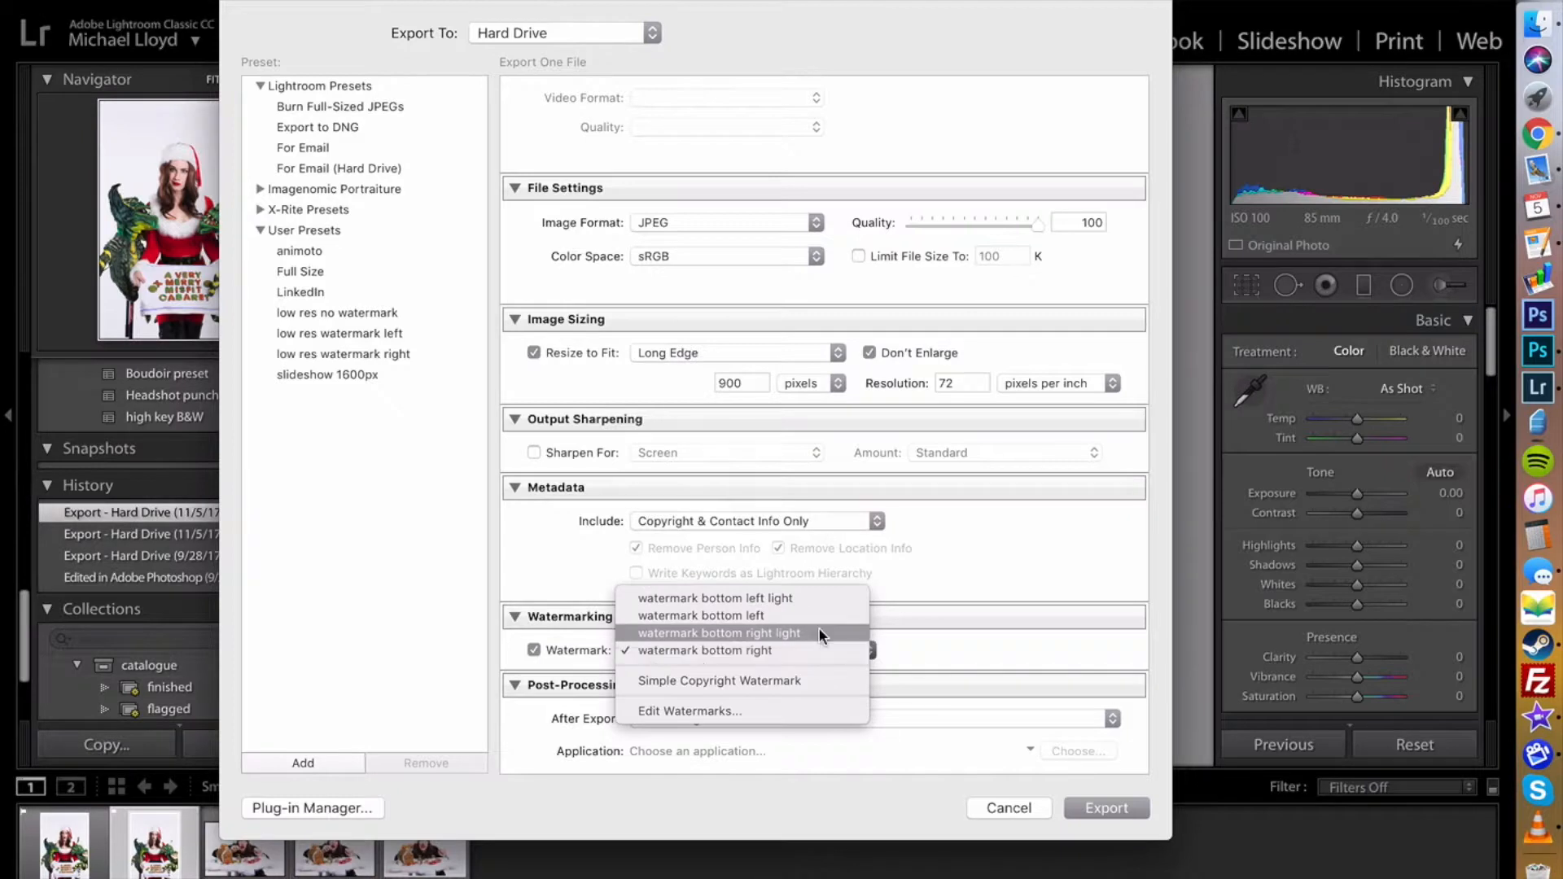
Leave the bottom-right watermark setting unchanged and uncheck Watermark
left_click(705, 650)
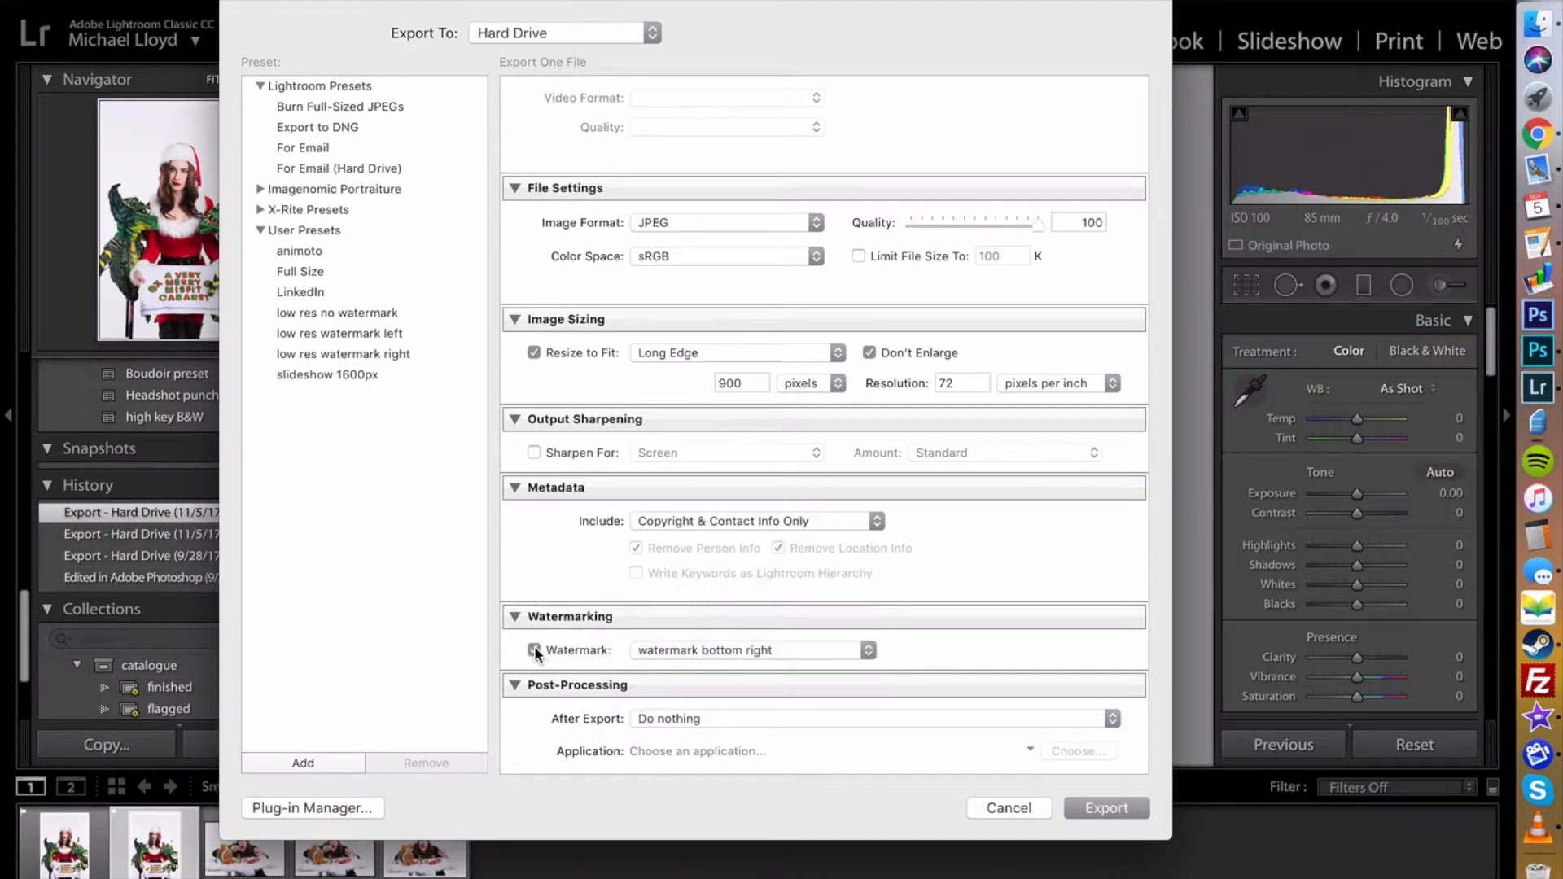
left_click(533, 650)
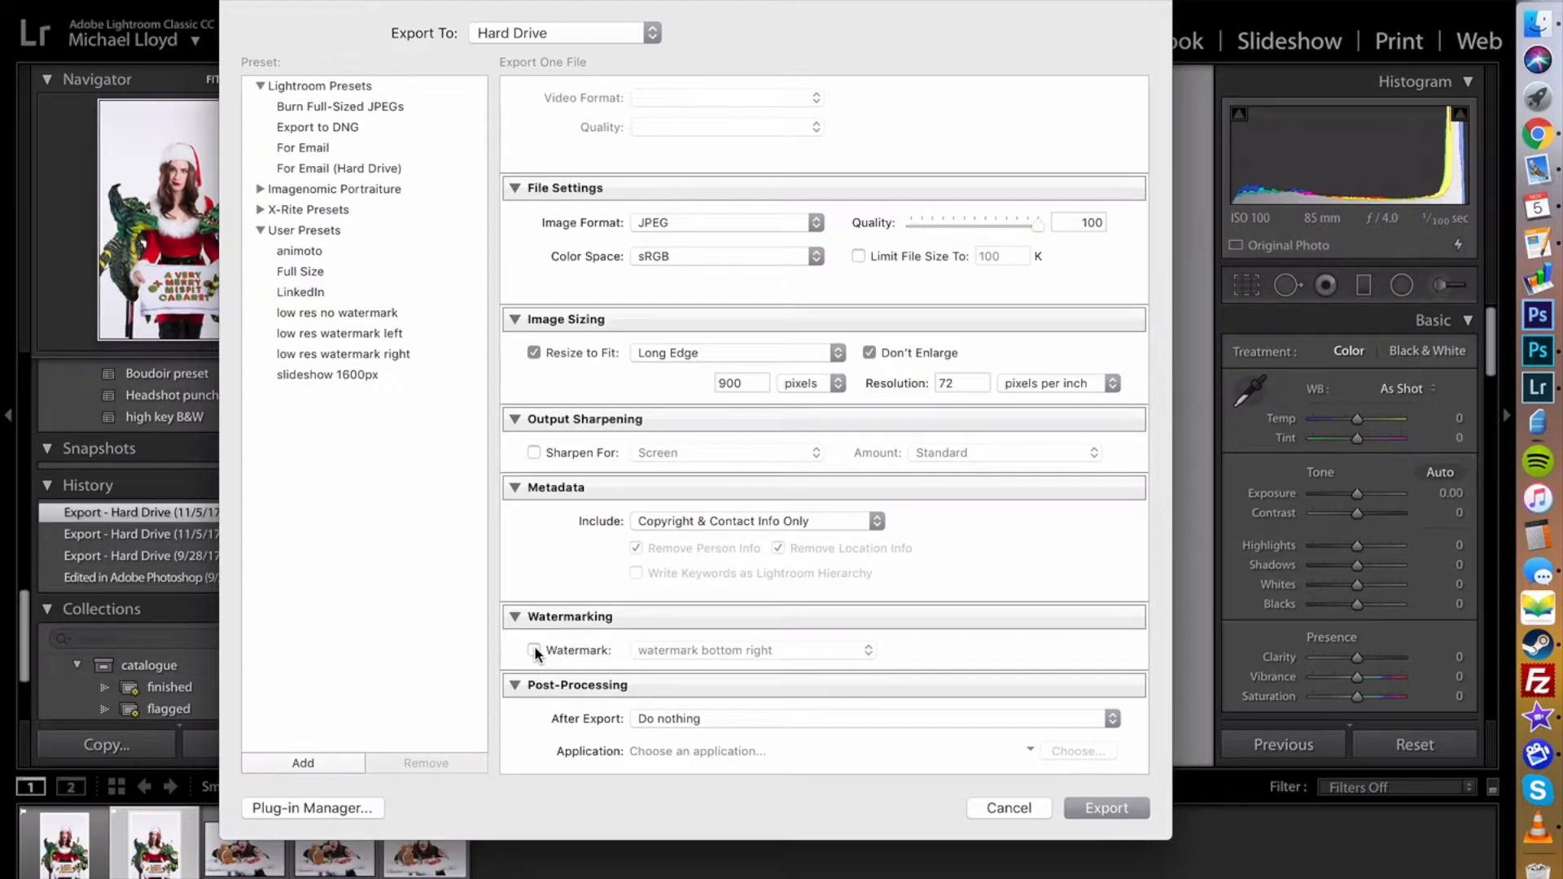
mouse_move(575, 560)
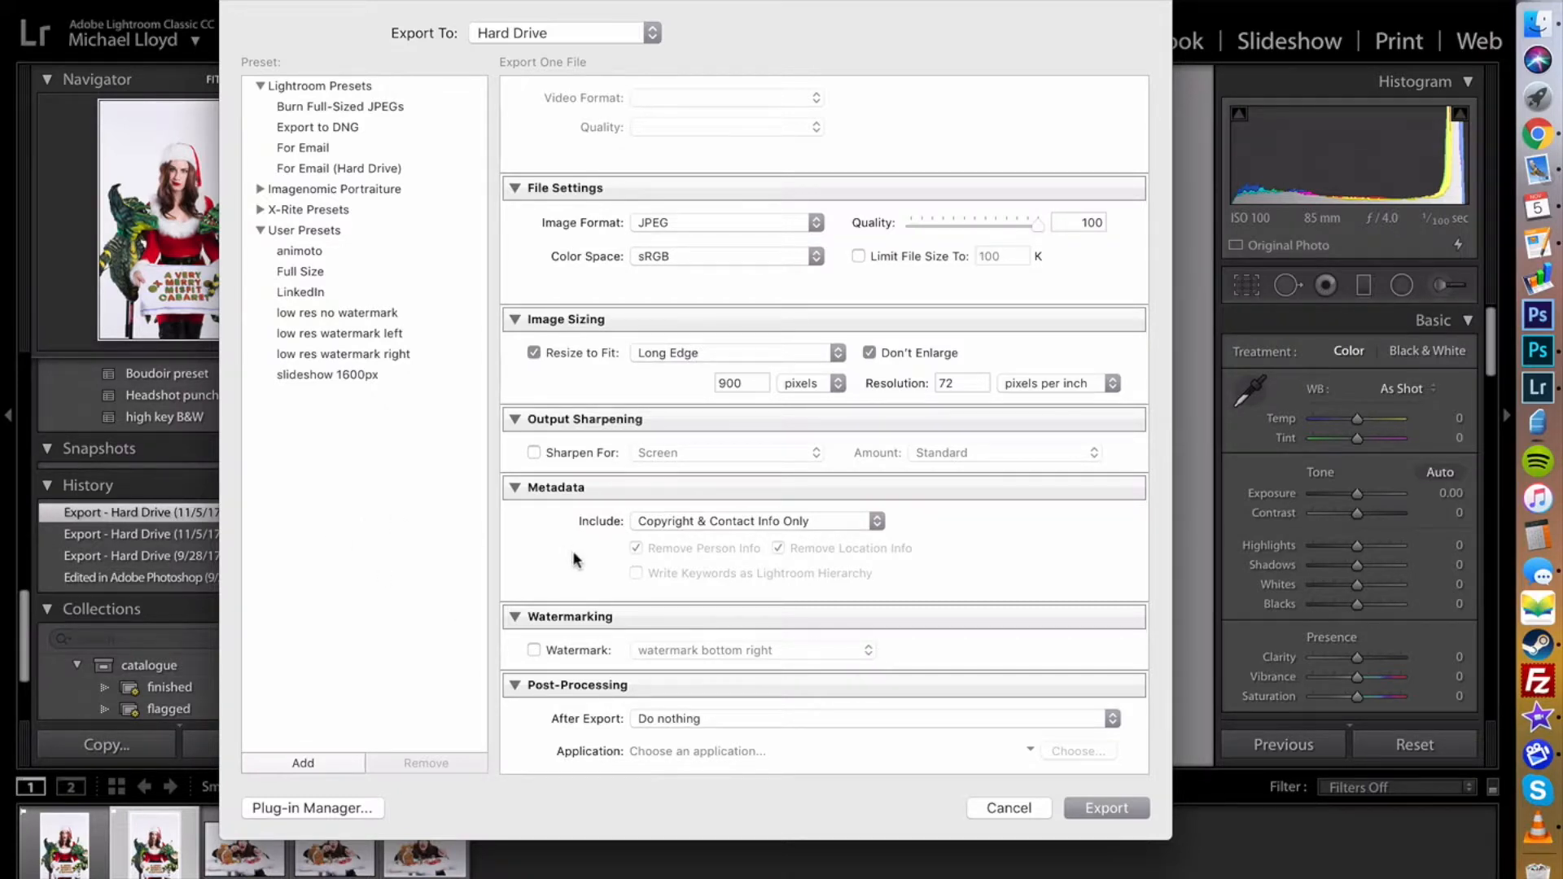
mouse_move(600, 563)
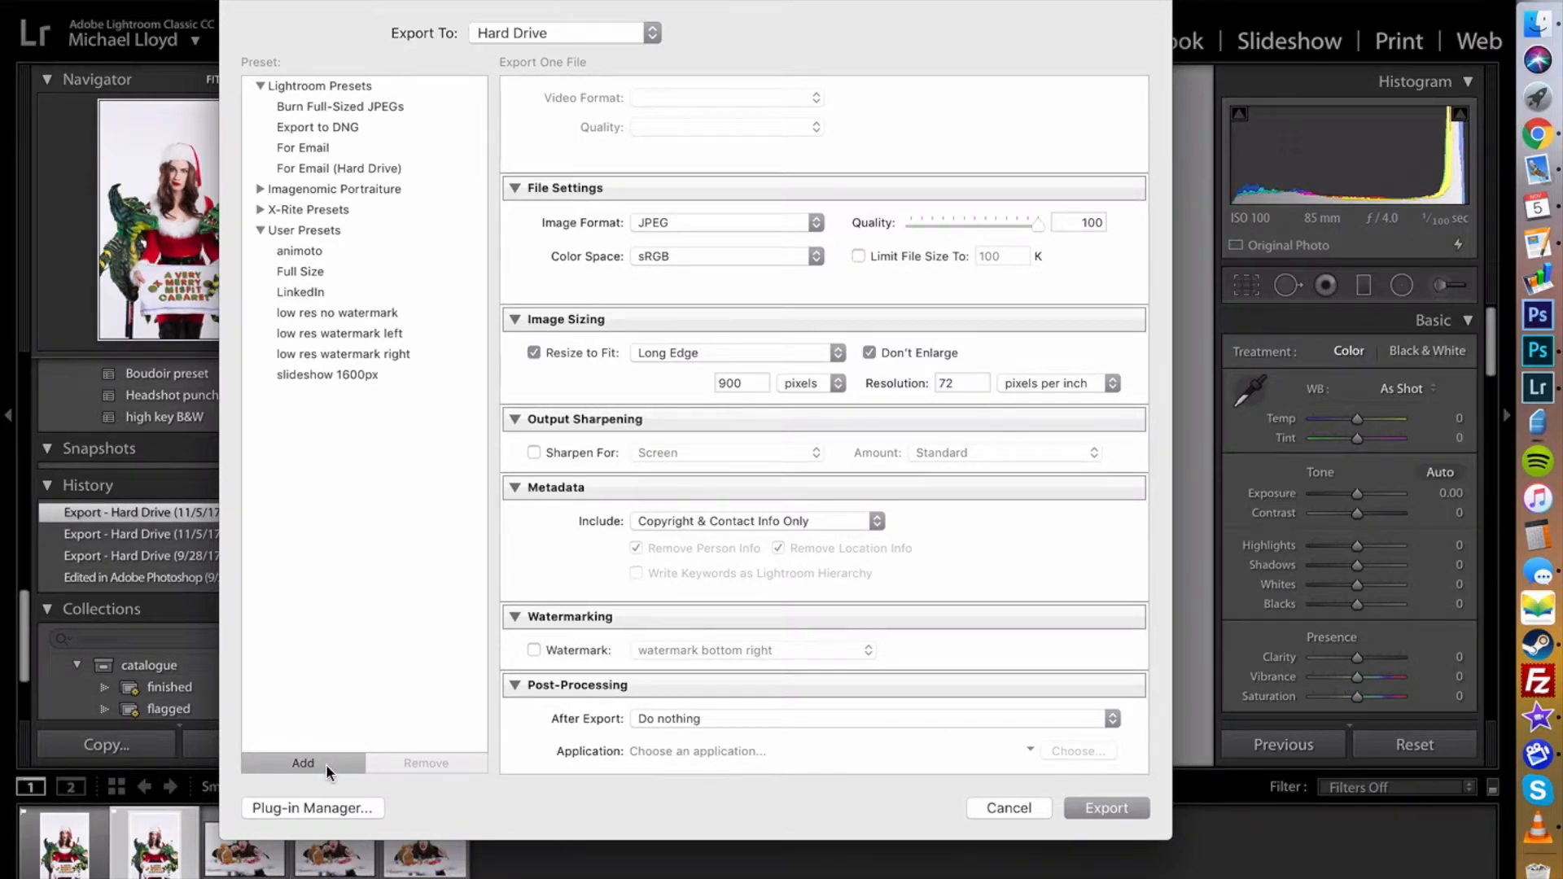
Save the current settings as a 'facebook' user preset and export the photo
left_click(302, 763)
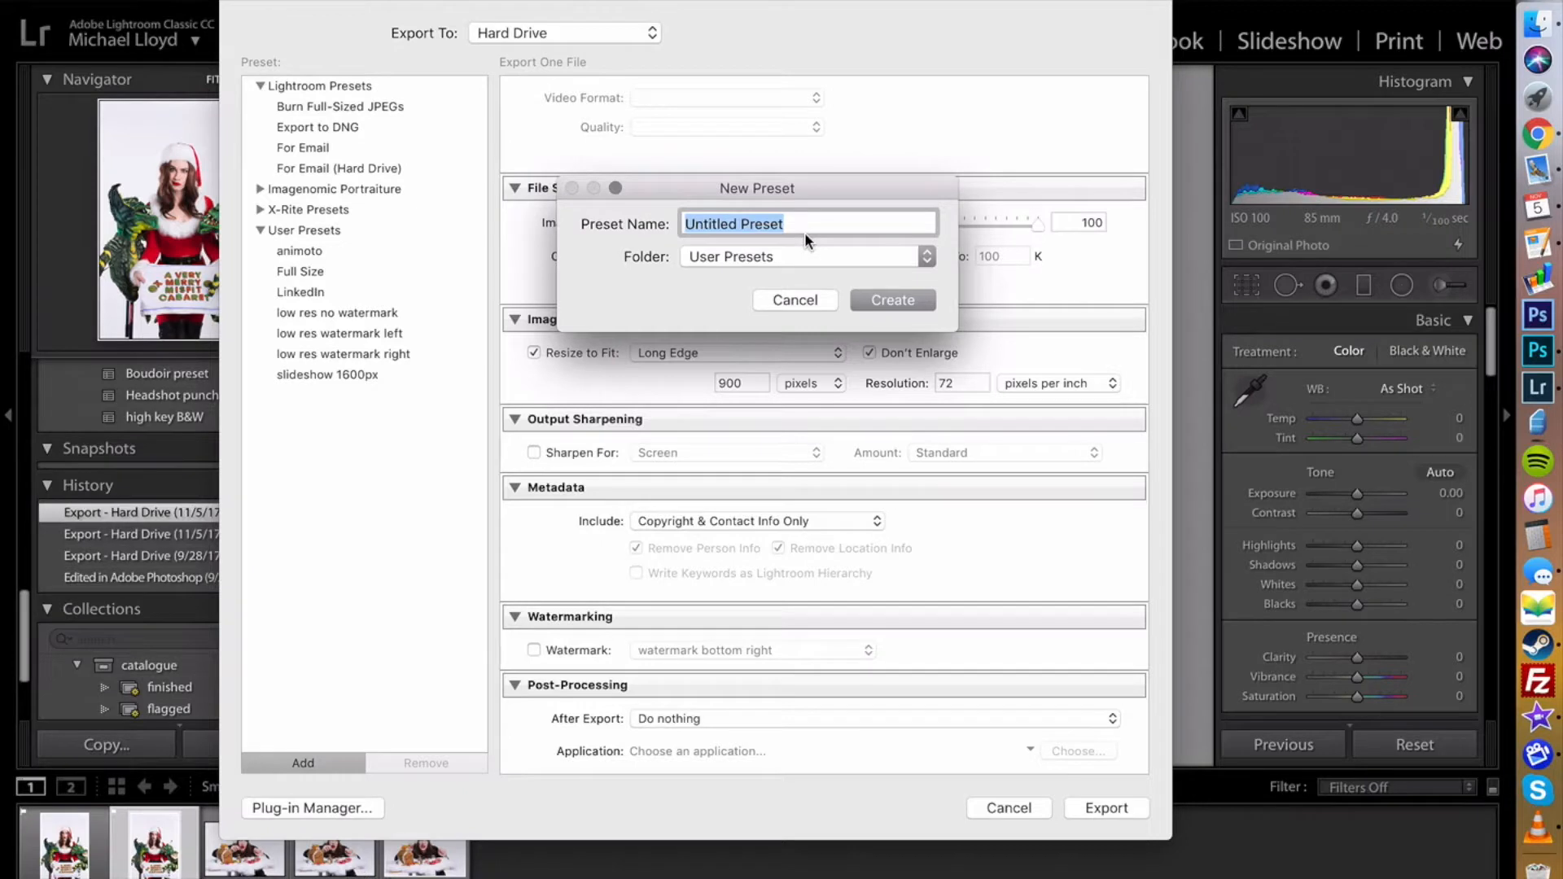
type("facebook")
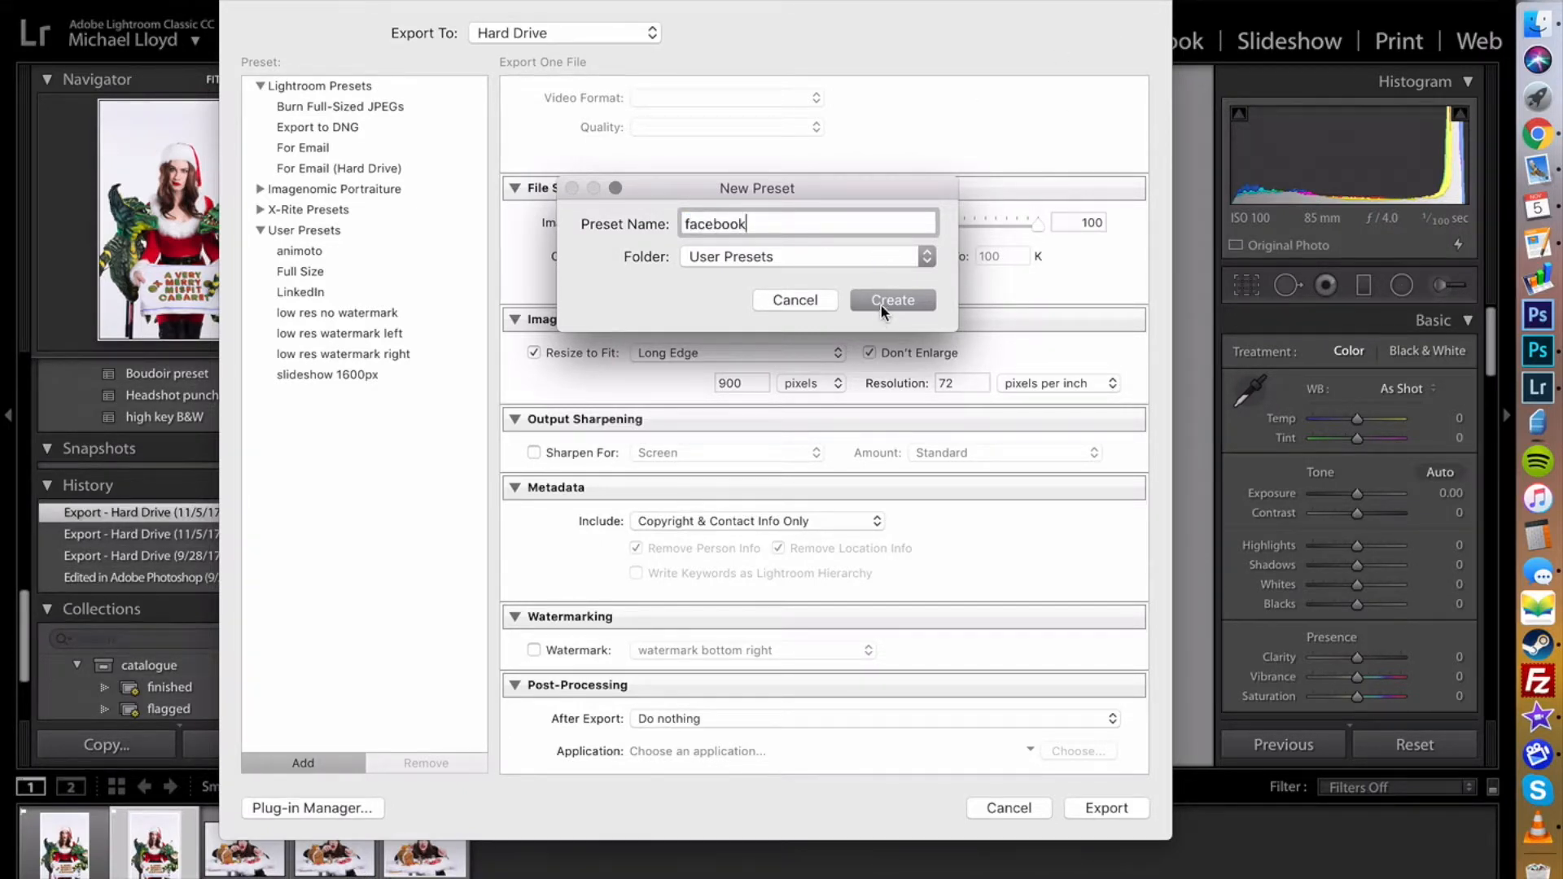
left_click(893, 301)
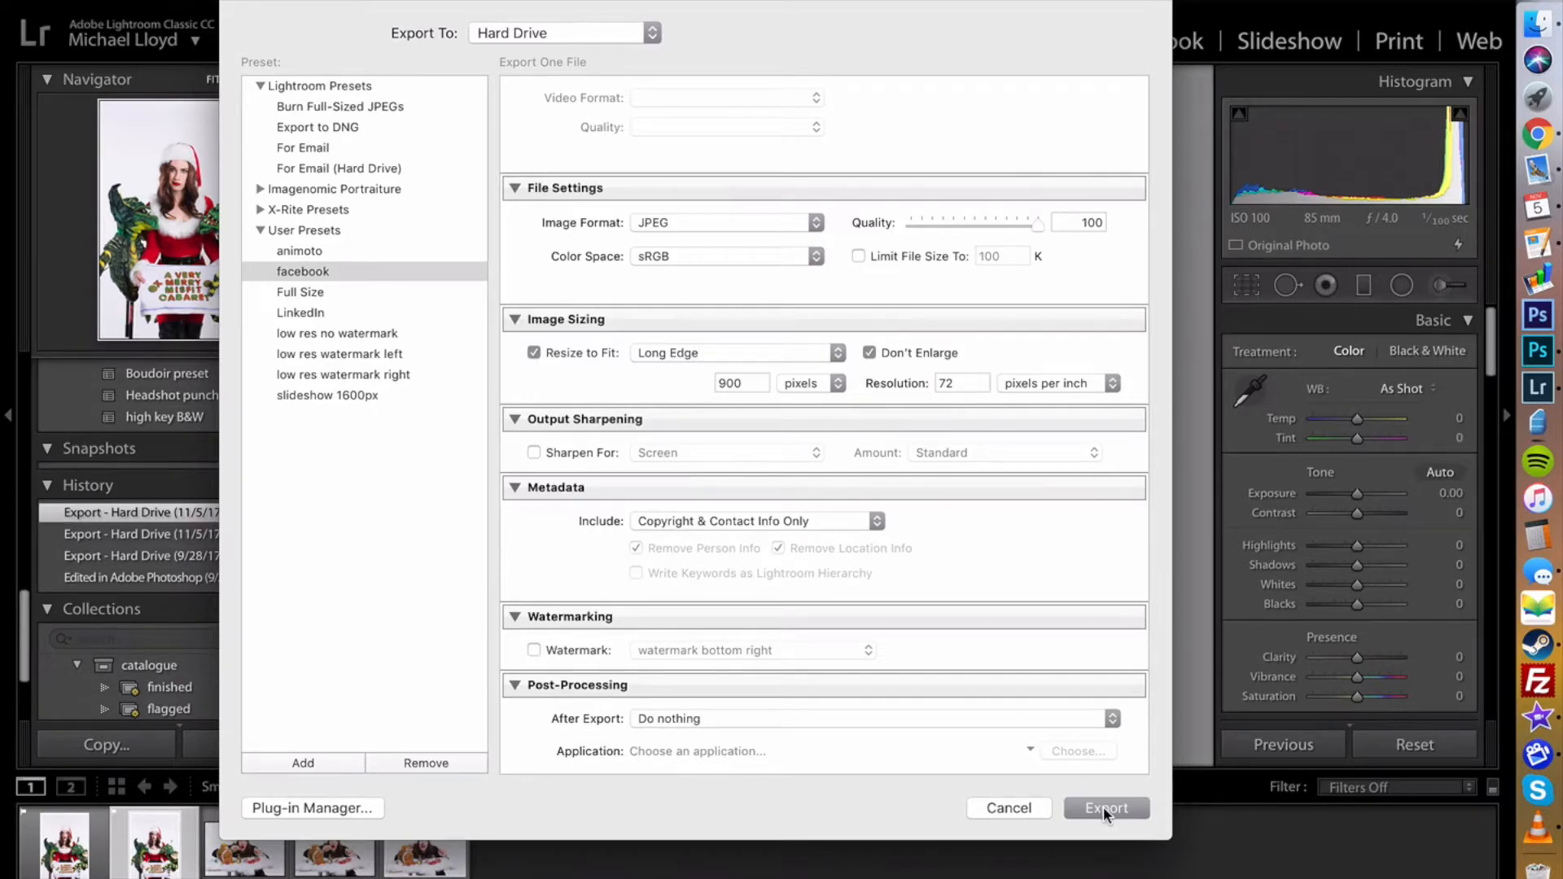
left_click(1105, 807)
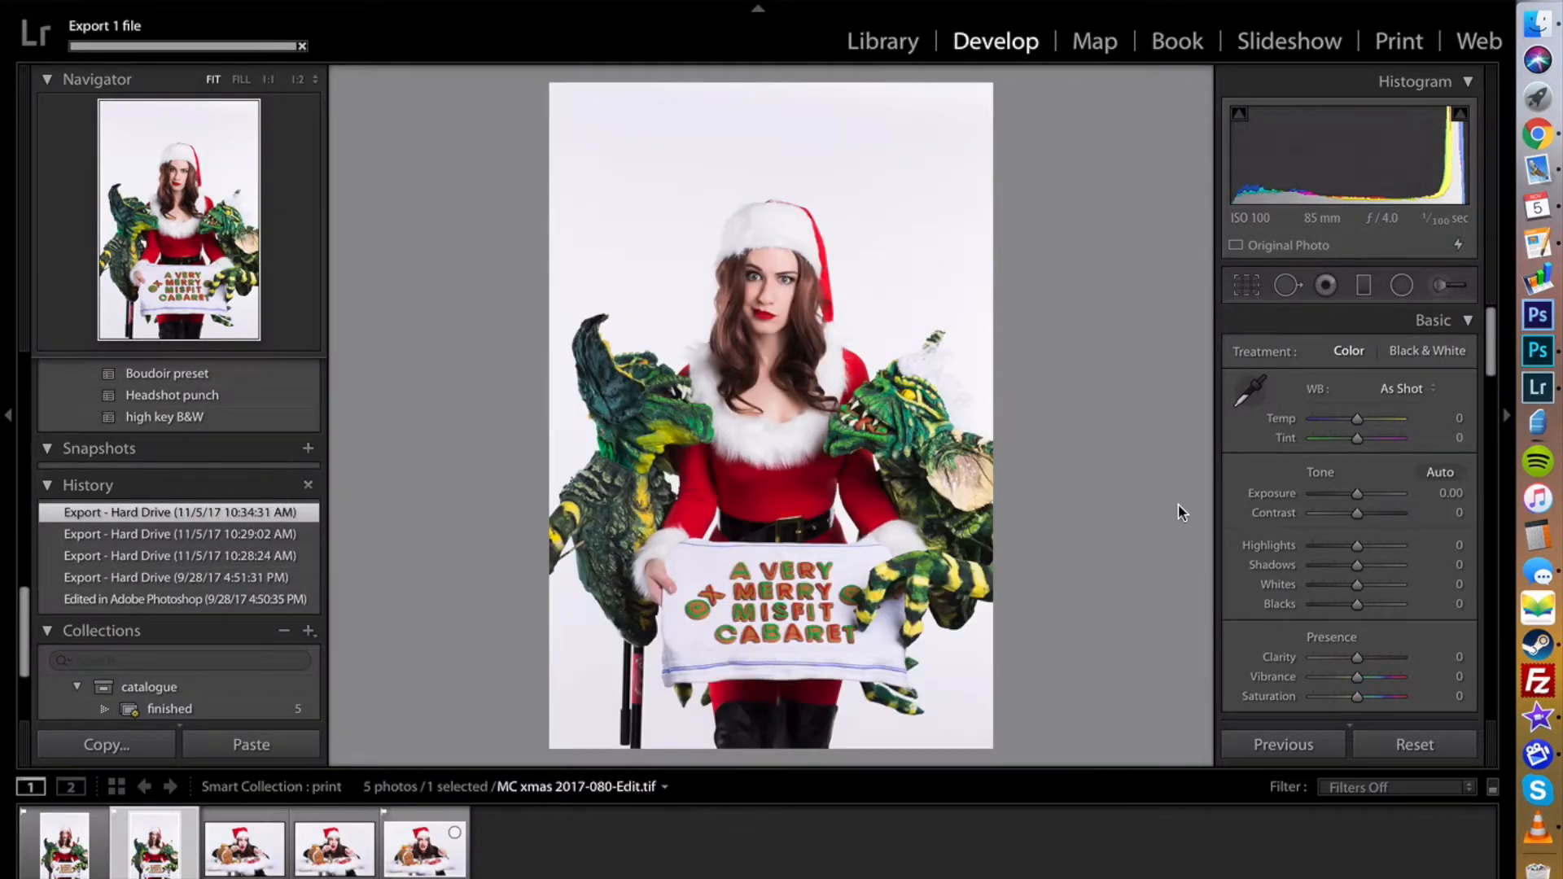
In Finder, open the facebook folder and view the exported JPEG's info (600×900, ~397 KB)
left_click(1535, 24)
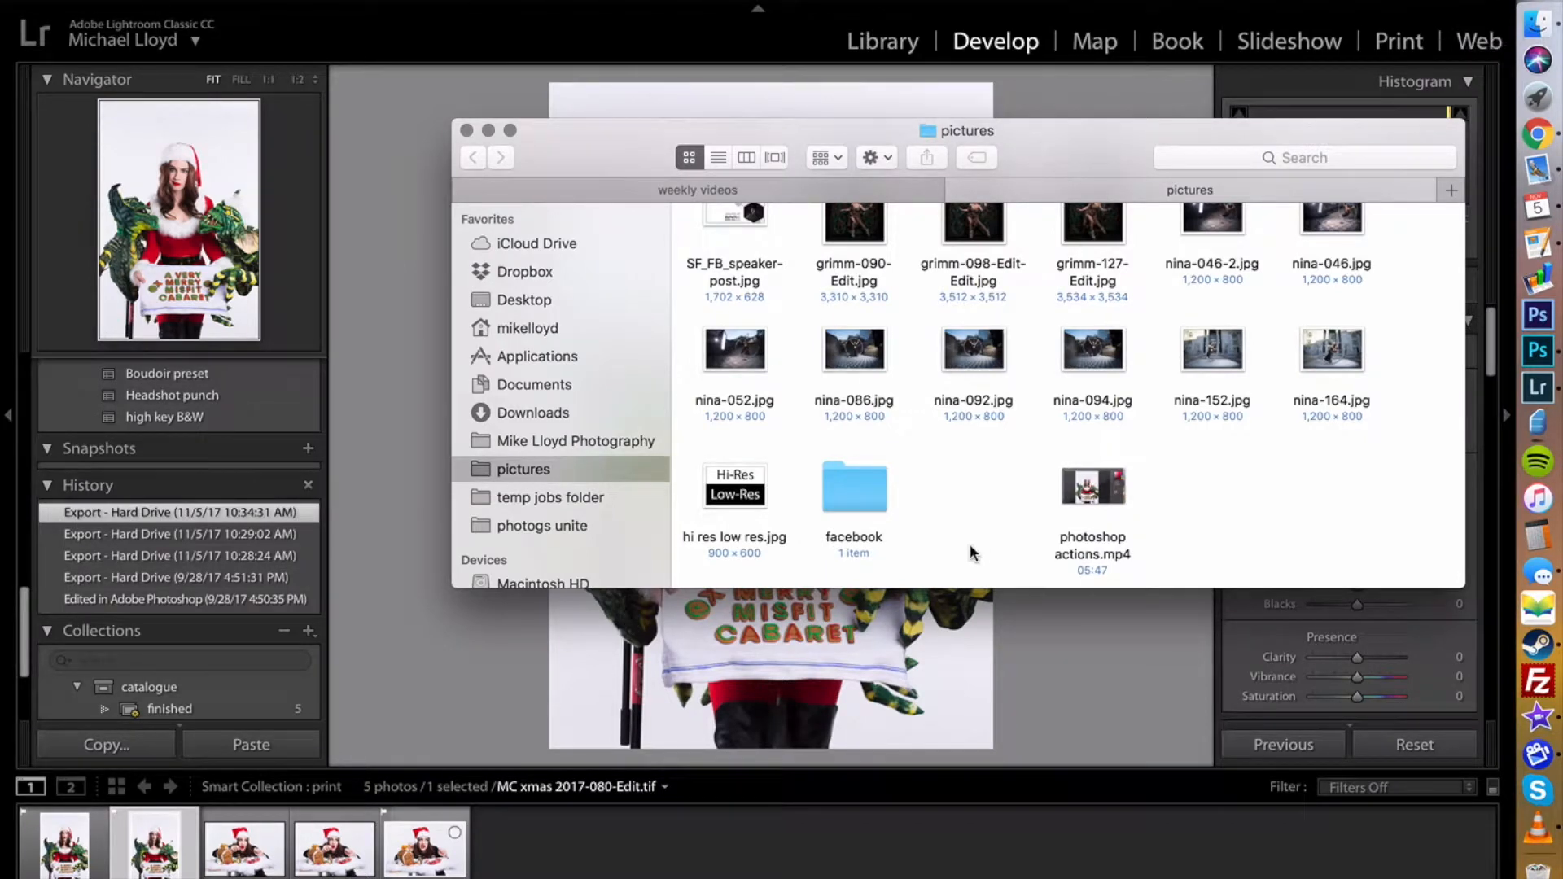
mouse_move(1029, 441)
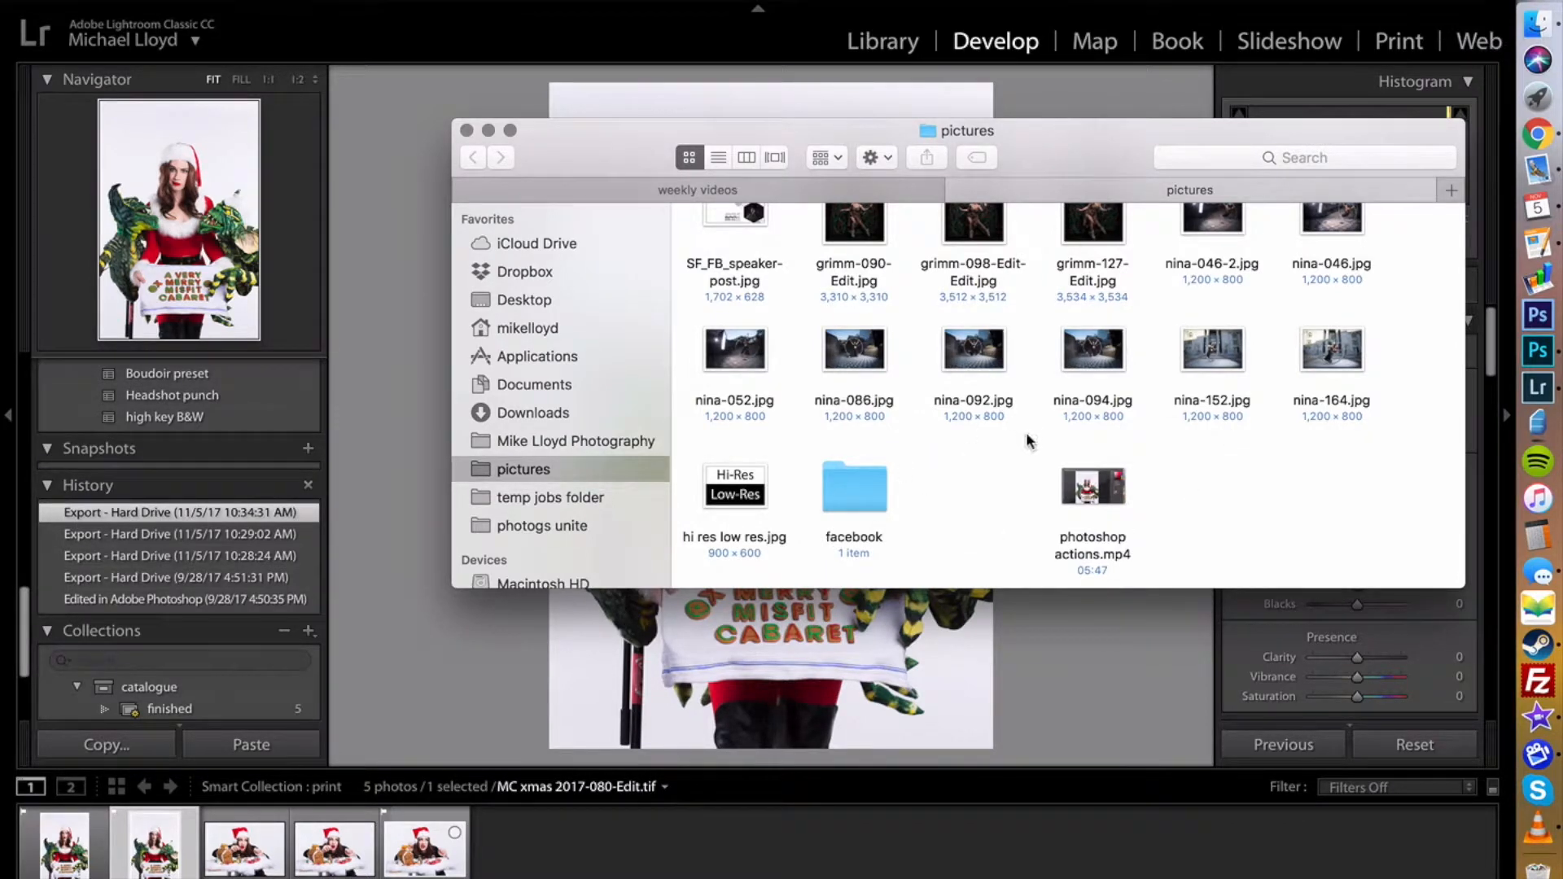
double_click(853, 486)
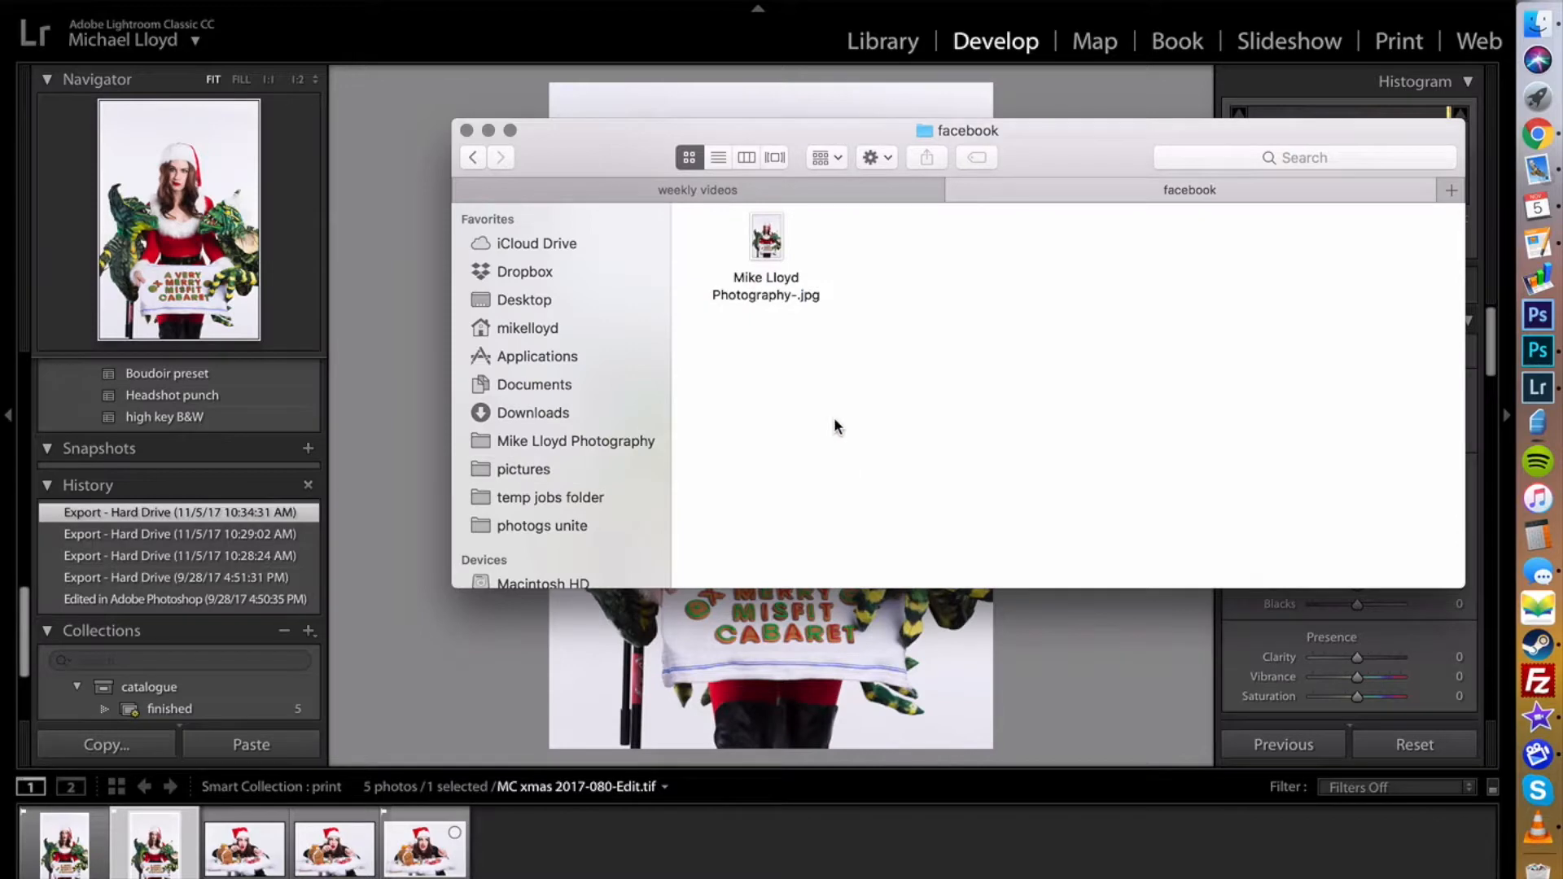
right_click(766, 236)
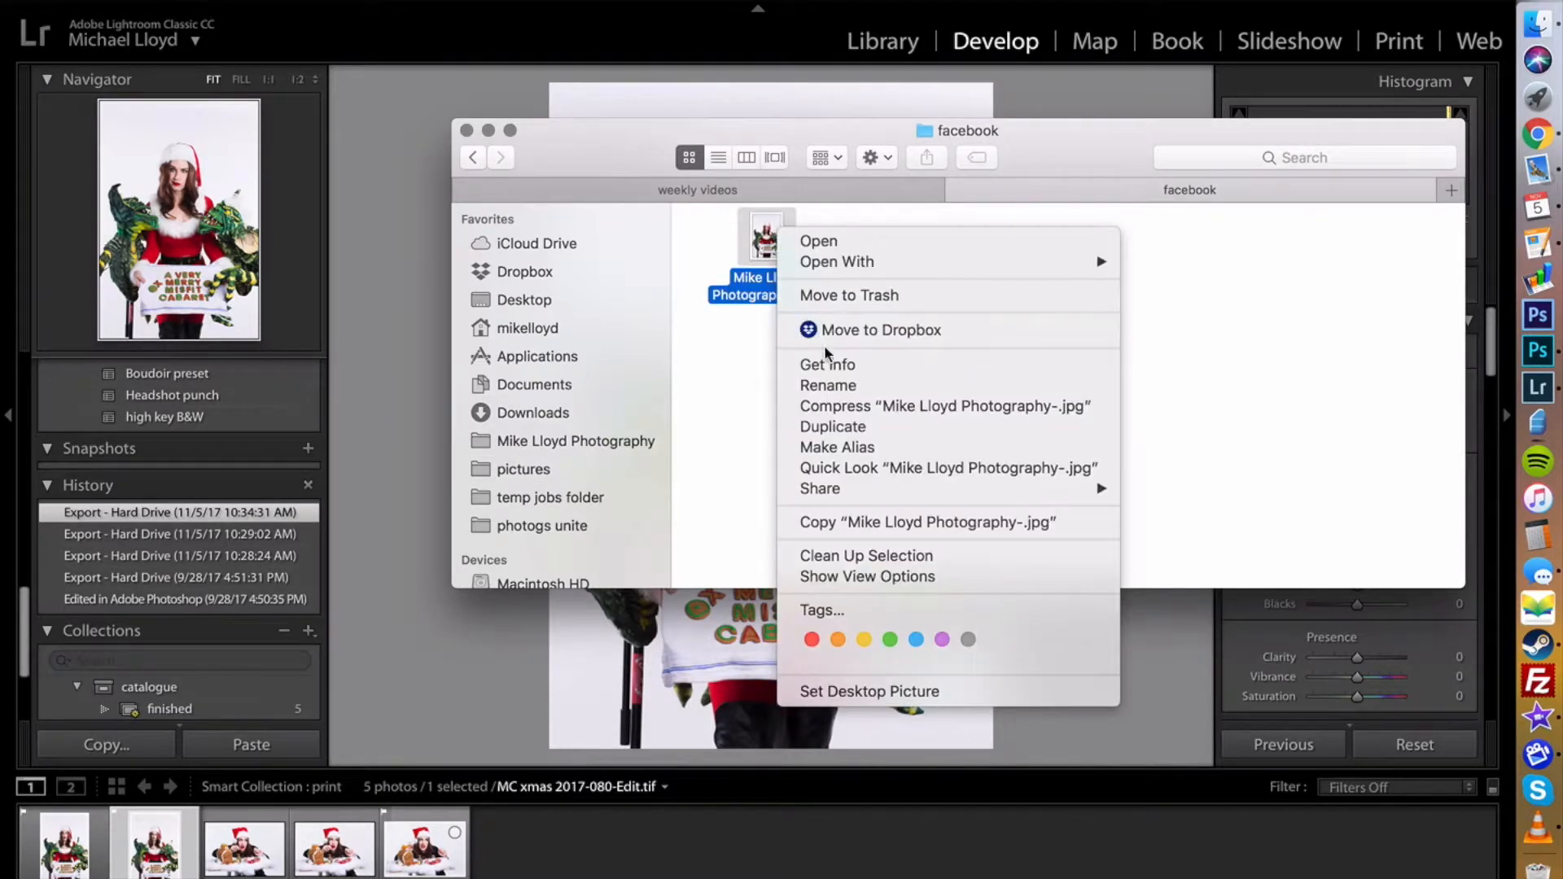
left_click(827, 364)
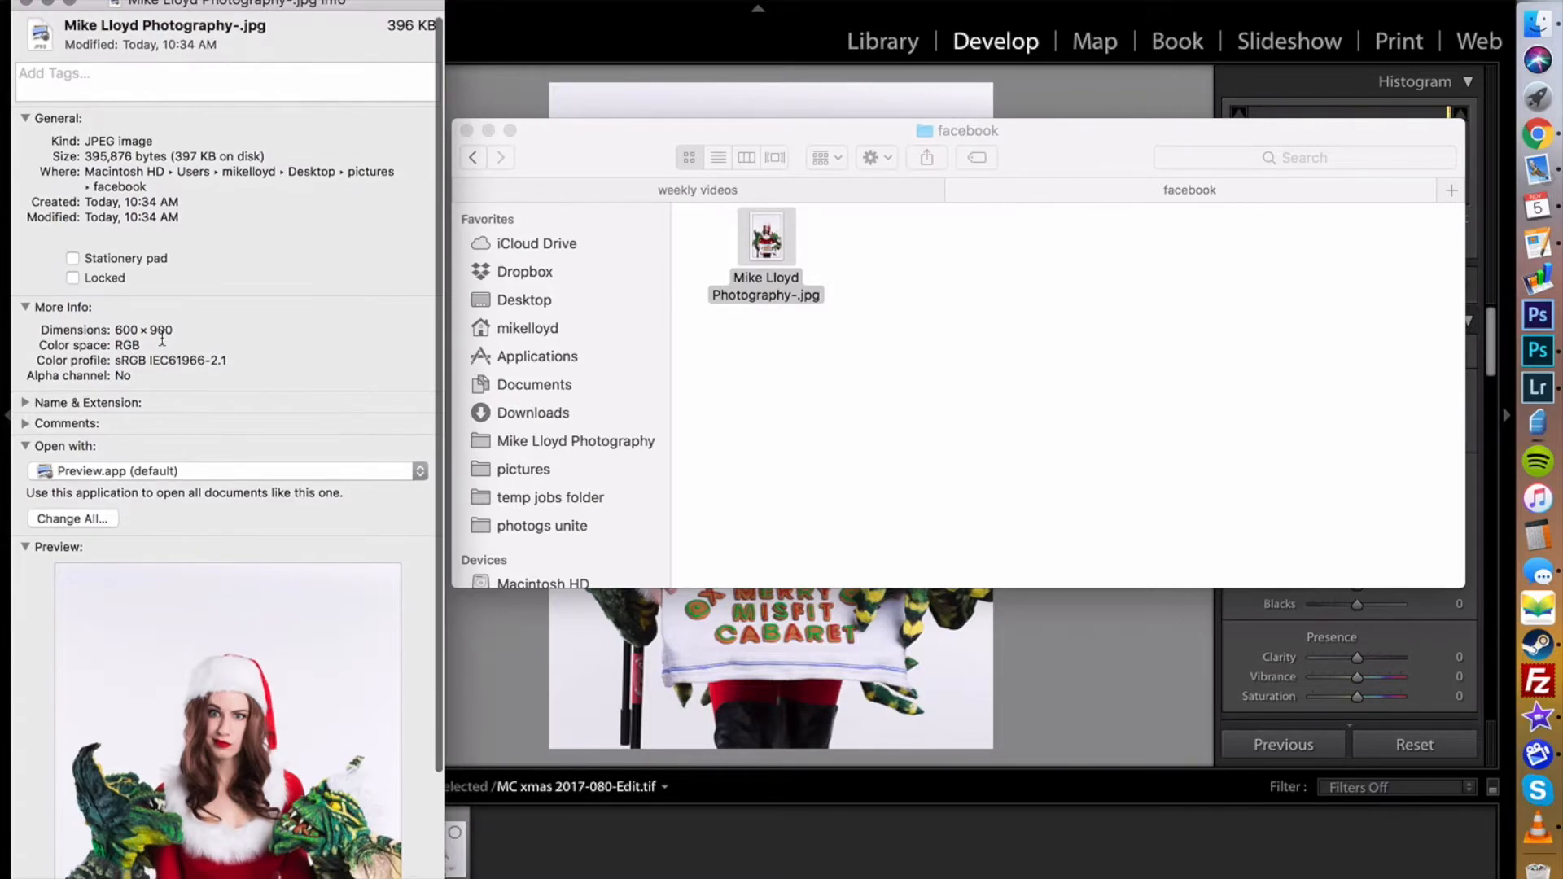
scroll("down", 3)
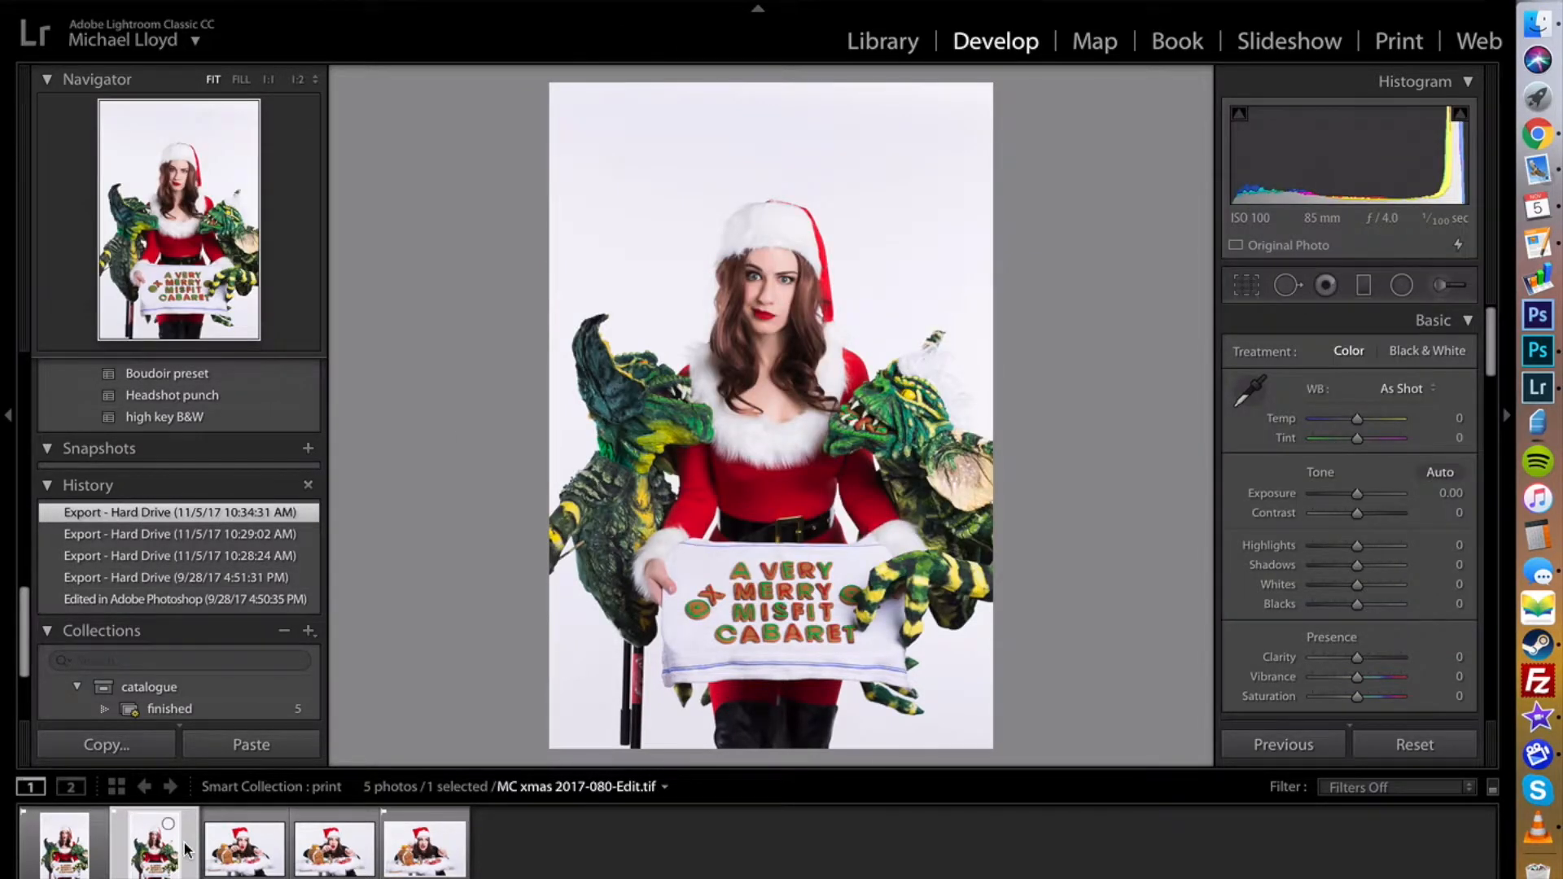
Open a filmstrip photo's context menu and dismiss it without exporting
right_click(150, 855)
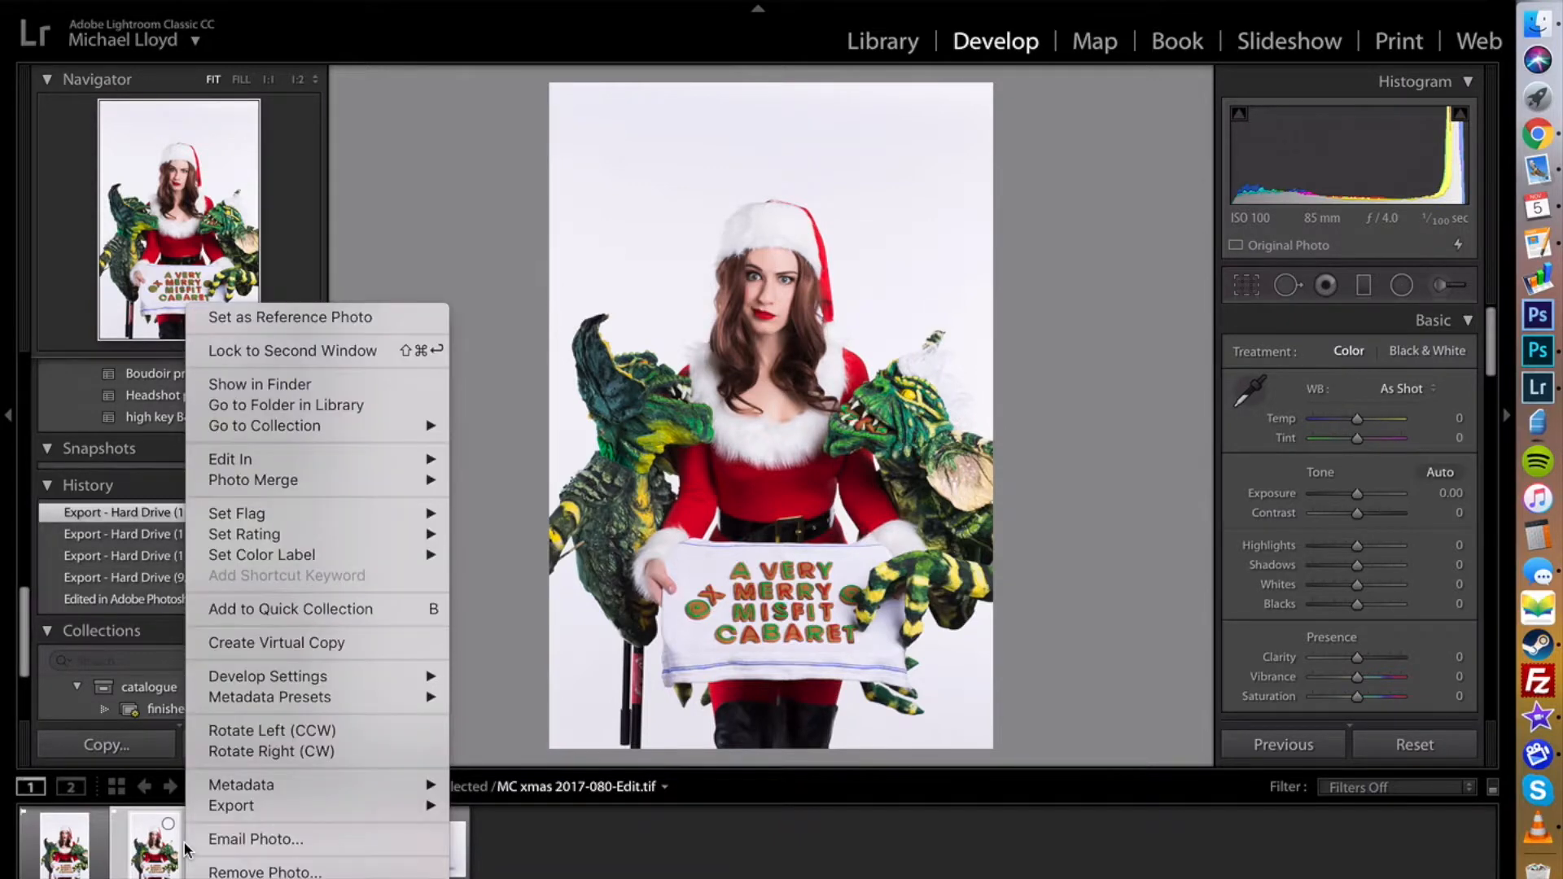
mouse_move(231, 806)
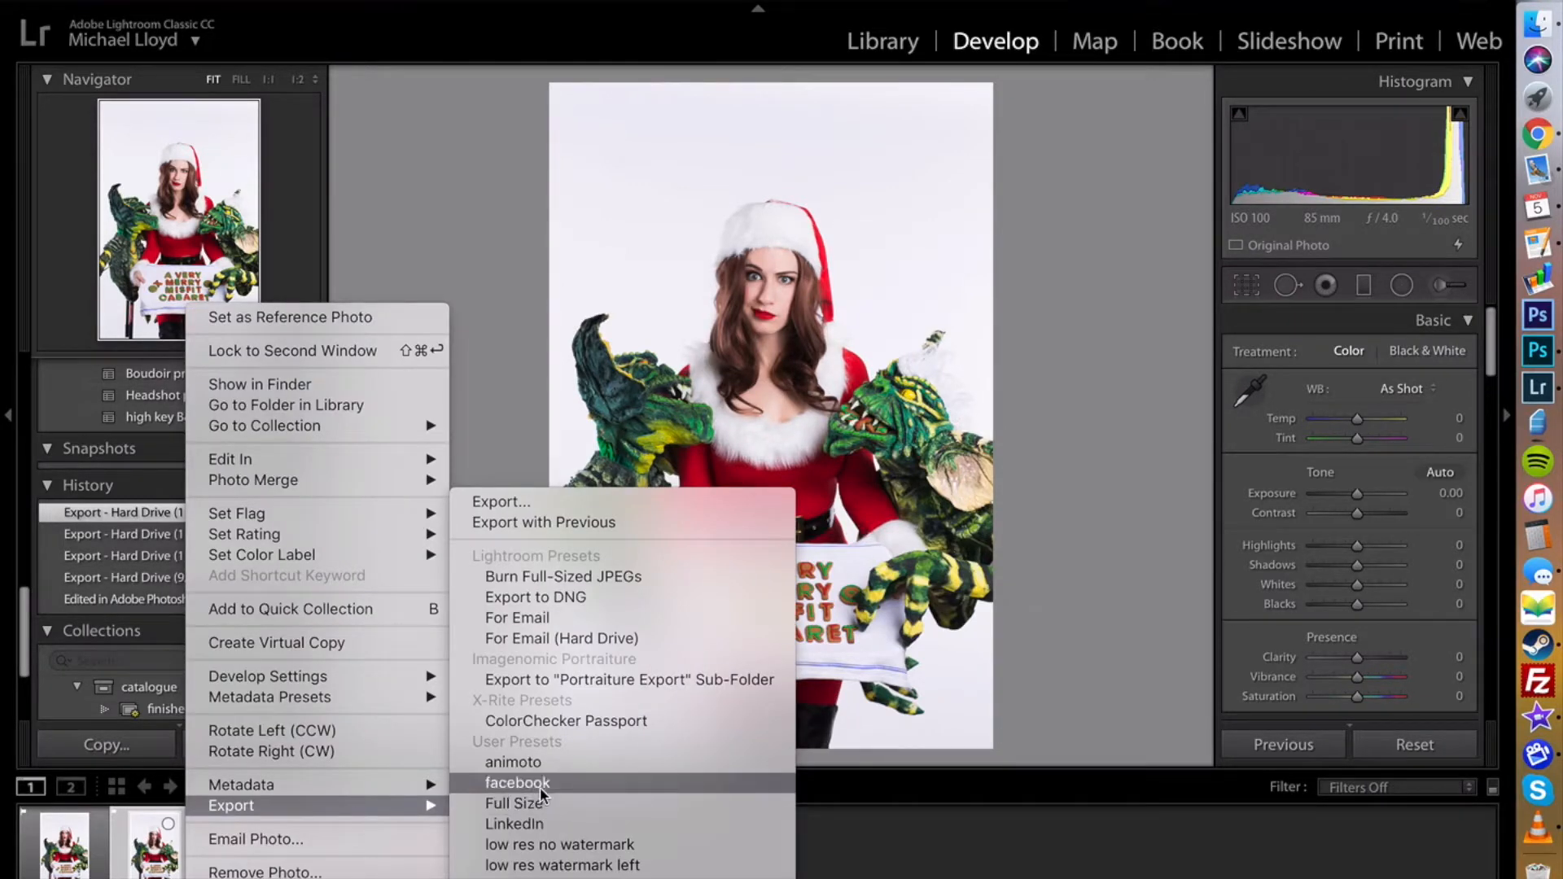
left_click(516, 782)
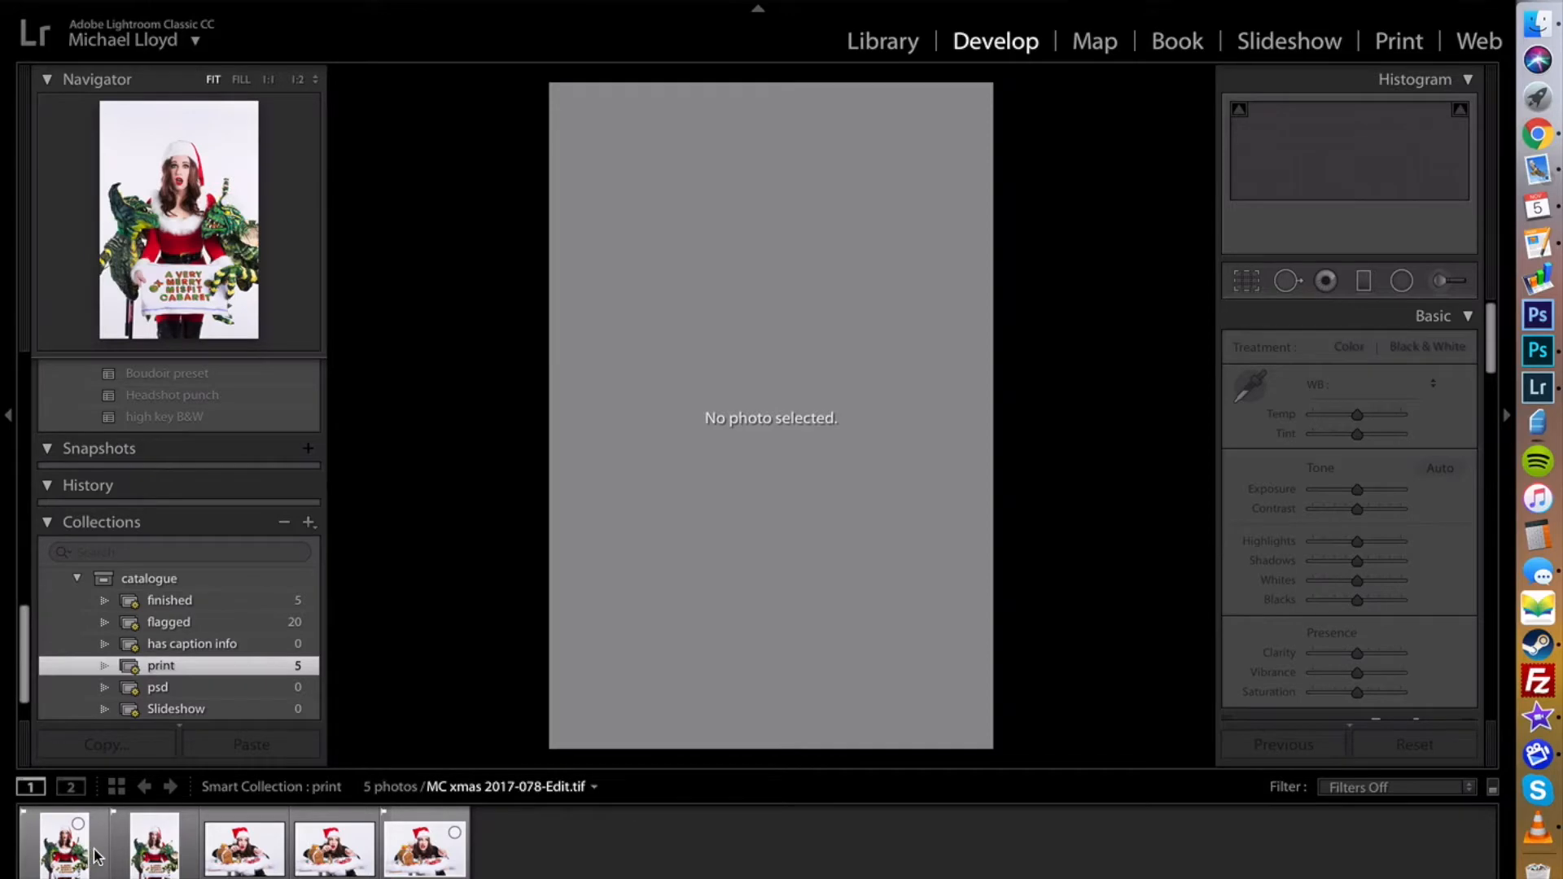
Export the five selected photos with the facebook preset, overwriting, then inspect their info
right_click(58, 850)
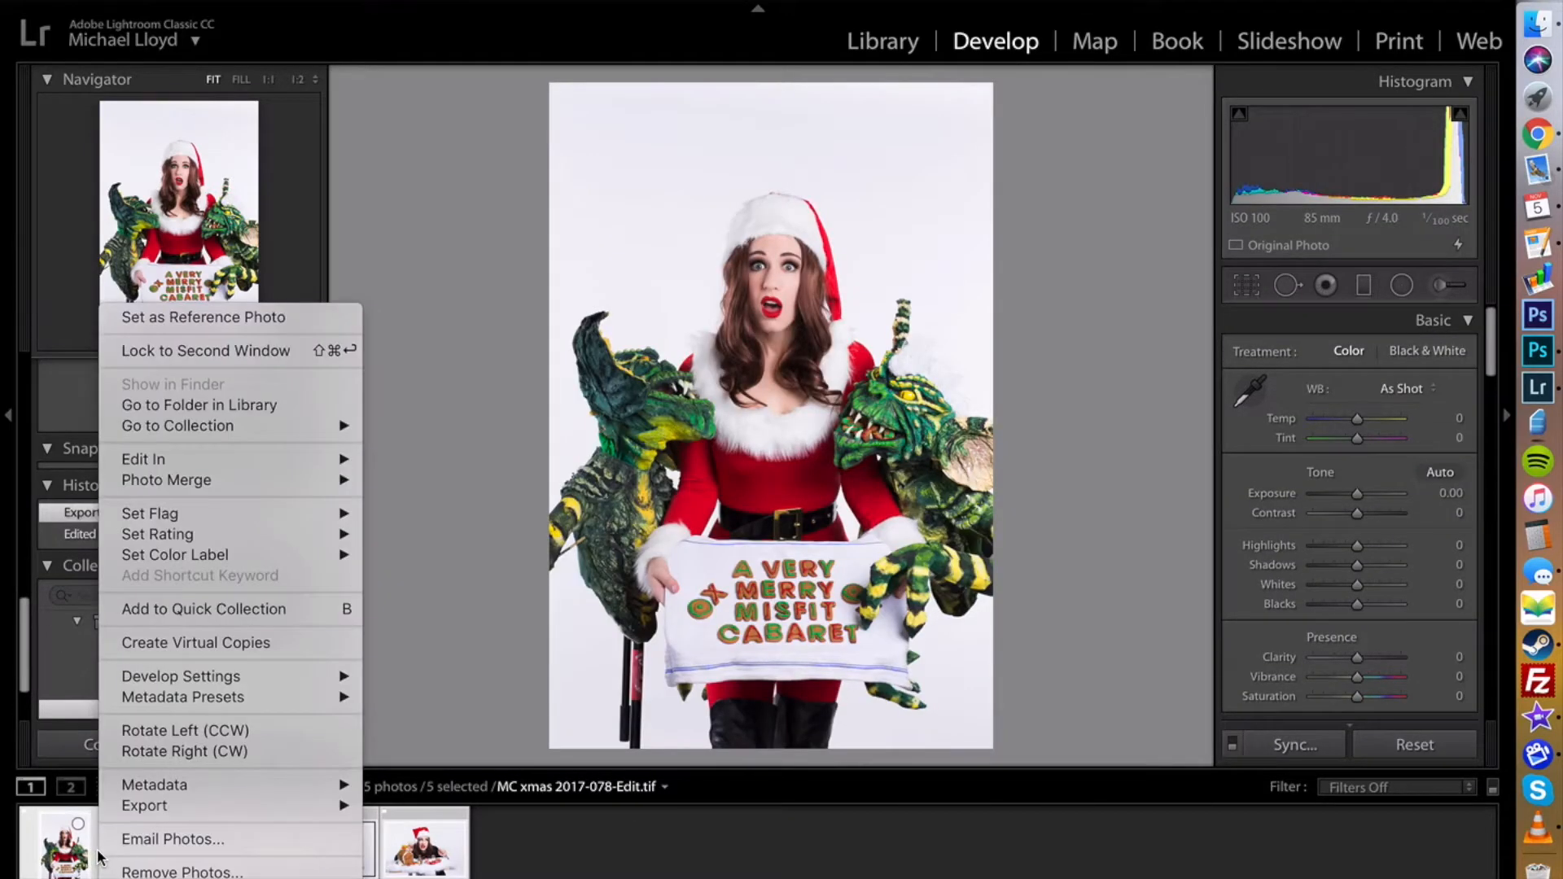
mouse_move(142, 806)
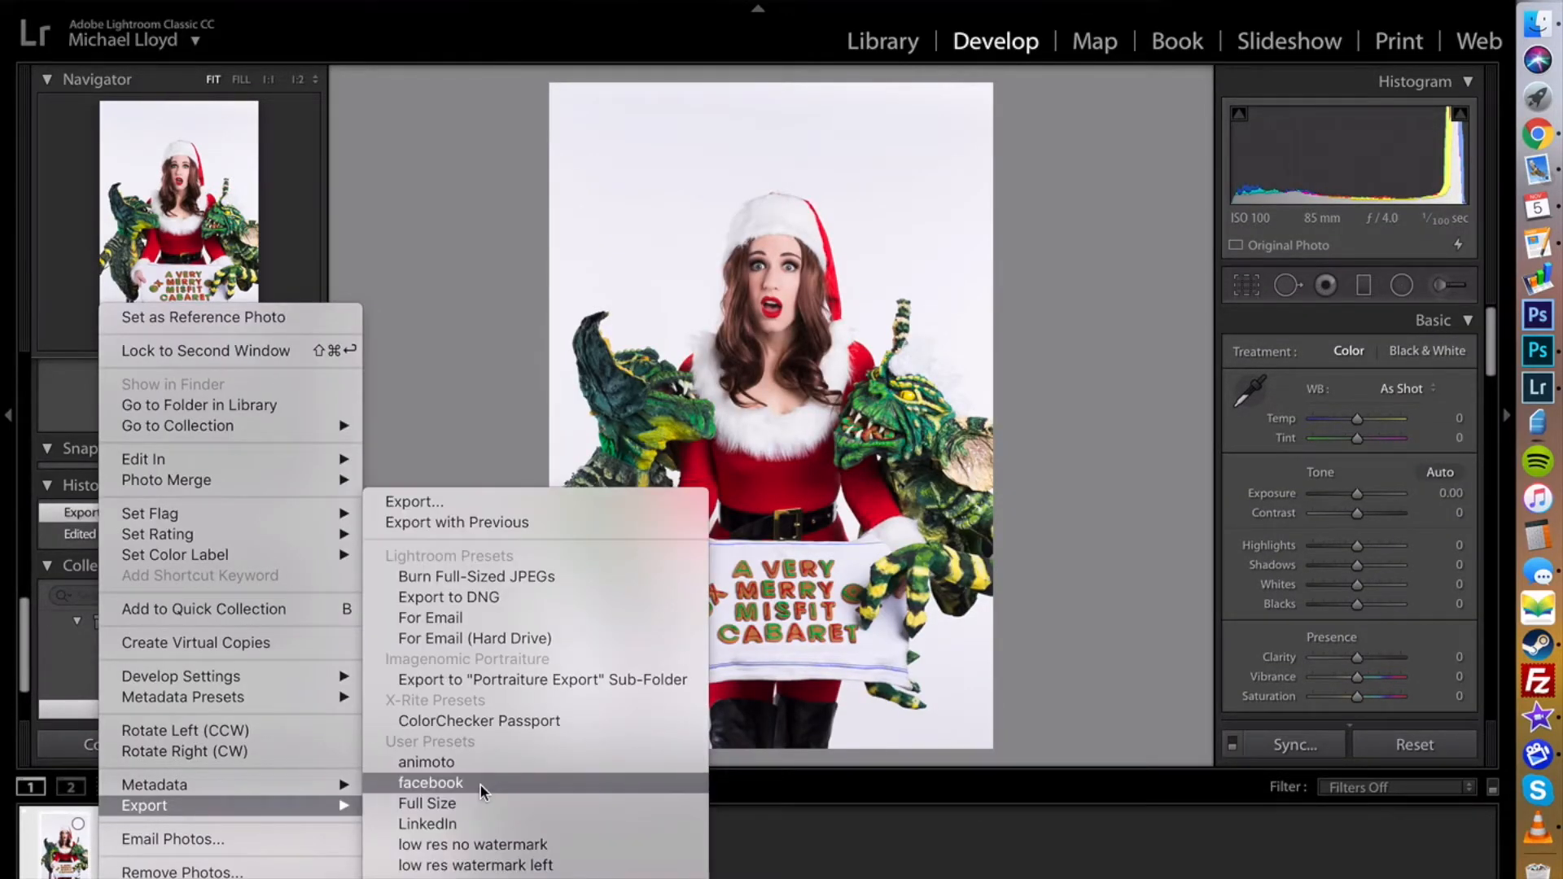
left_click(430, 782)
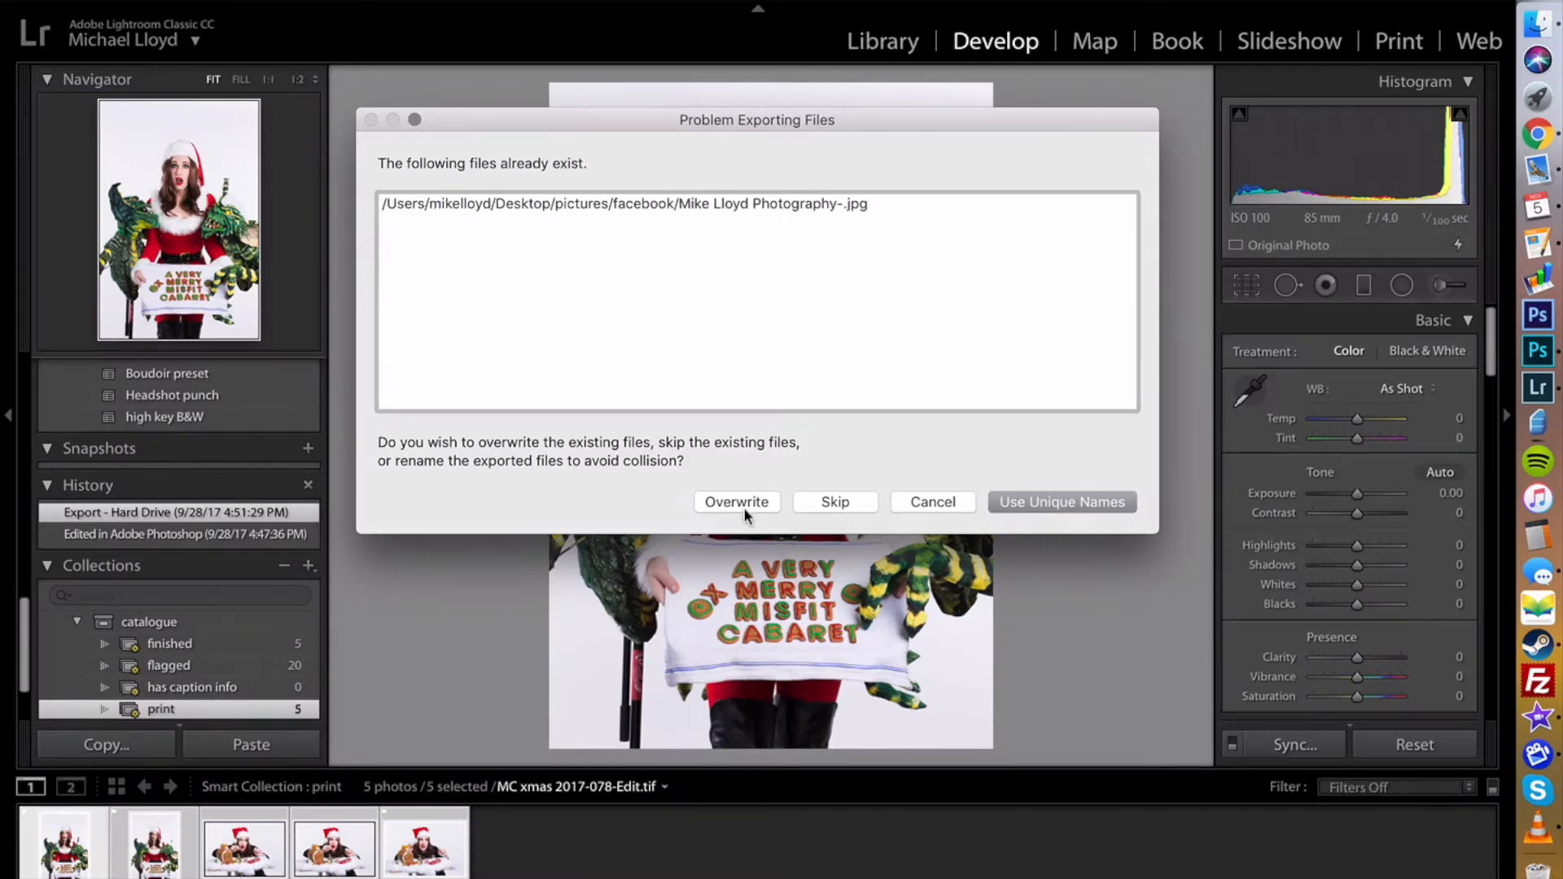
left_click(736, 501)
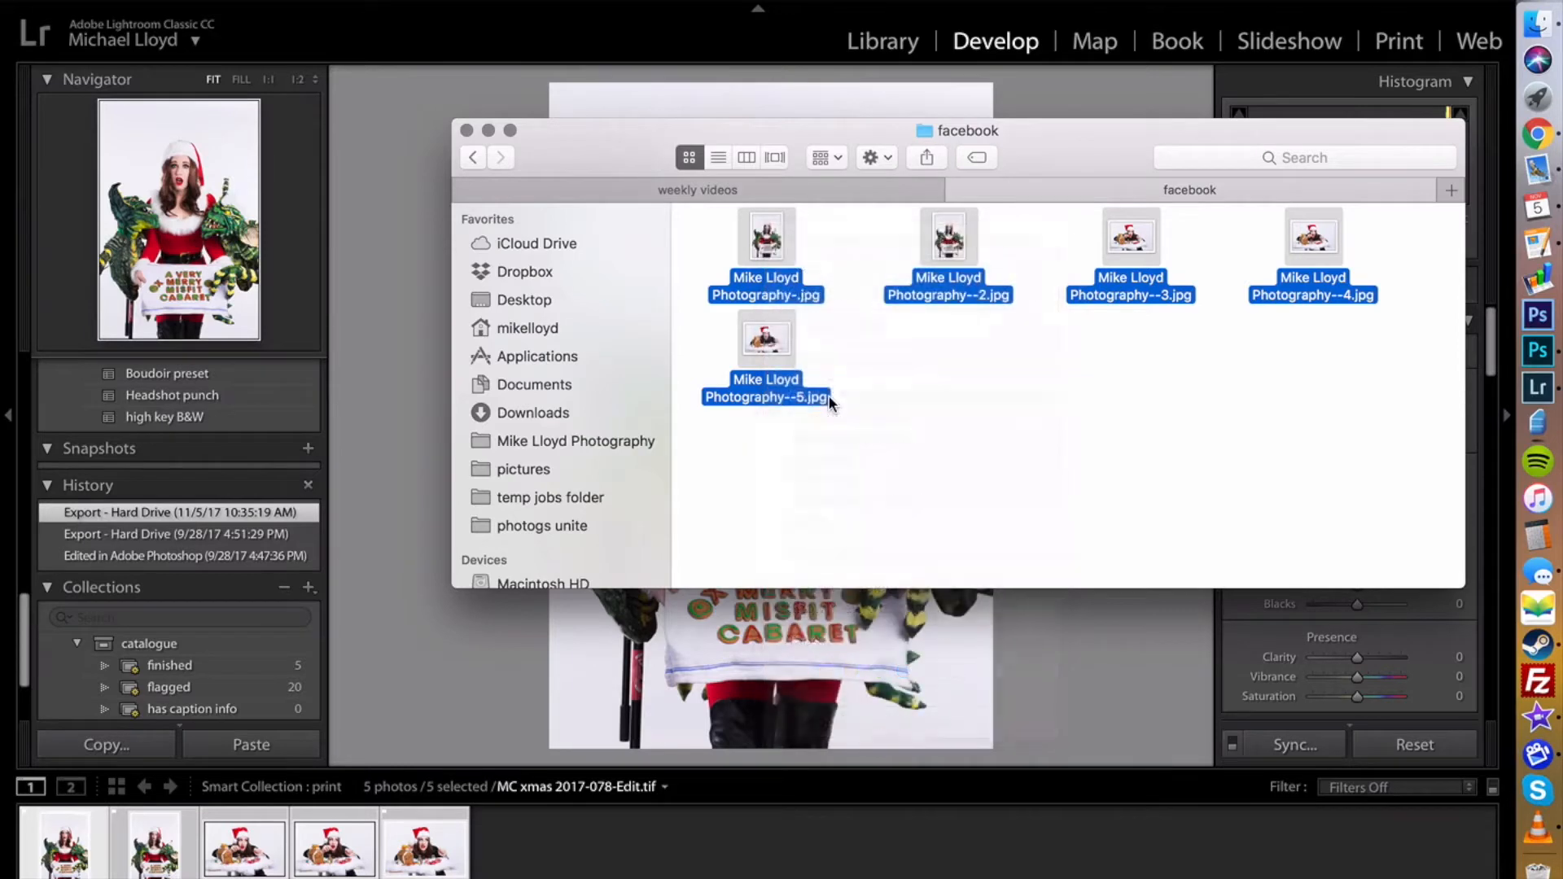
key("cmd+i")
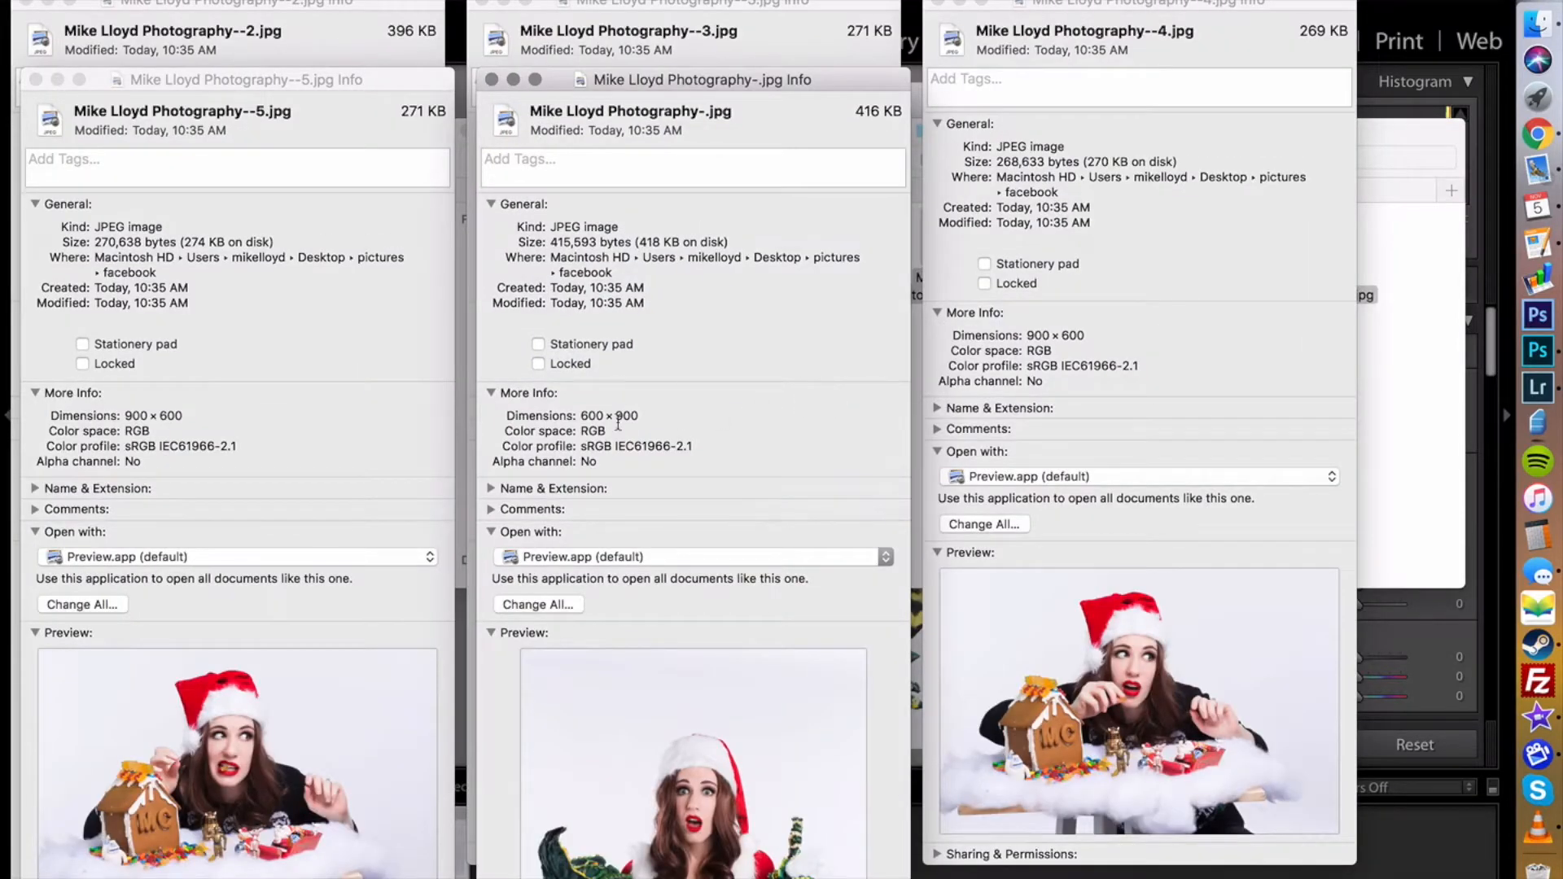